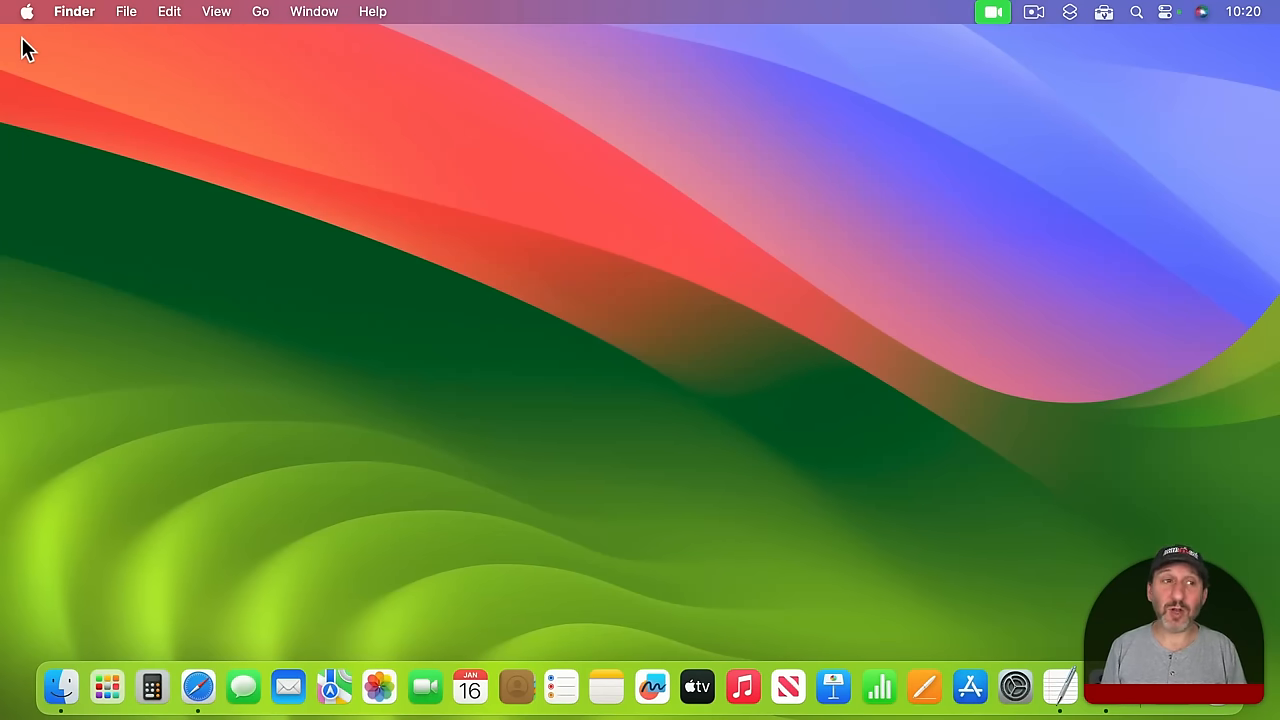
Open System Settings to Siri & Spotlight and scroll through the search result categories
click(1014, 687)
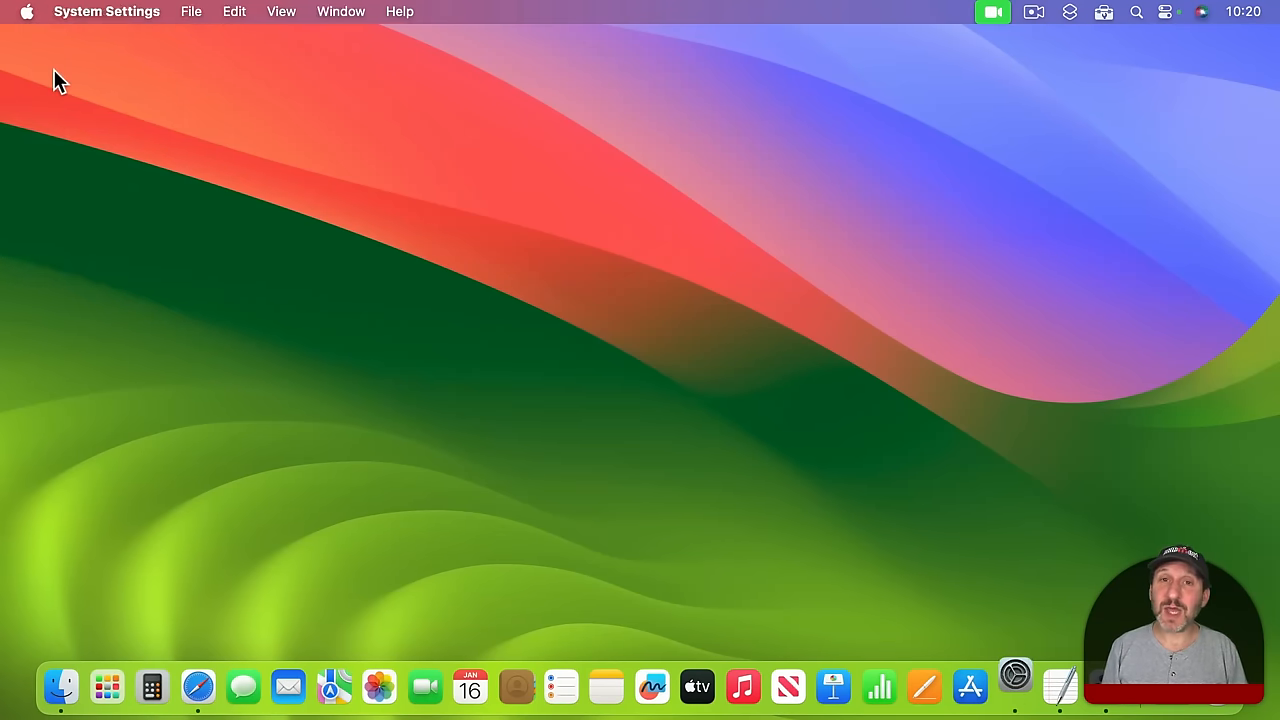
click(1014, 686)
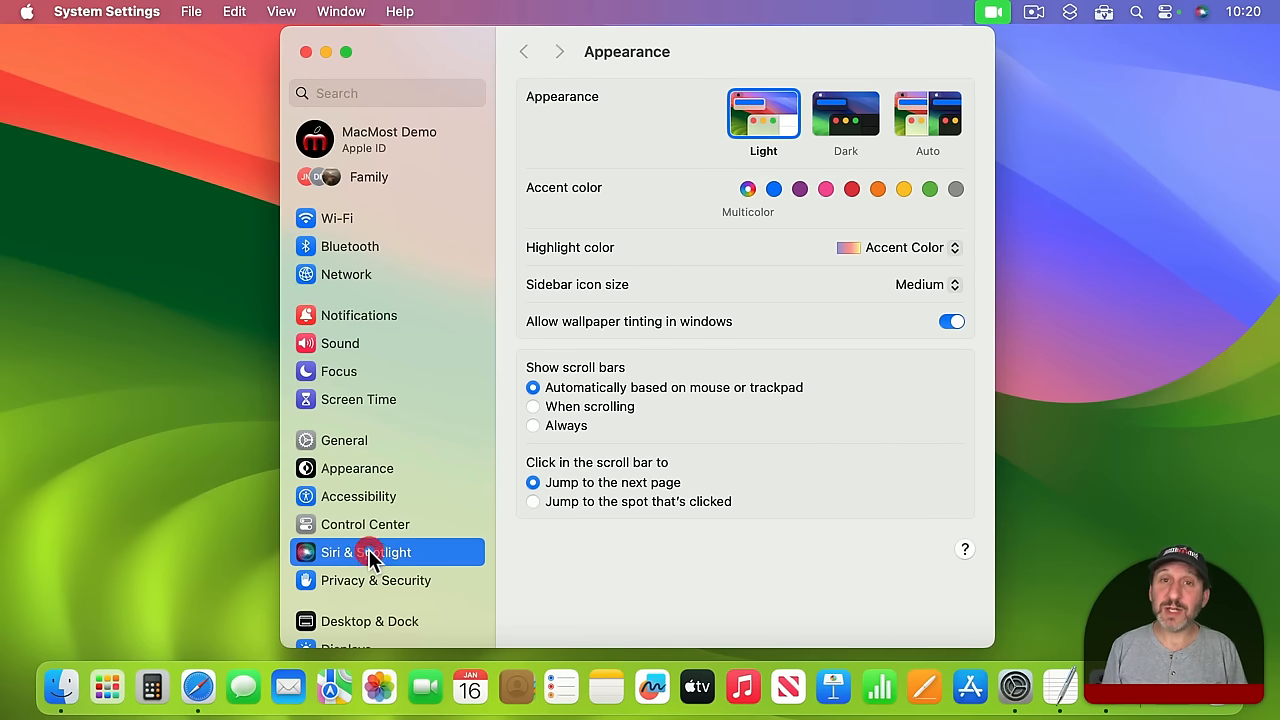
click(366, 552)
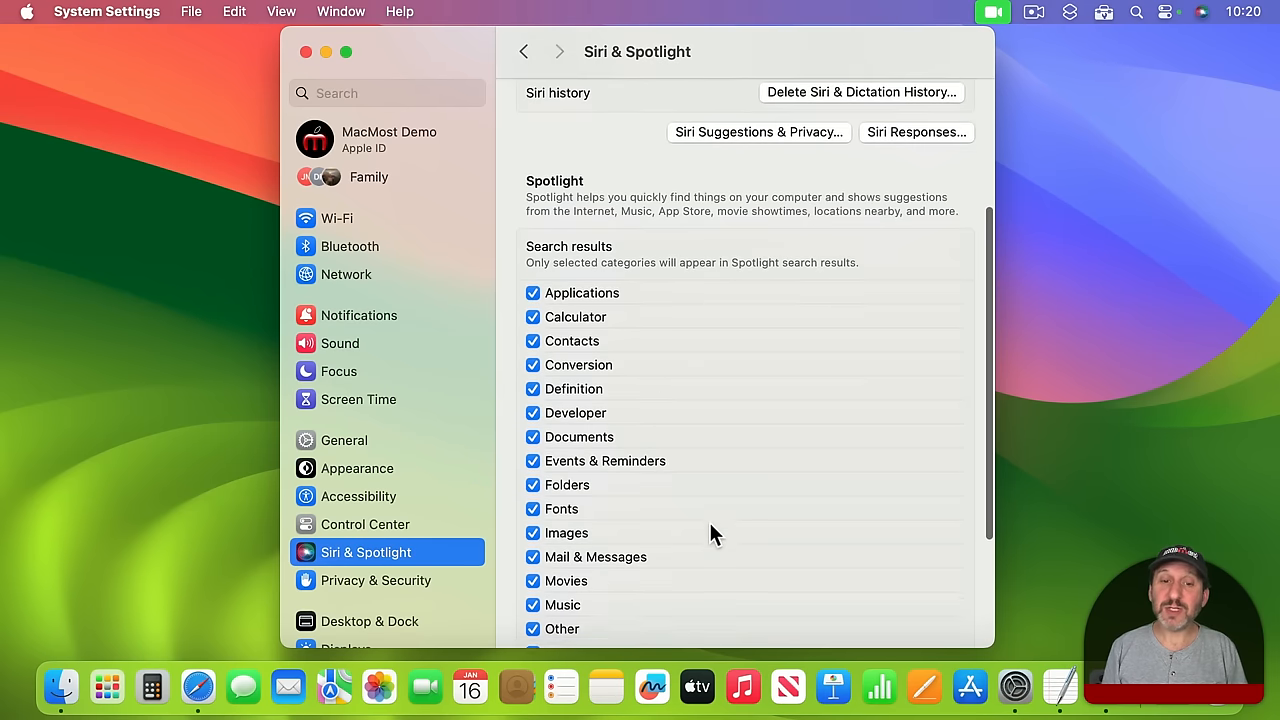
scroll(down, 3)
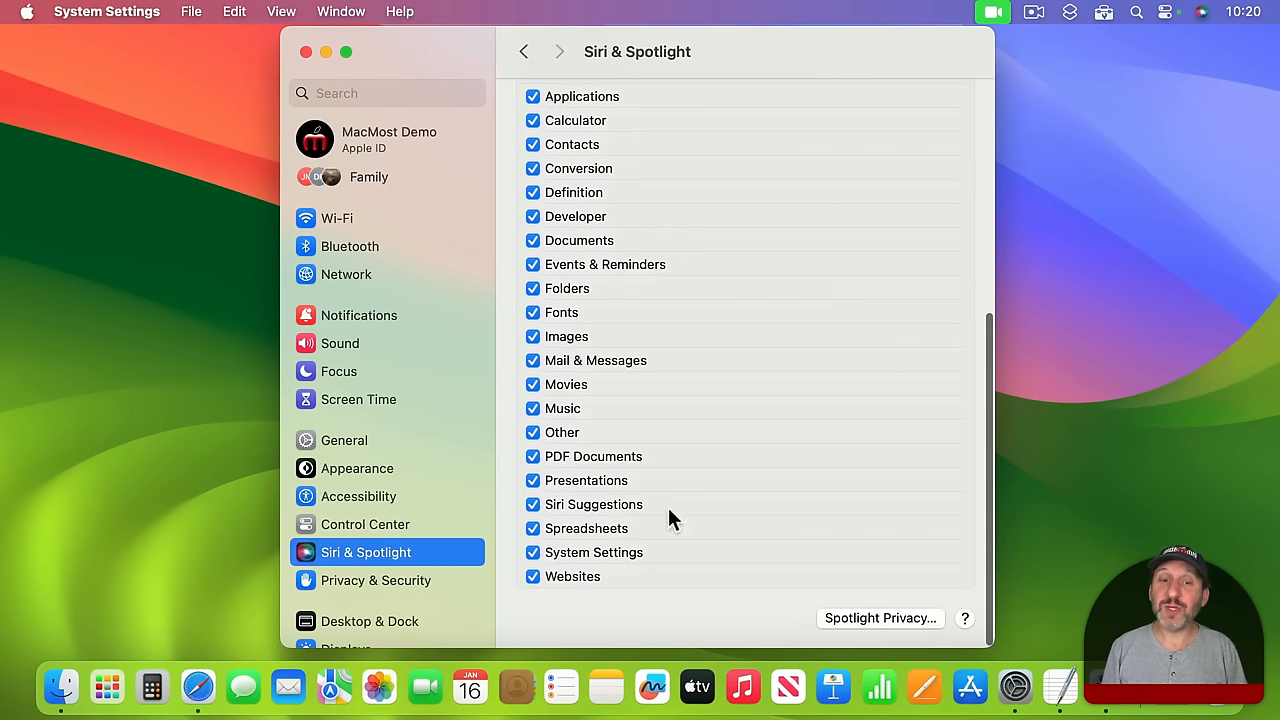
mouse_move(660, 104)
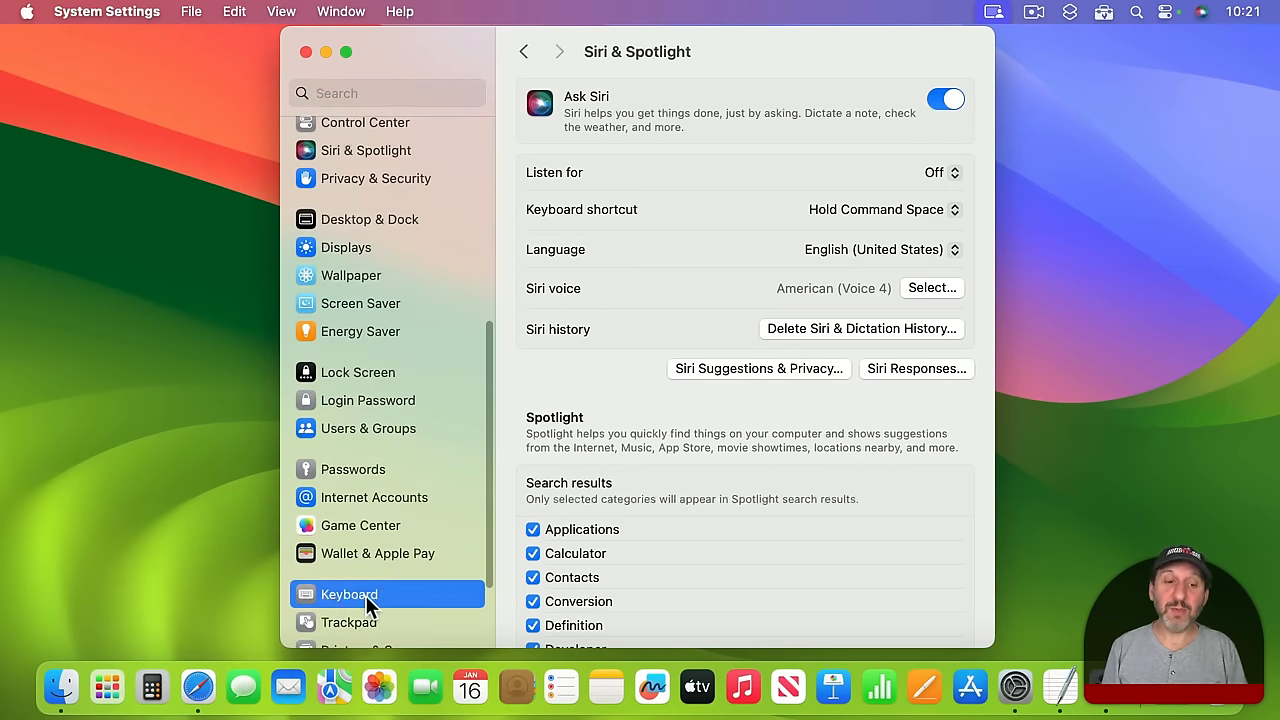
View and close Keyboard's Text Replacements list, then leave System Settings for the desktop
click(349, 593)
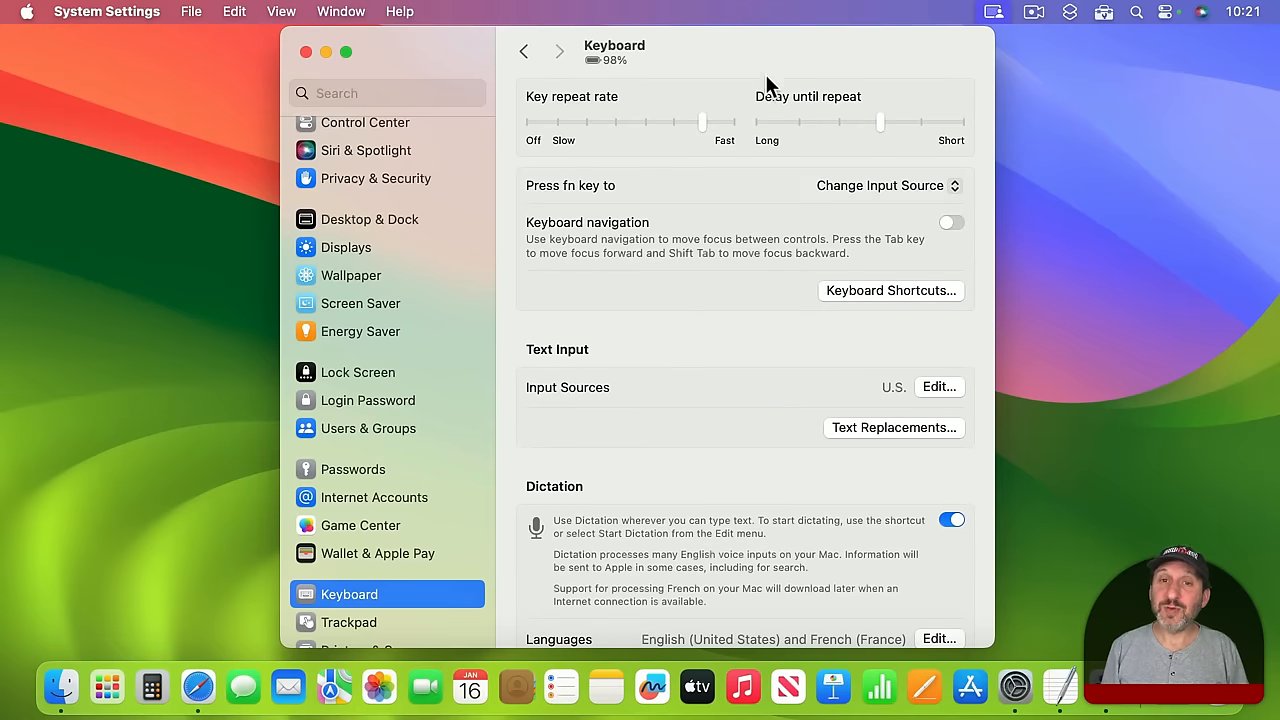
mouse_move(875, 322)
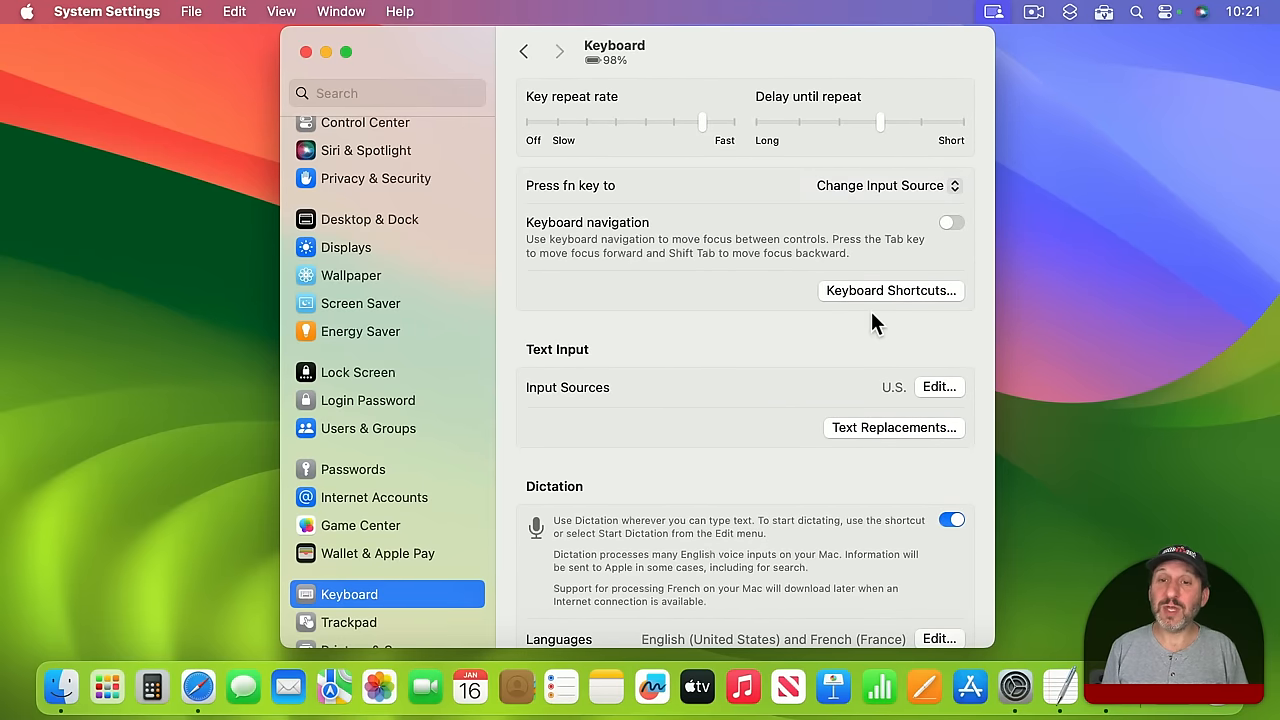
click(893, 427)
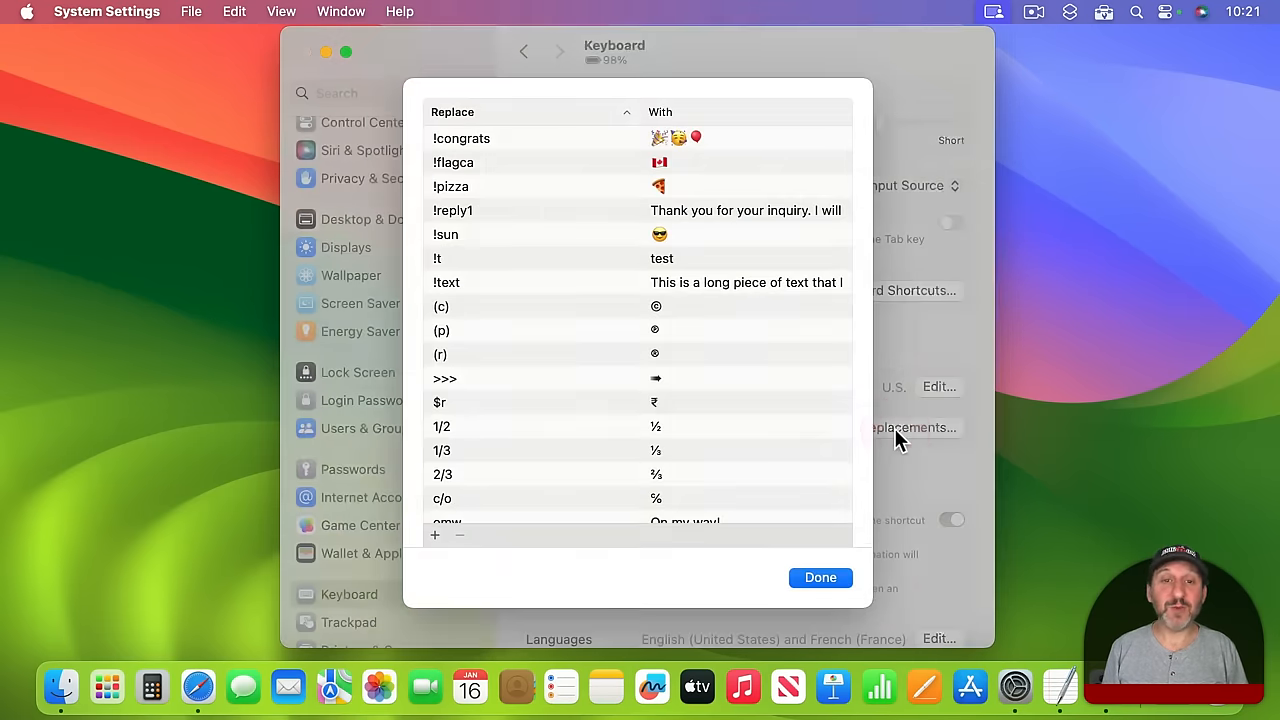
click(820, 577)
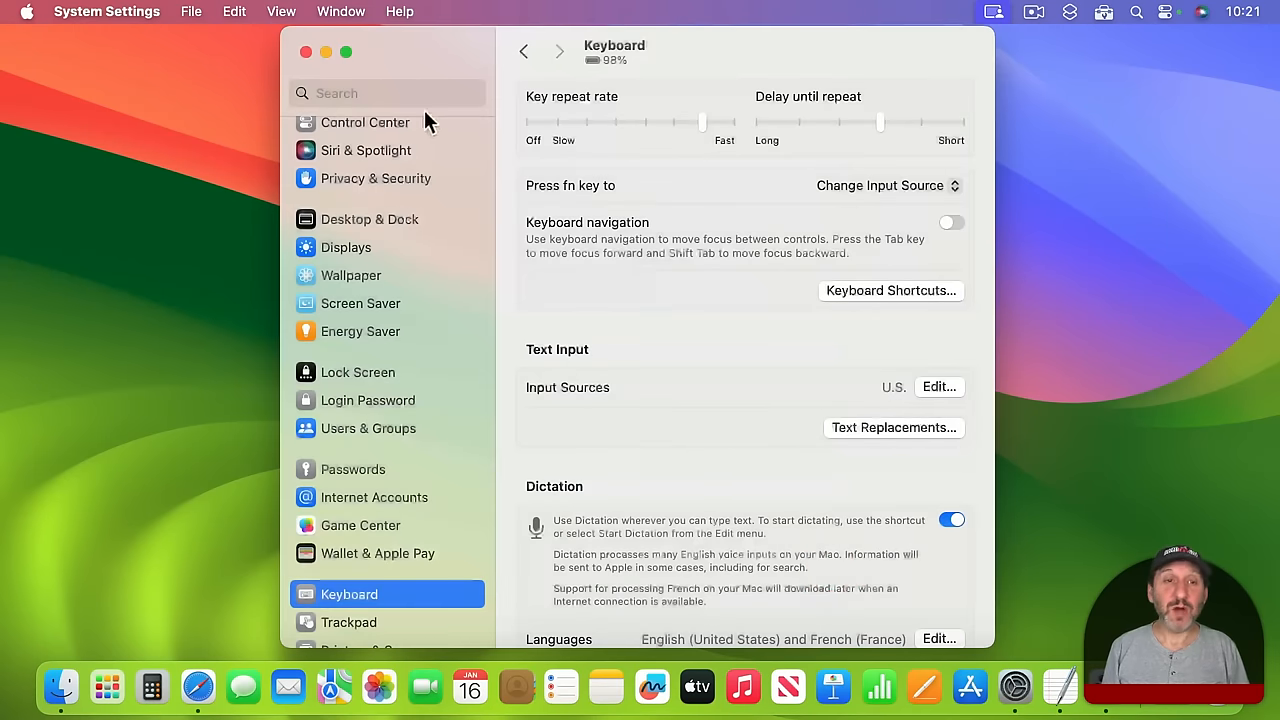
click(388, 93)
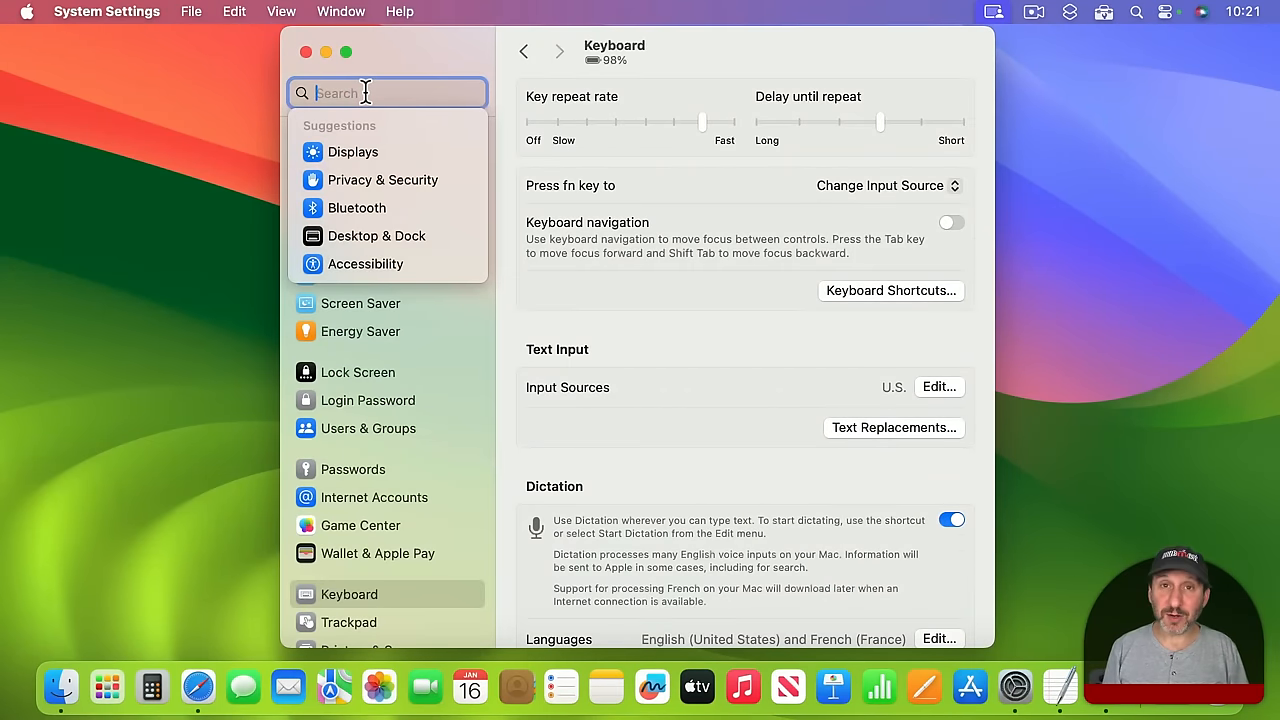
mouse_move(175, 30)
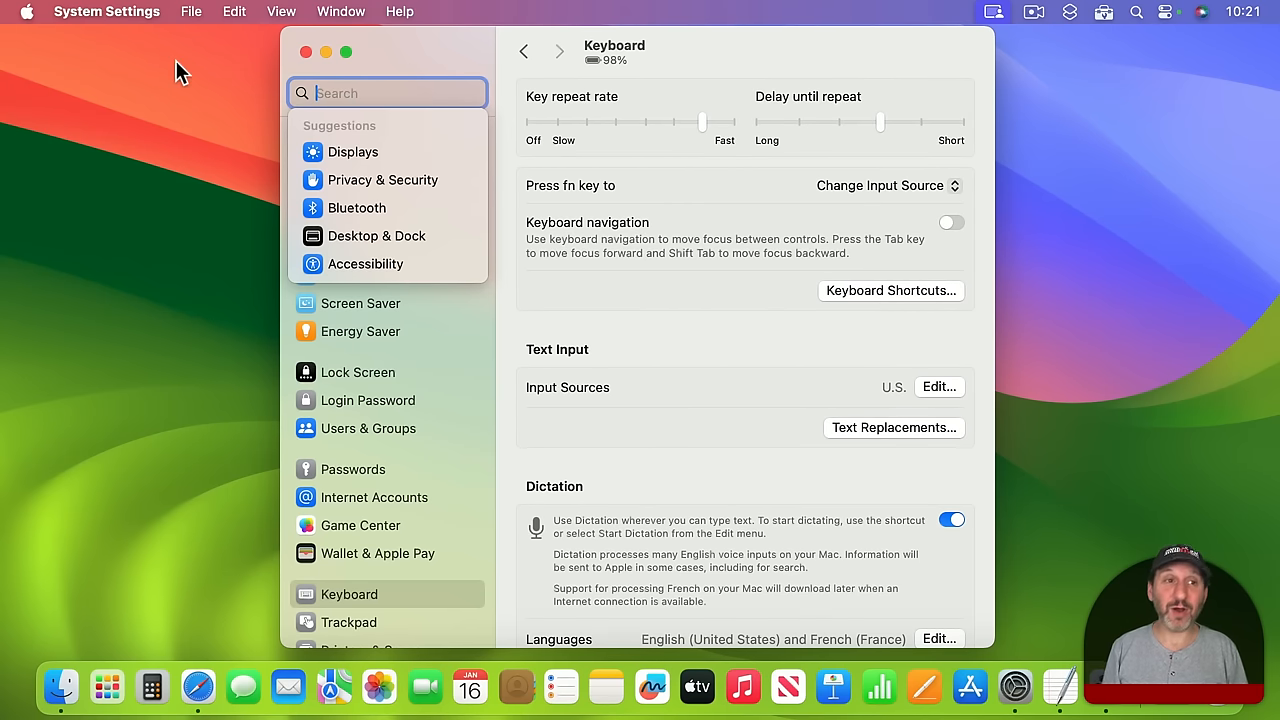
click(306, 52)
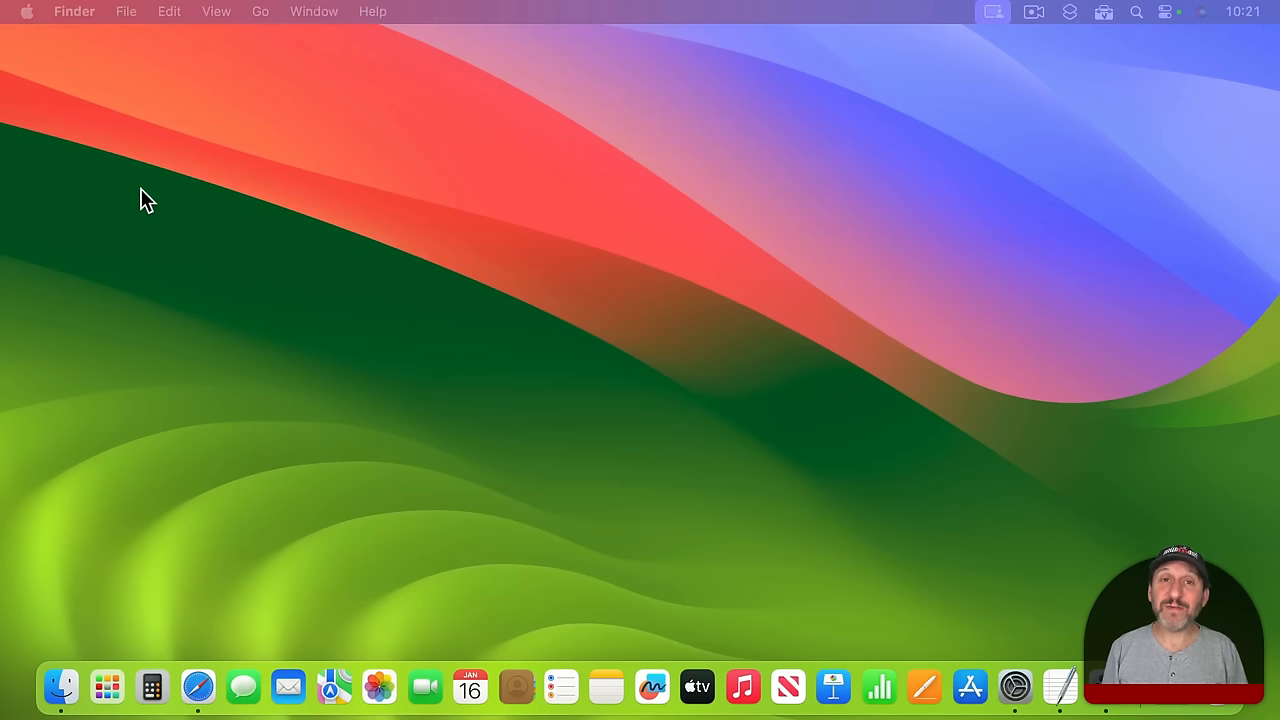
mouse_move(405, 280)
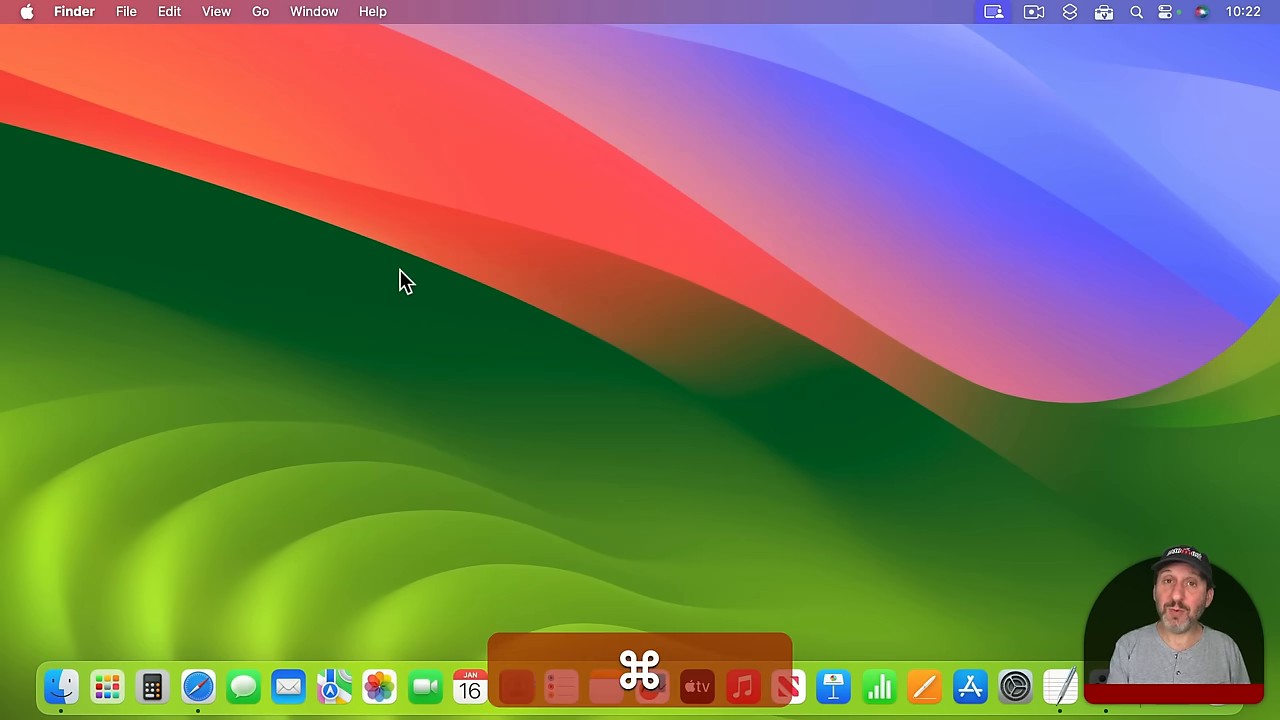
Search Spotlight for 'text replace' and open the Text replacements setting
key(cmd+space)
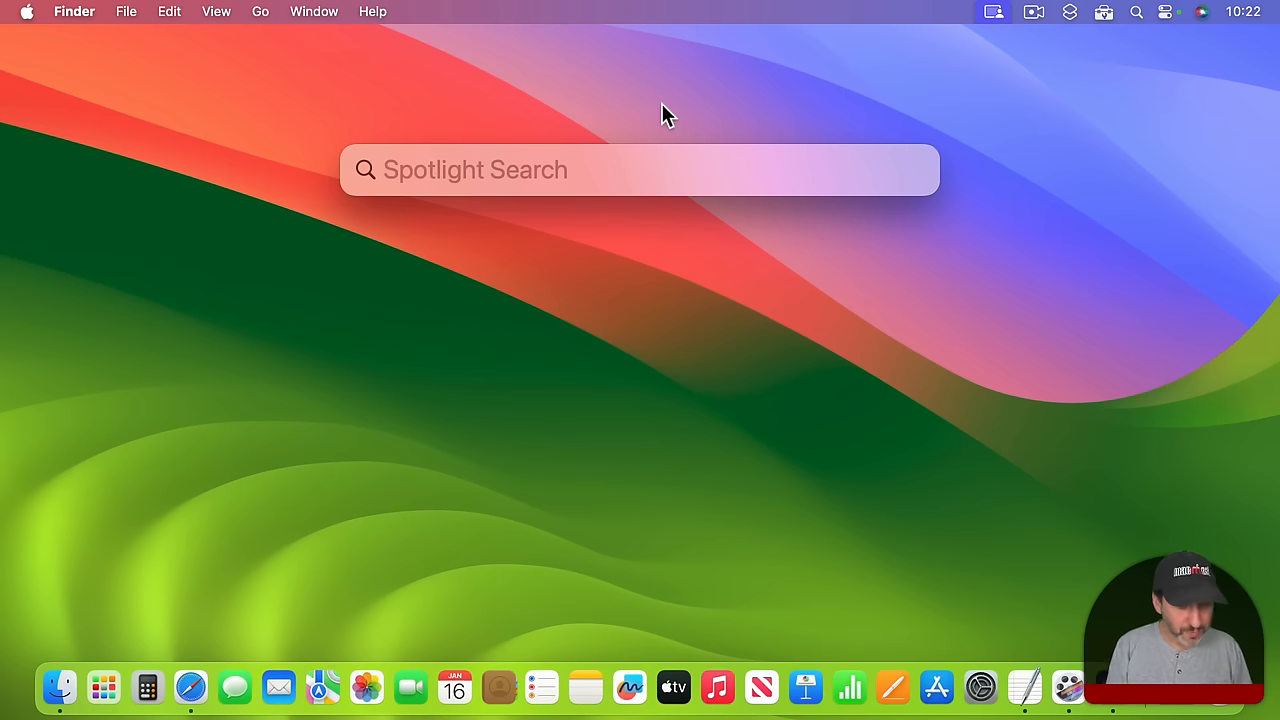
text(text repla)
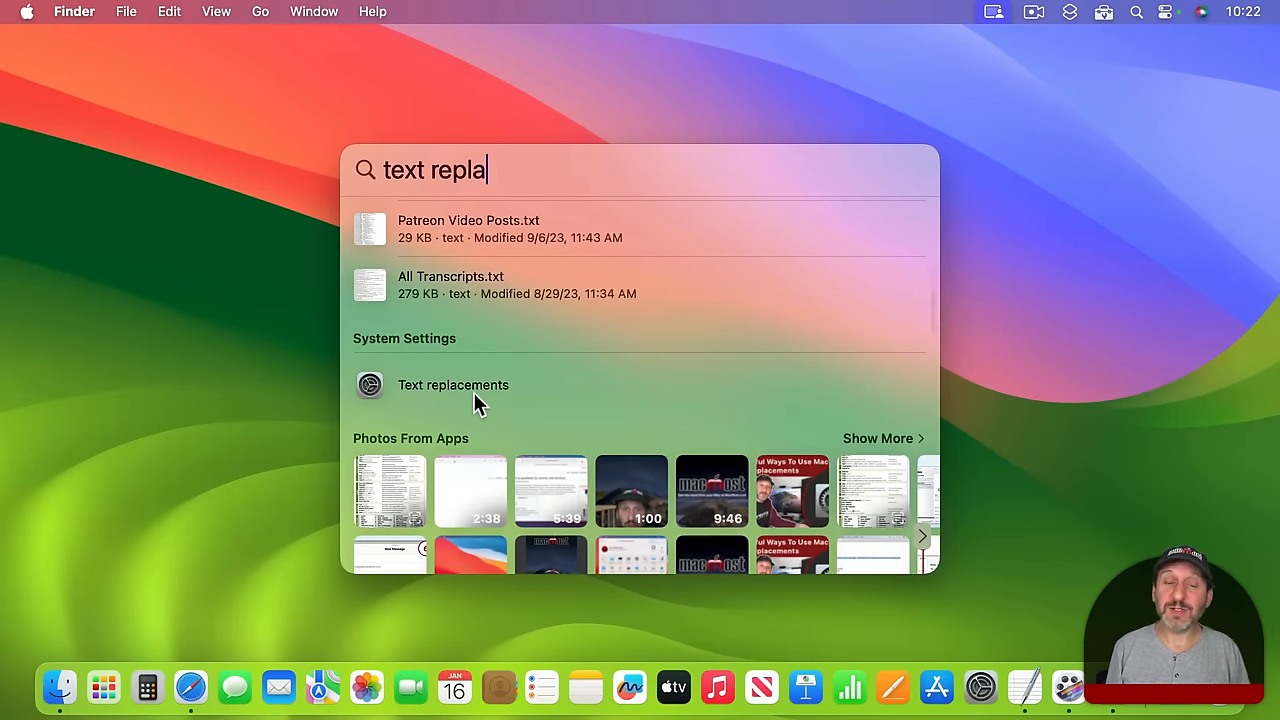
text(ce)
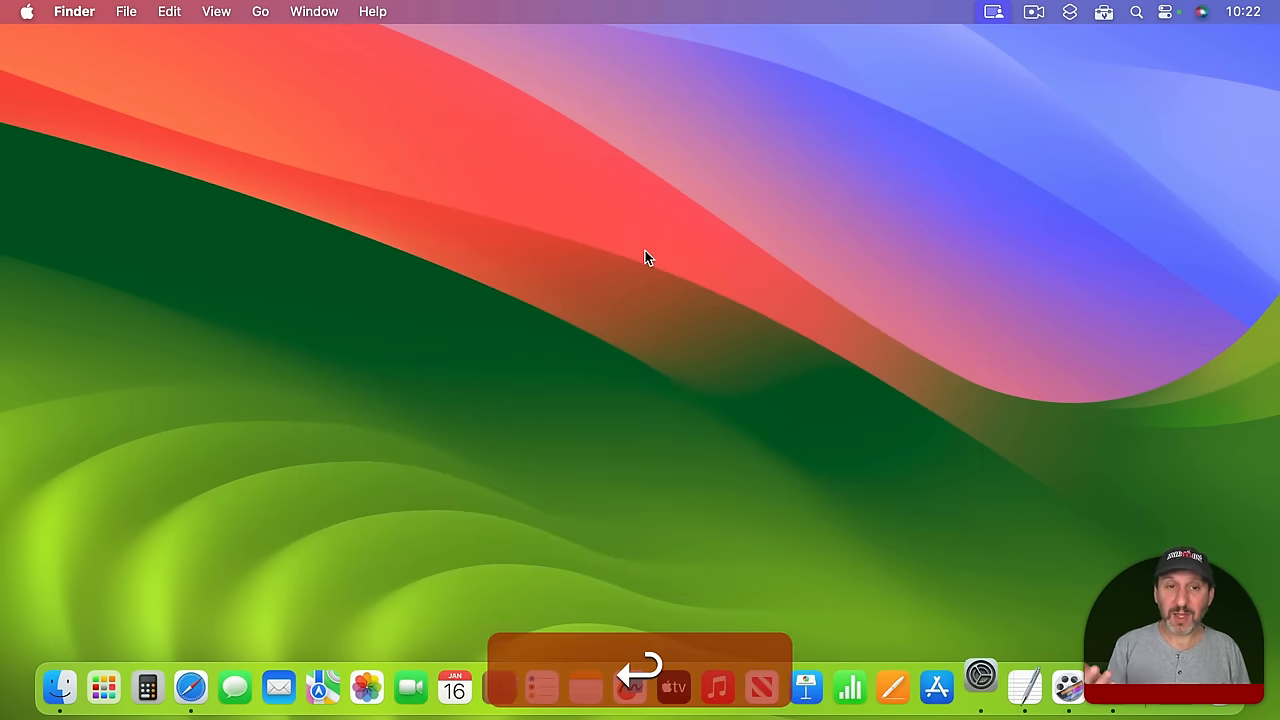
click(981, 687)
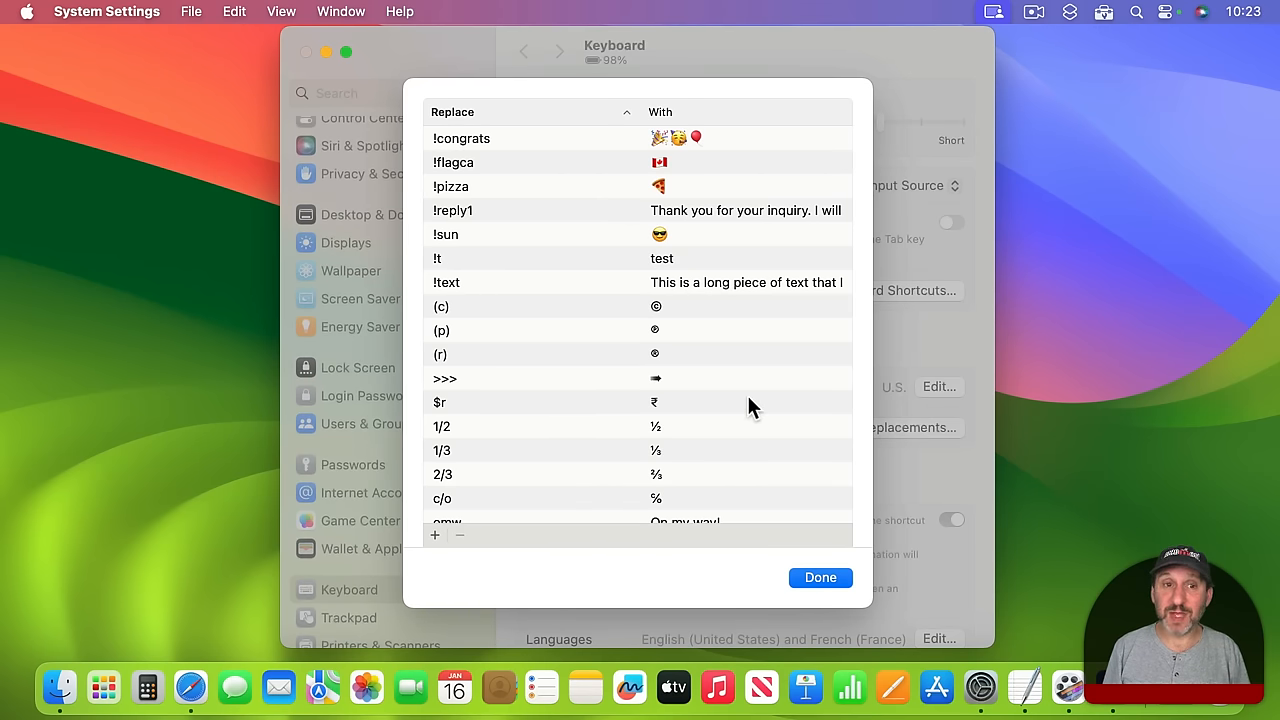
mouse_move(445, 520)
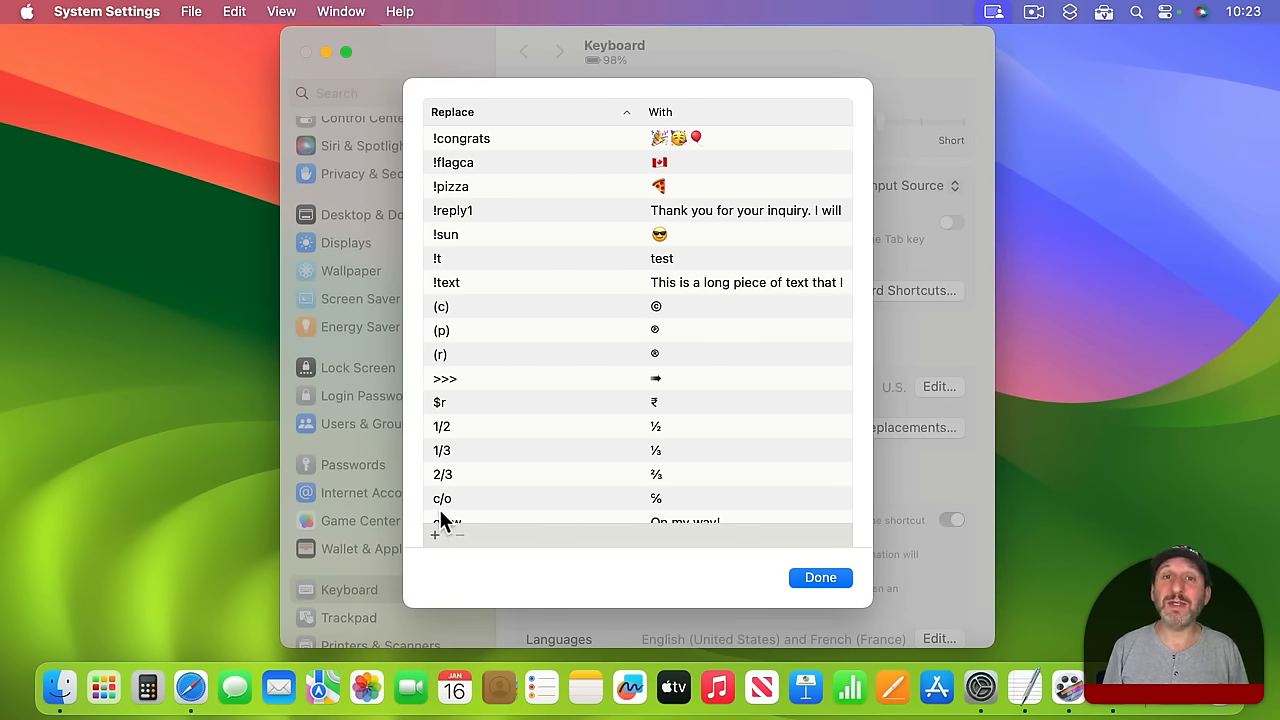
Close the replacement list, view the Bluetooth page, then return to the desktop
click(819, 577)
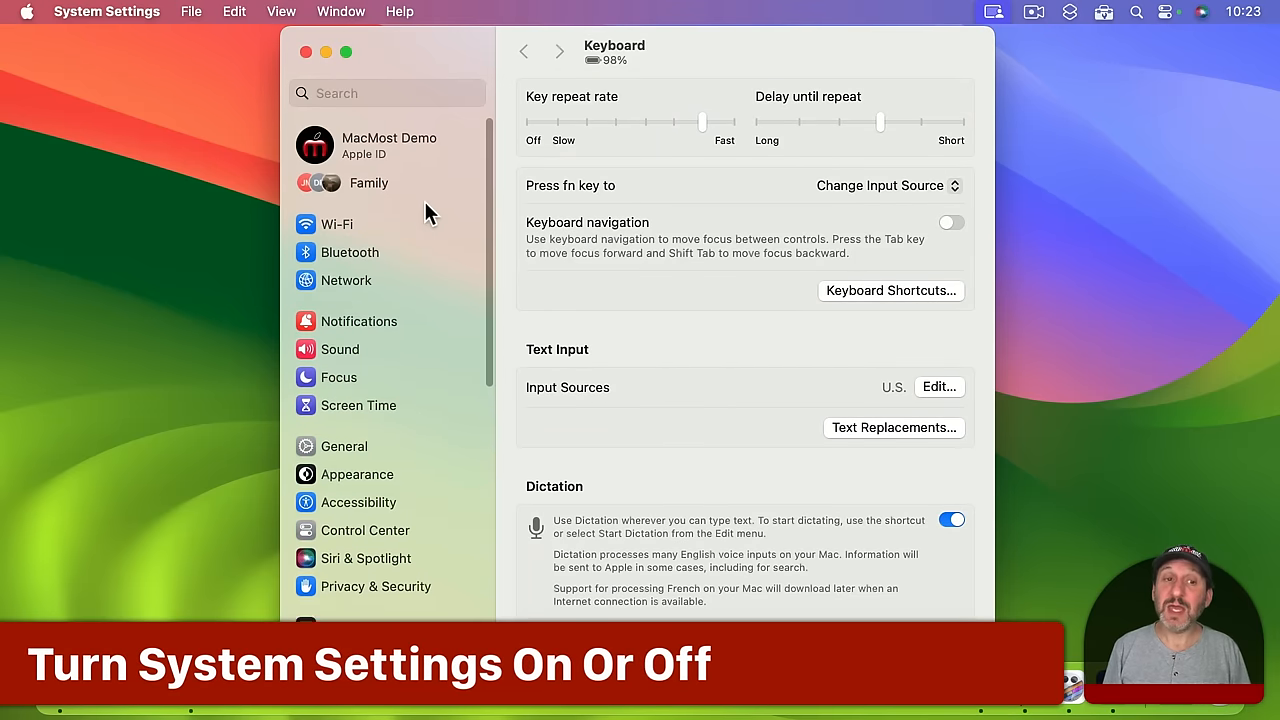
click(350, 246)
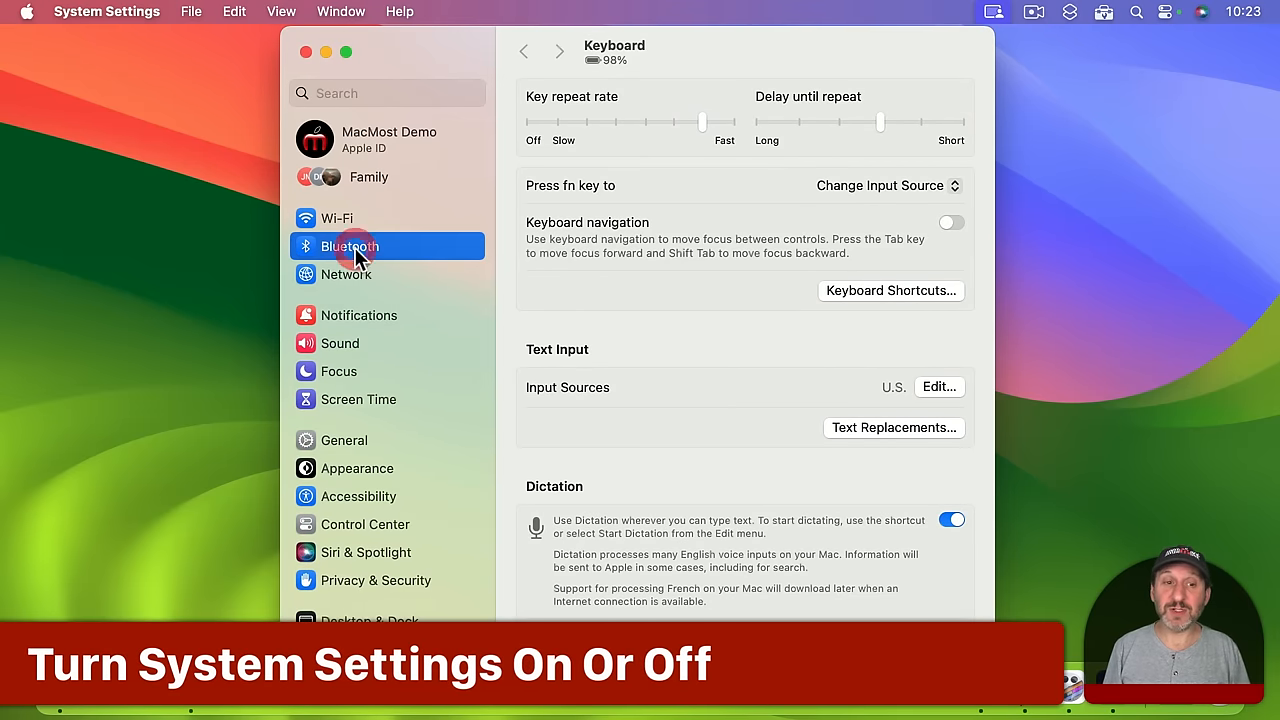
click(350, 246)
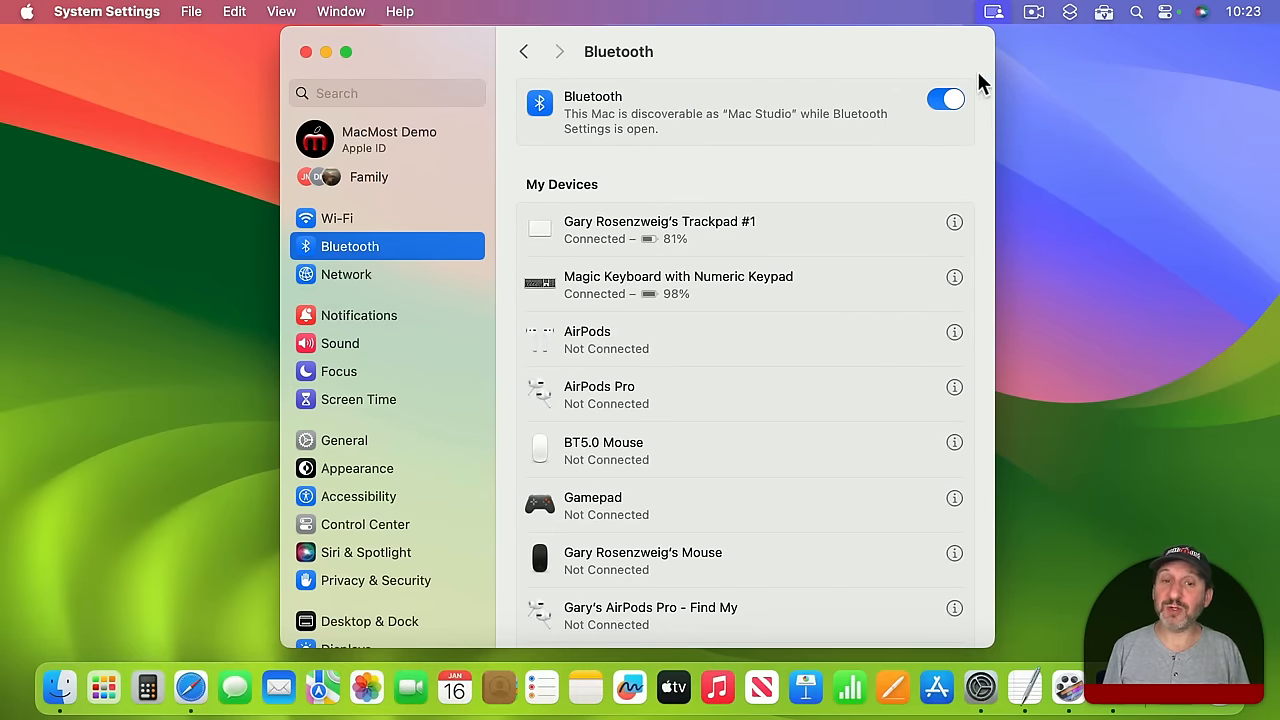
click(306, 52)
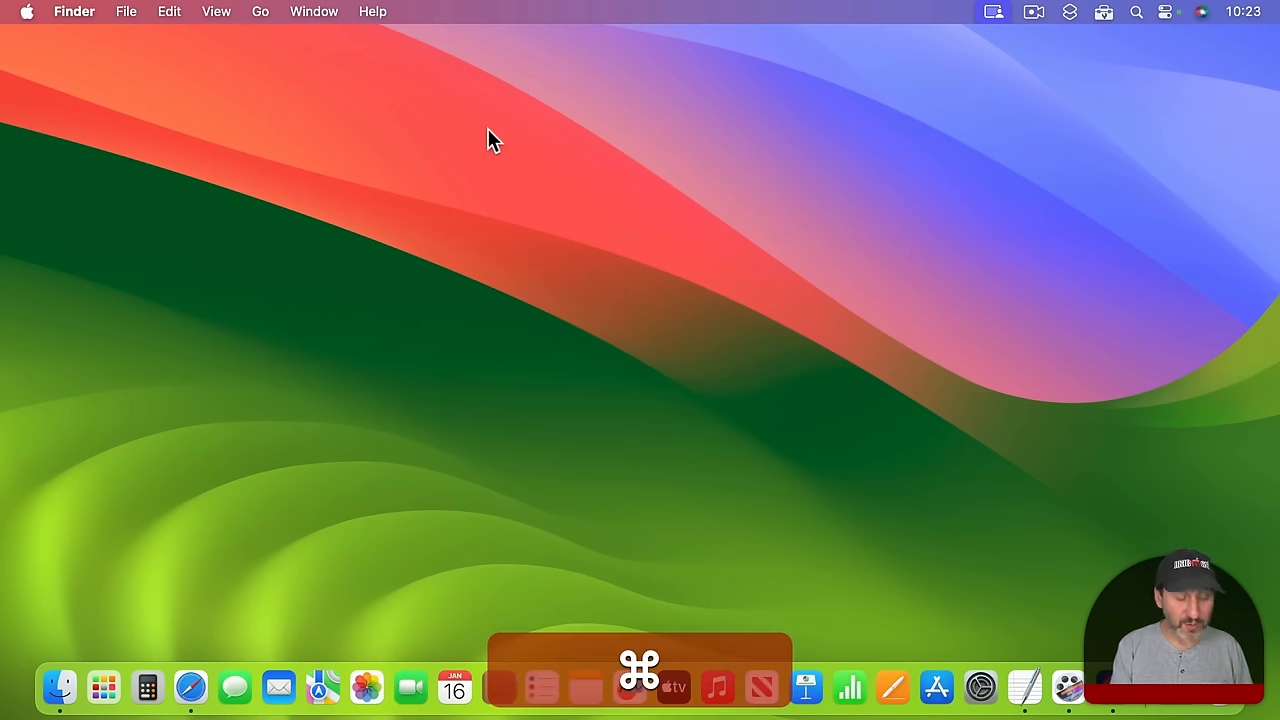
Search Spotlight for 'bluetooth' to reach the Bluetooth switch in the results
text(bluetooth)
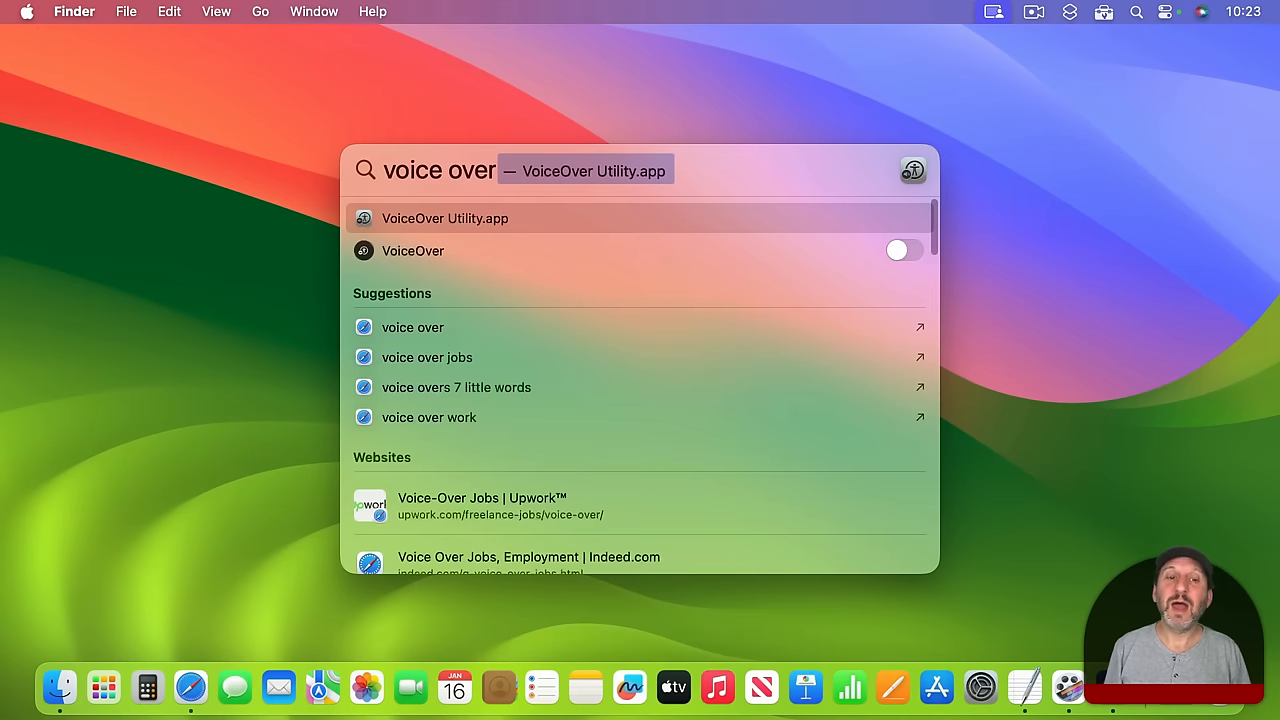
mouse_move(920, 262)
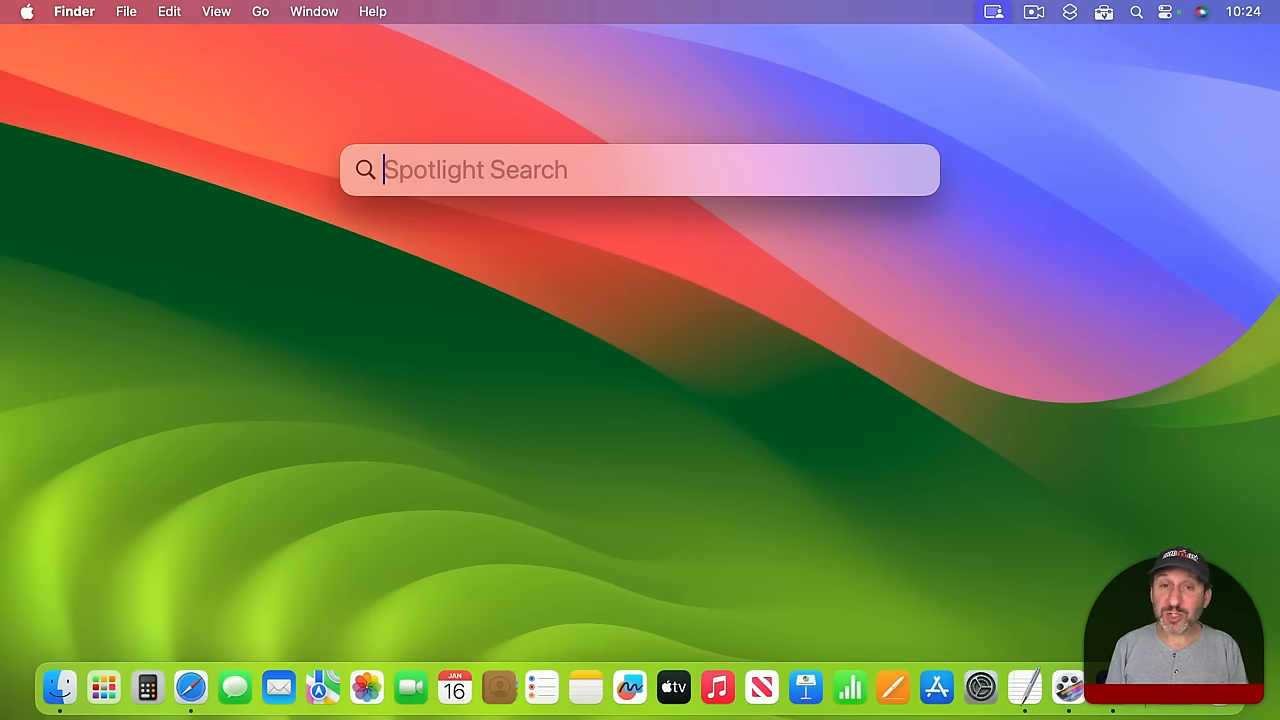
Look up 'clever' in Spotlight and open its full definition in Dictionary with Cmd-D
text(c)
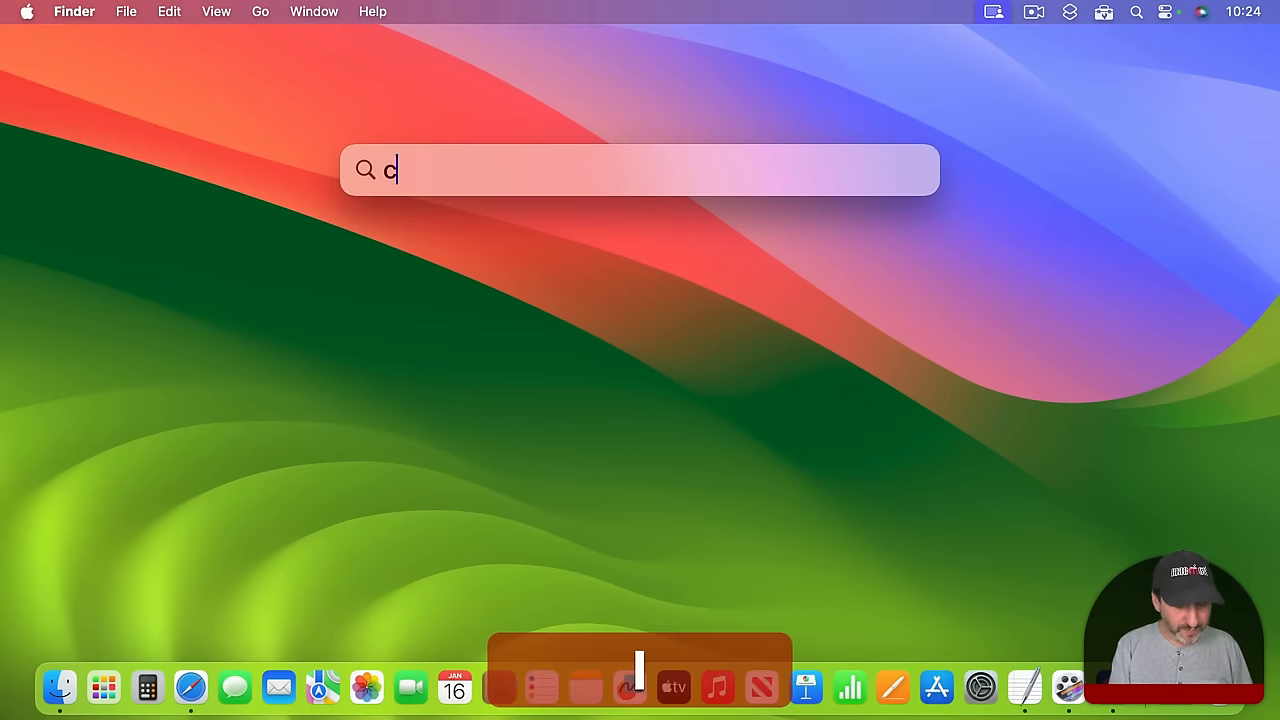
text(lever)
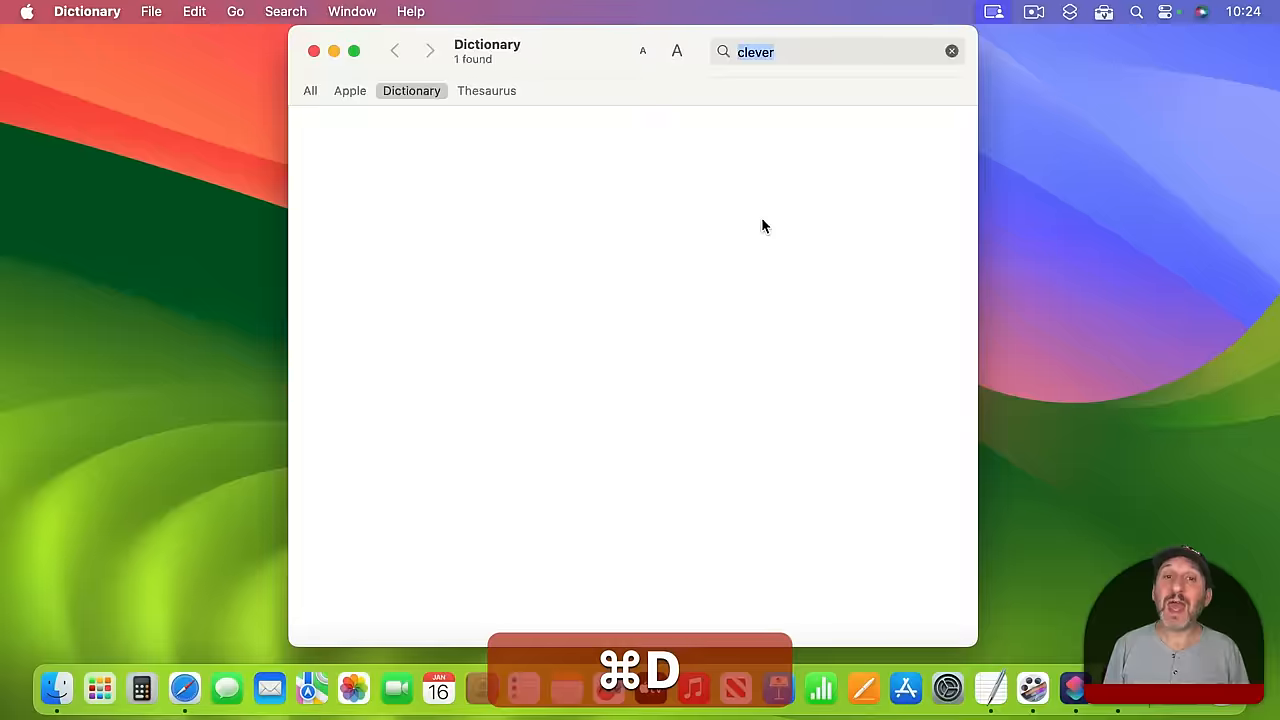
key(cmd+d)
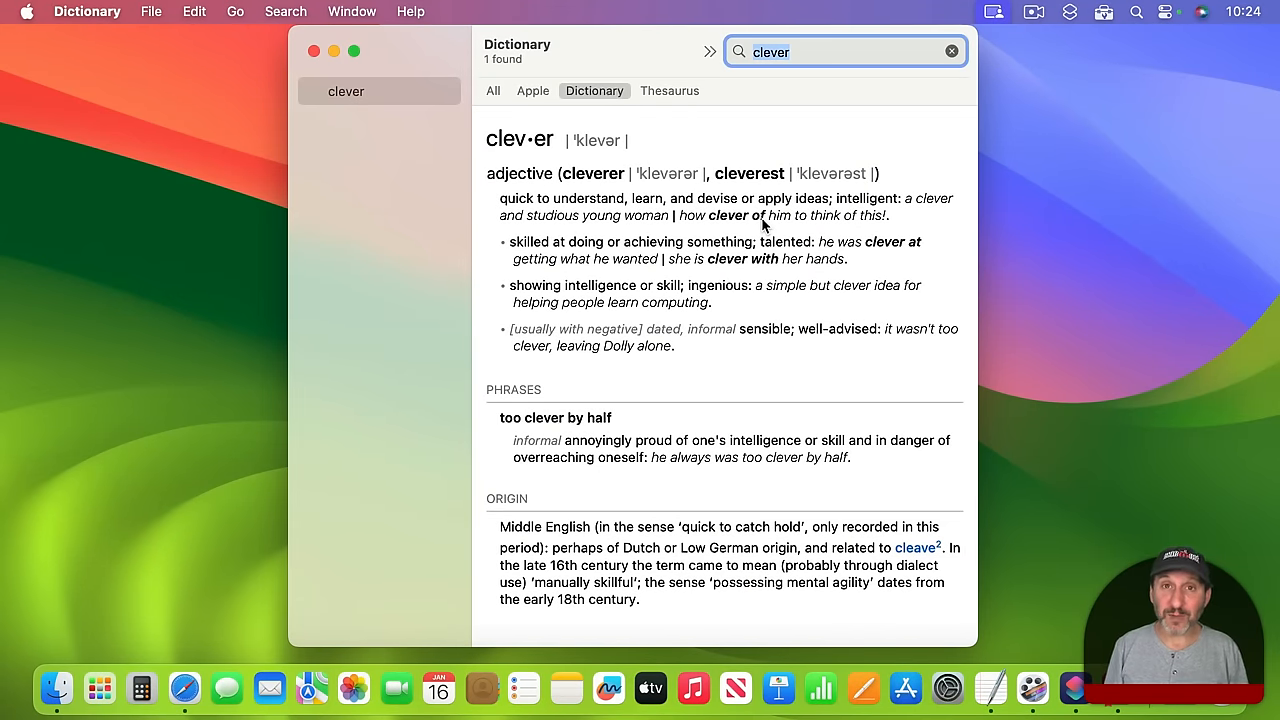
click(313, 51)
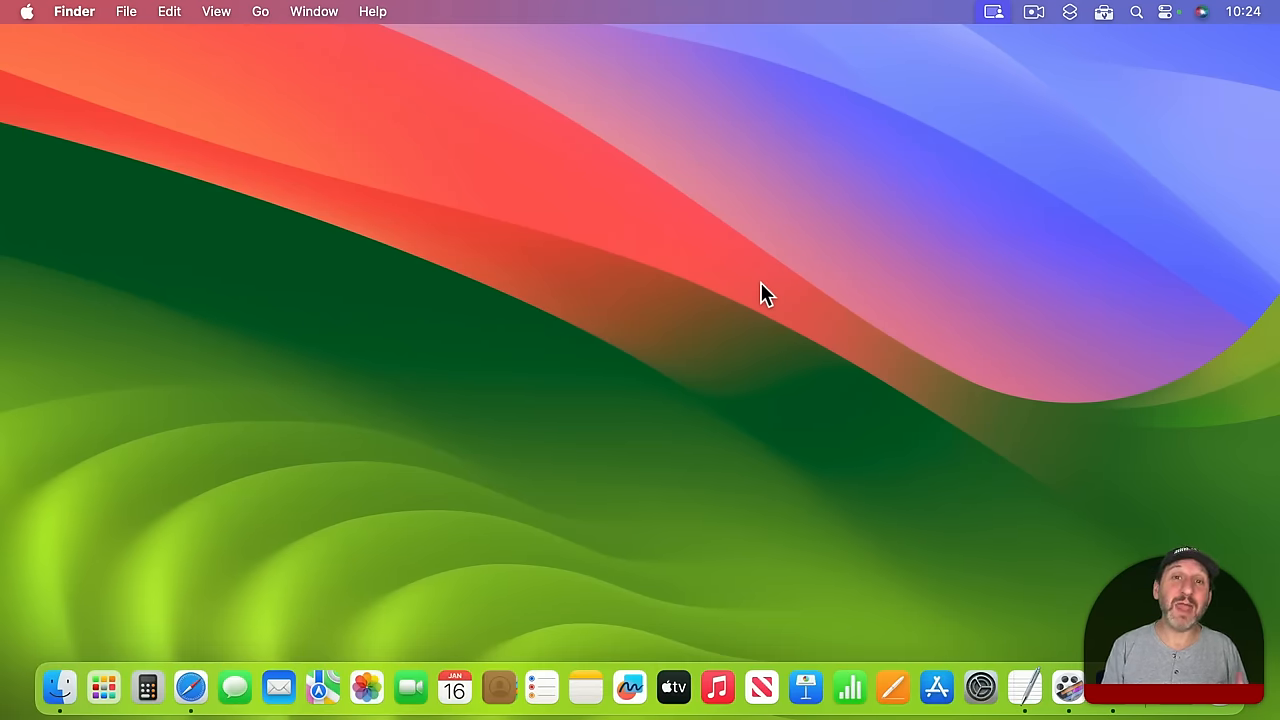
Search 'wombat' in Spotlight and open its Google web results in Safari
text(clever)
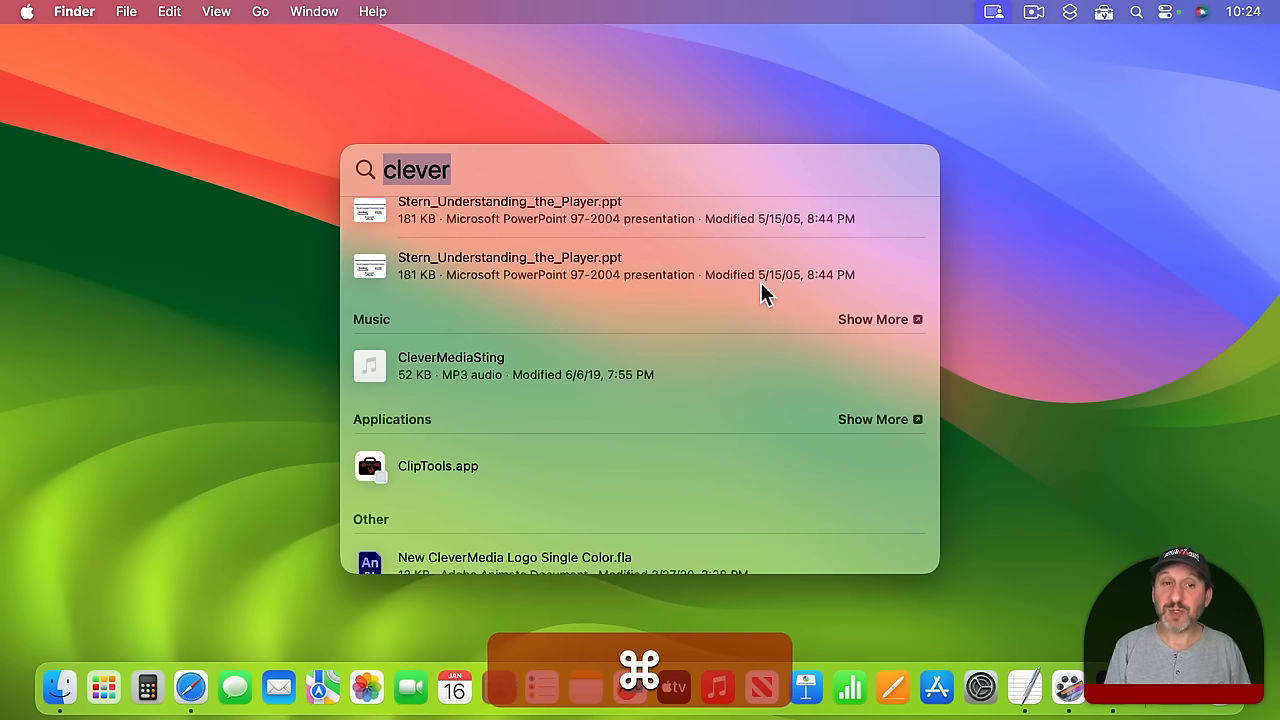
text(wombat)
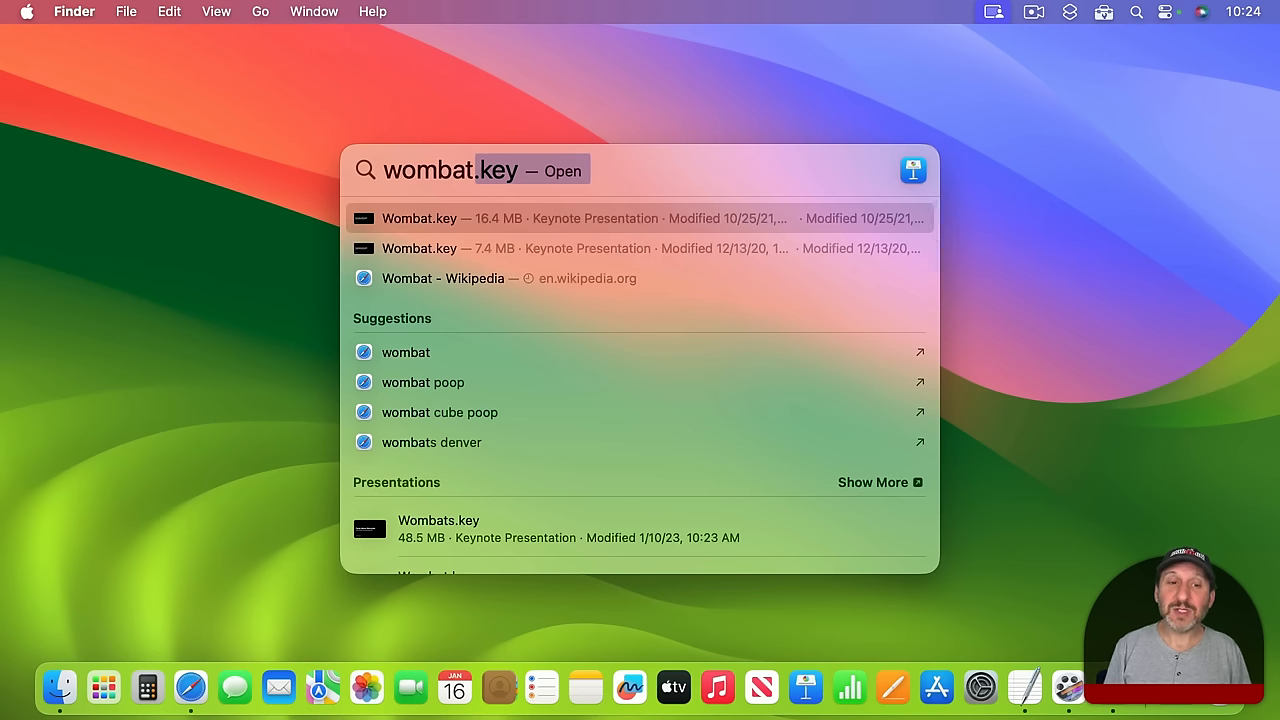
mouse_move(351, 362)
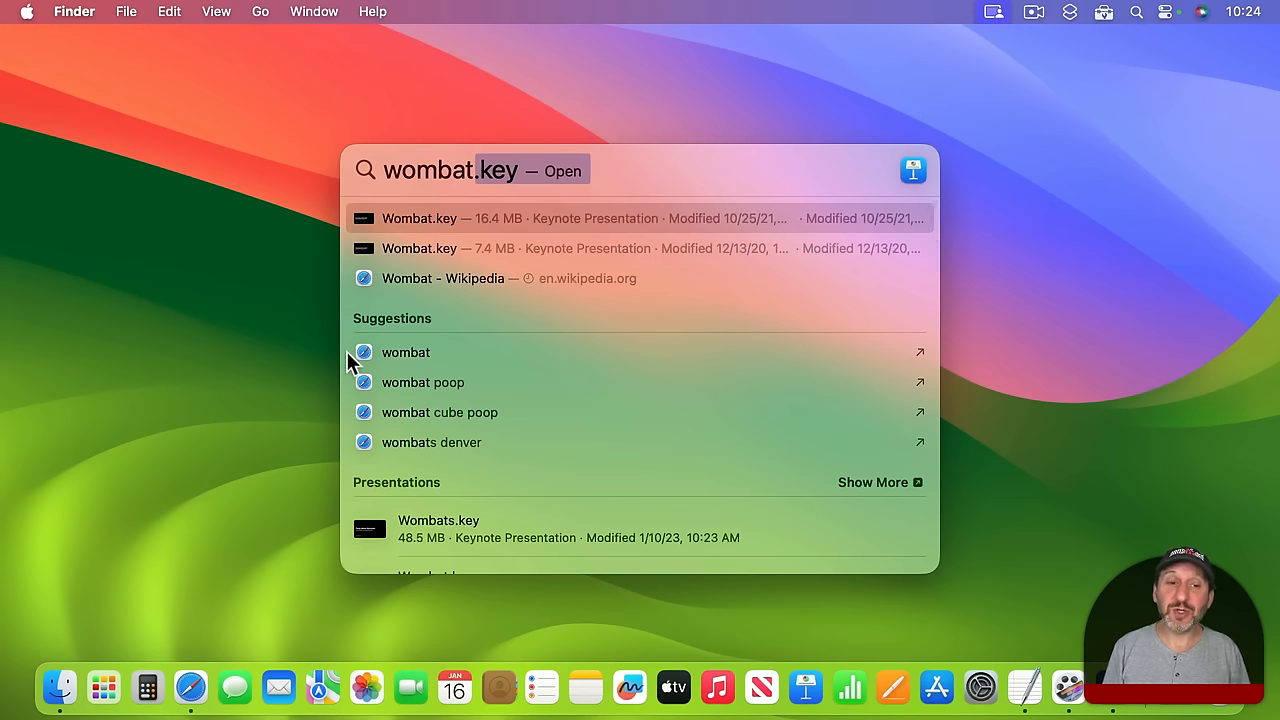
mouse_move(408, 363)
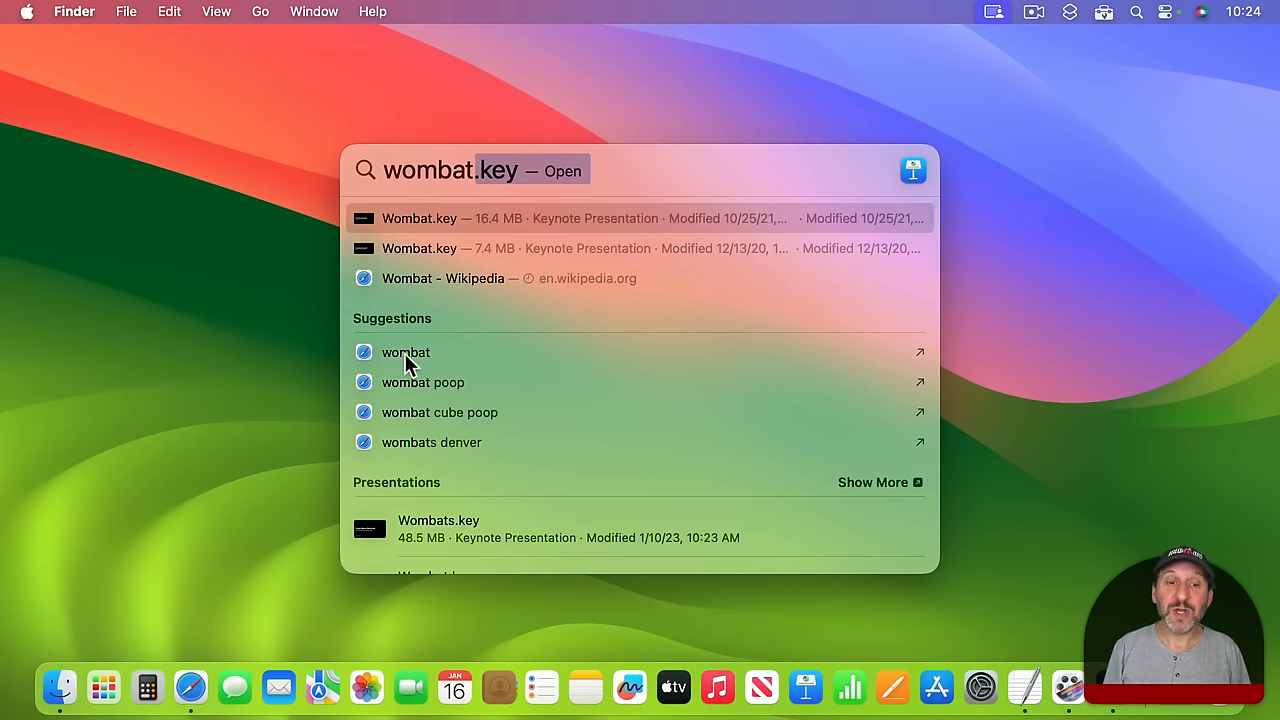
click(405, 352)
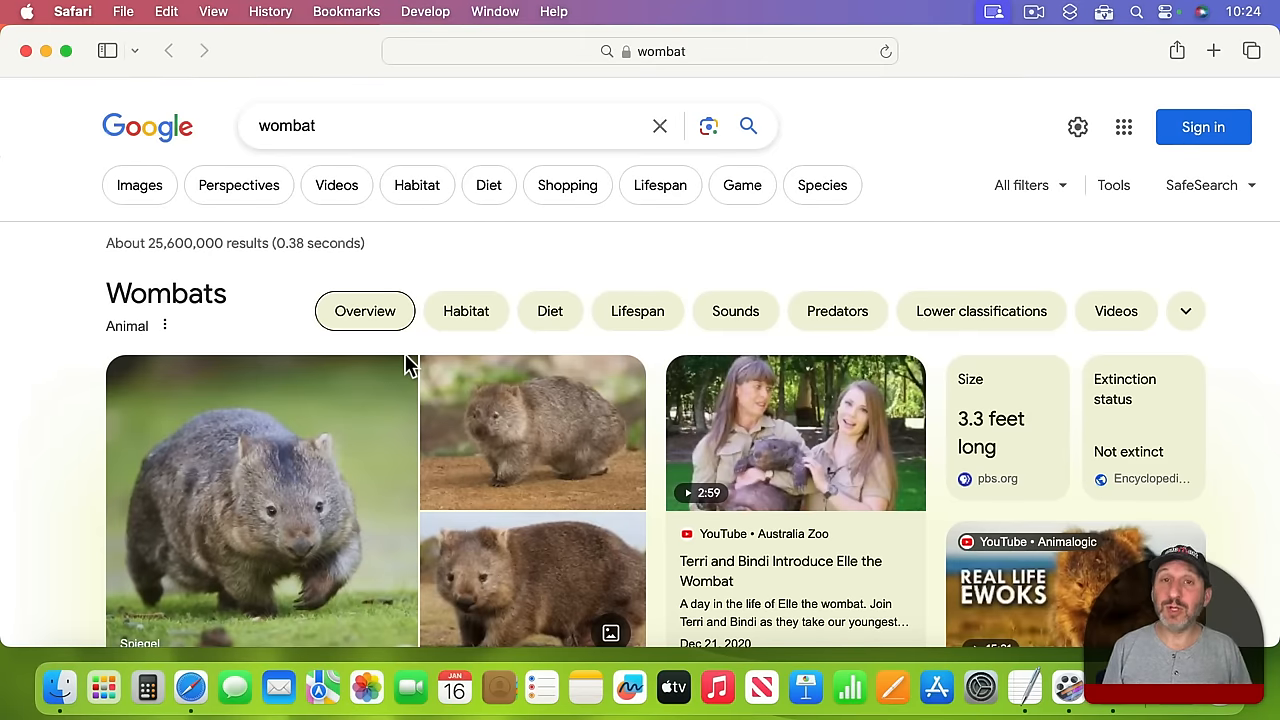
key(cmd+space)
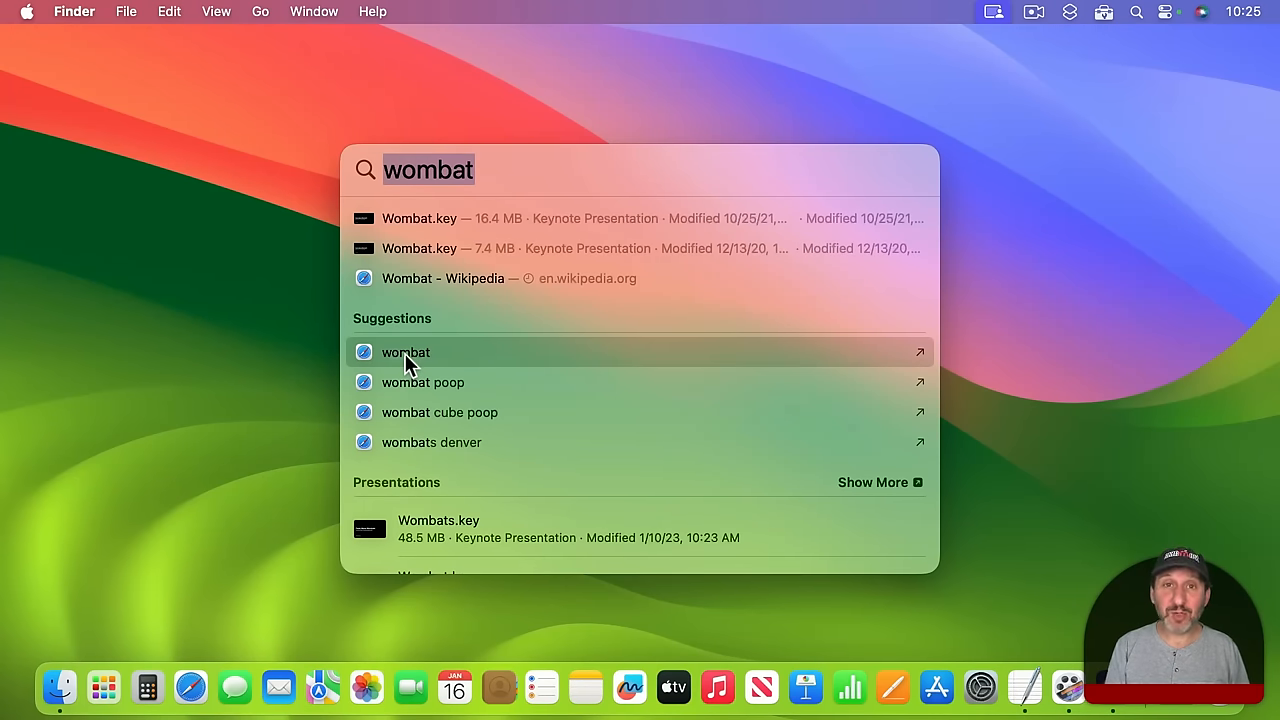
click(405, 352)
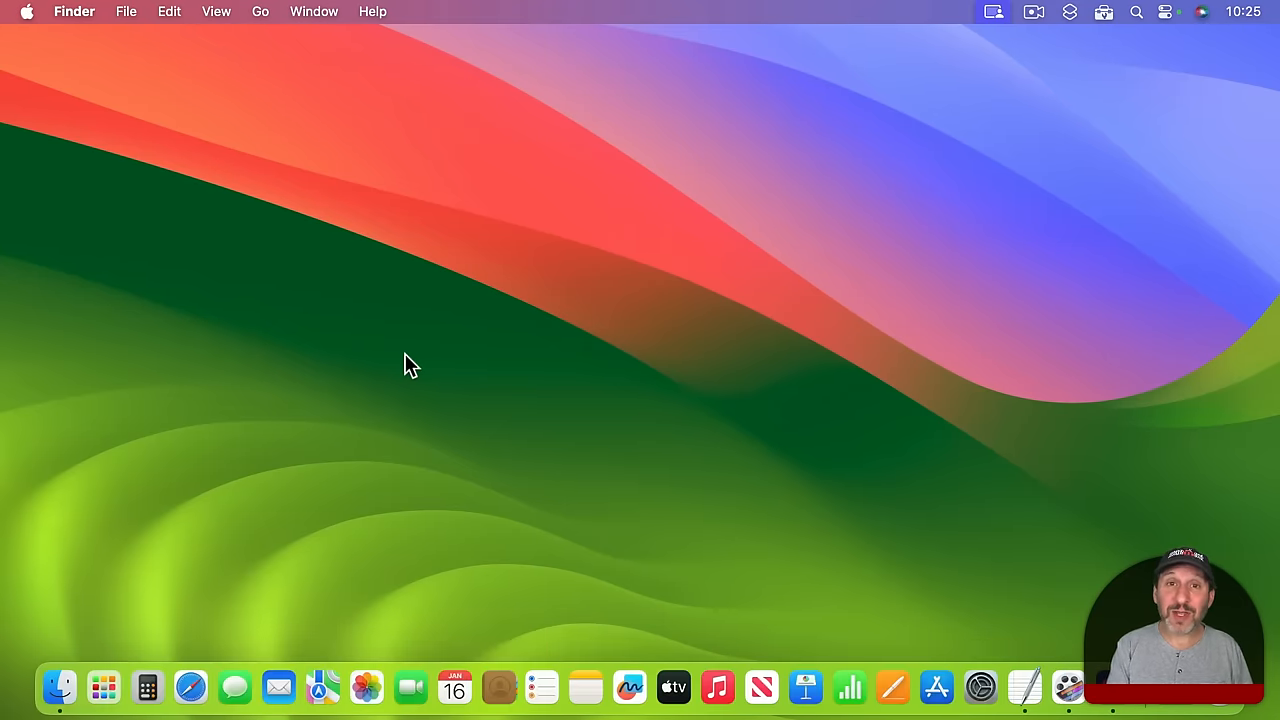
Scroll through Spotlight's wombat knowledge card and open its Wikipedia article link
text(wombat)
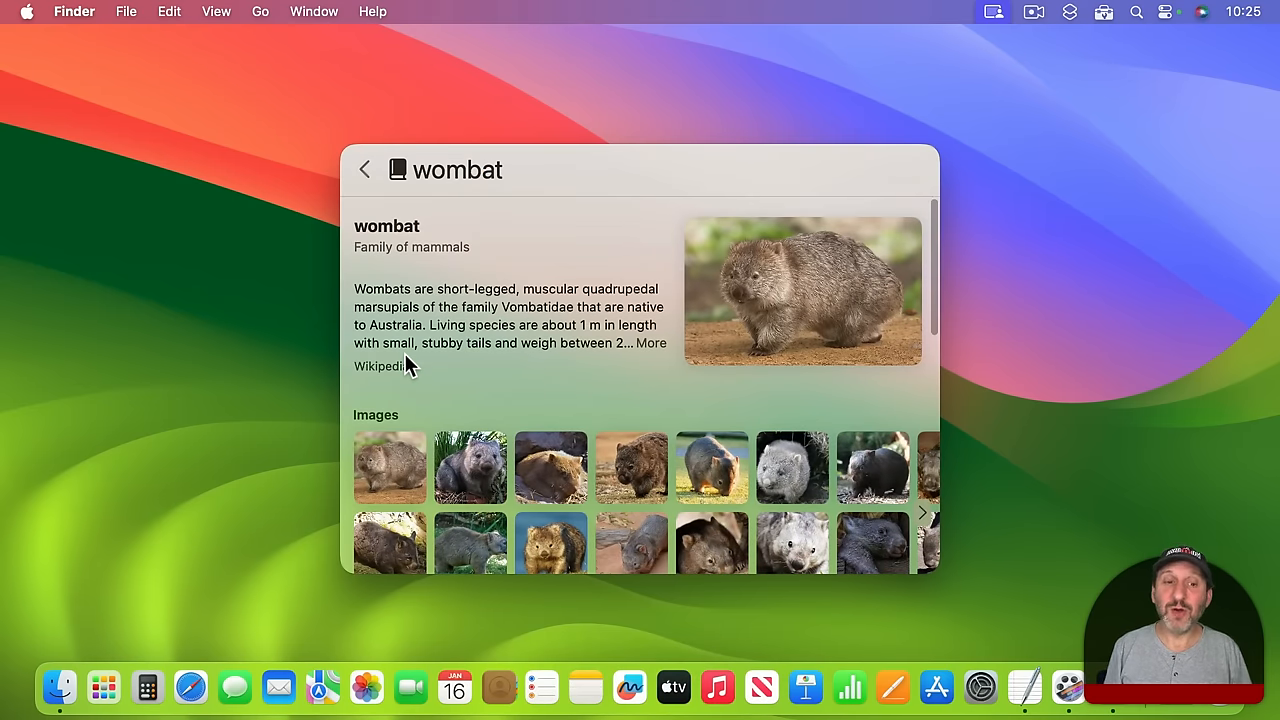
scroll(down, 3)
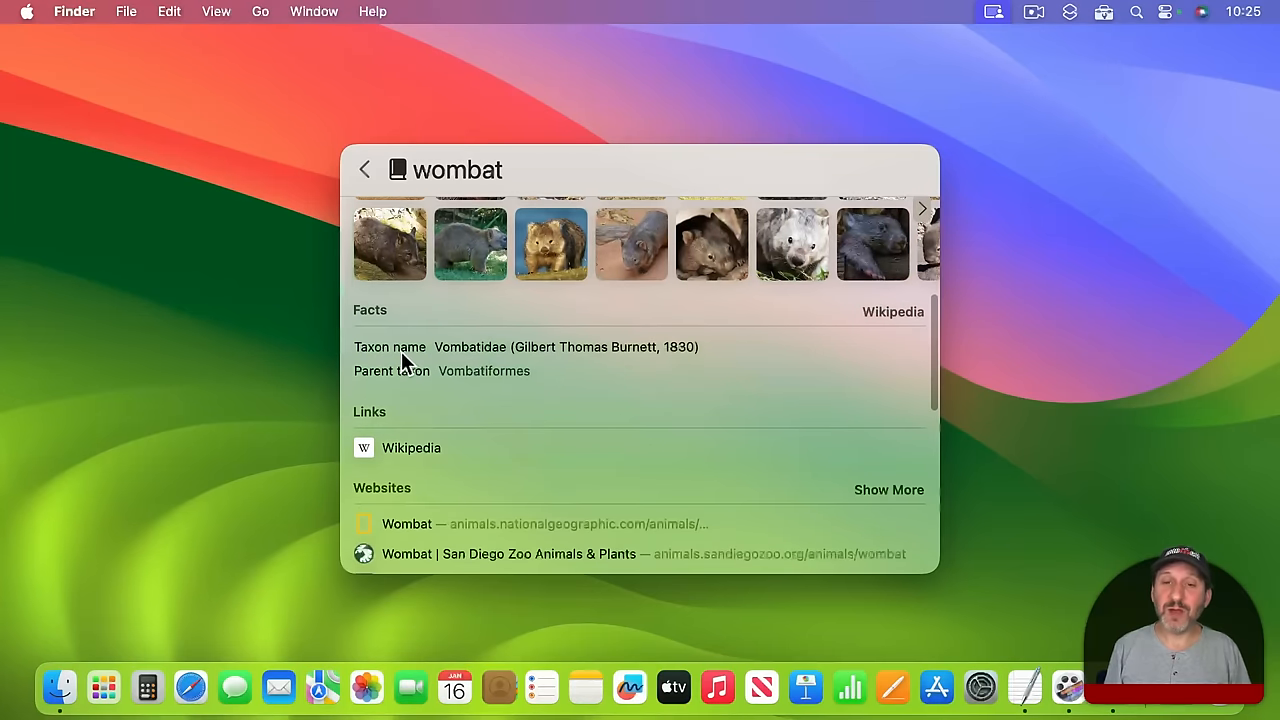
scroll(down, 3)
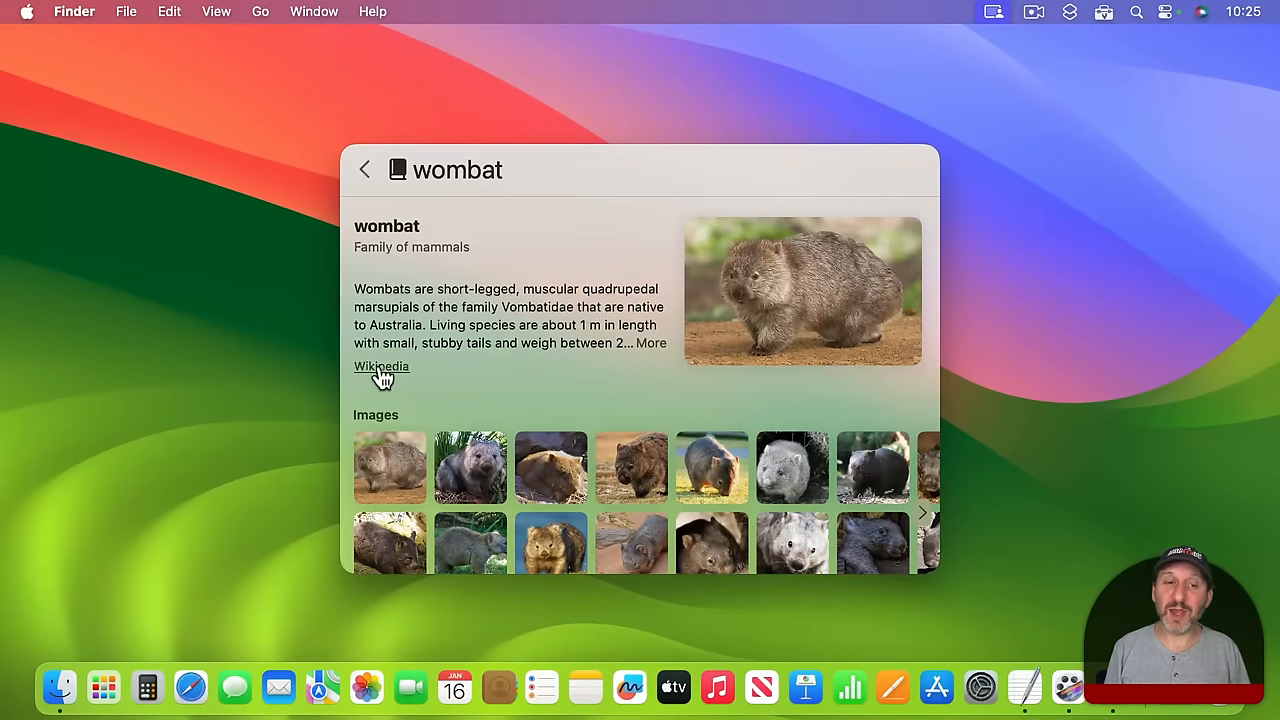
click(381, 366)
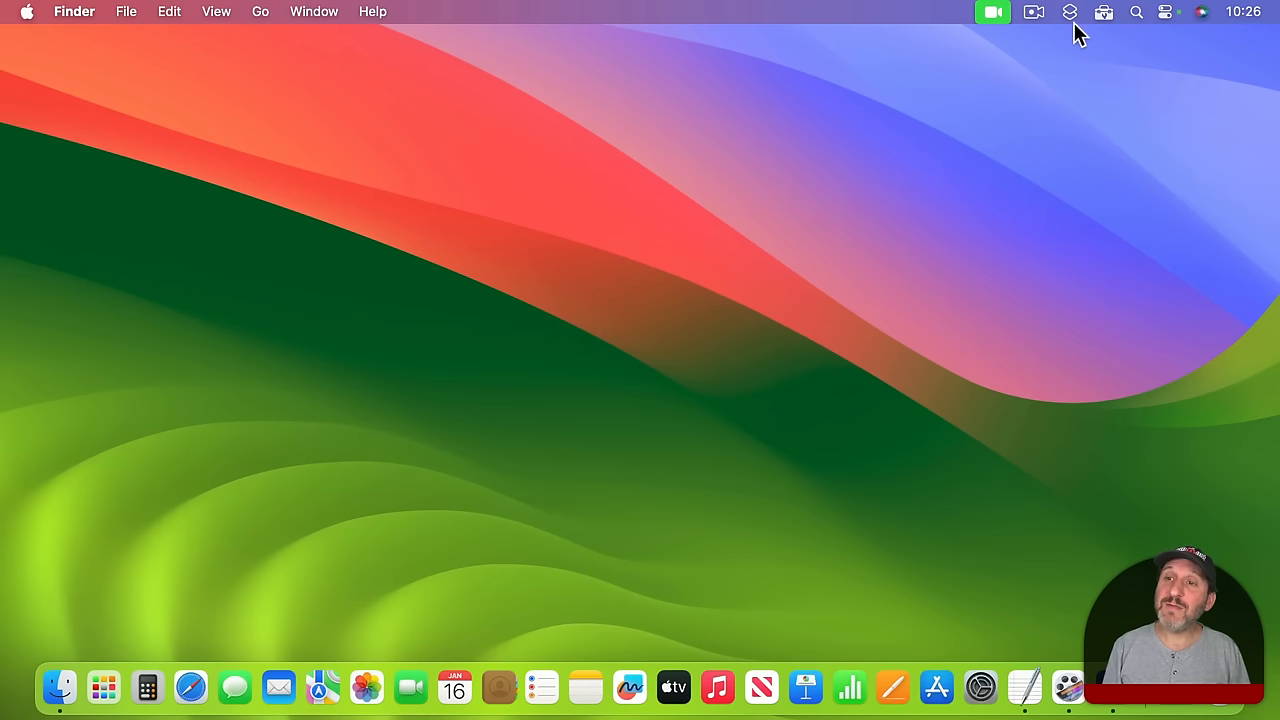
click(1069, 11)
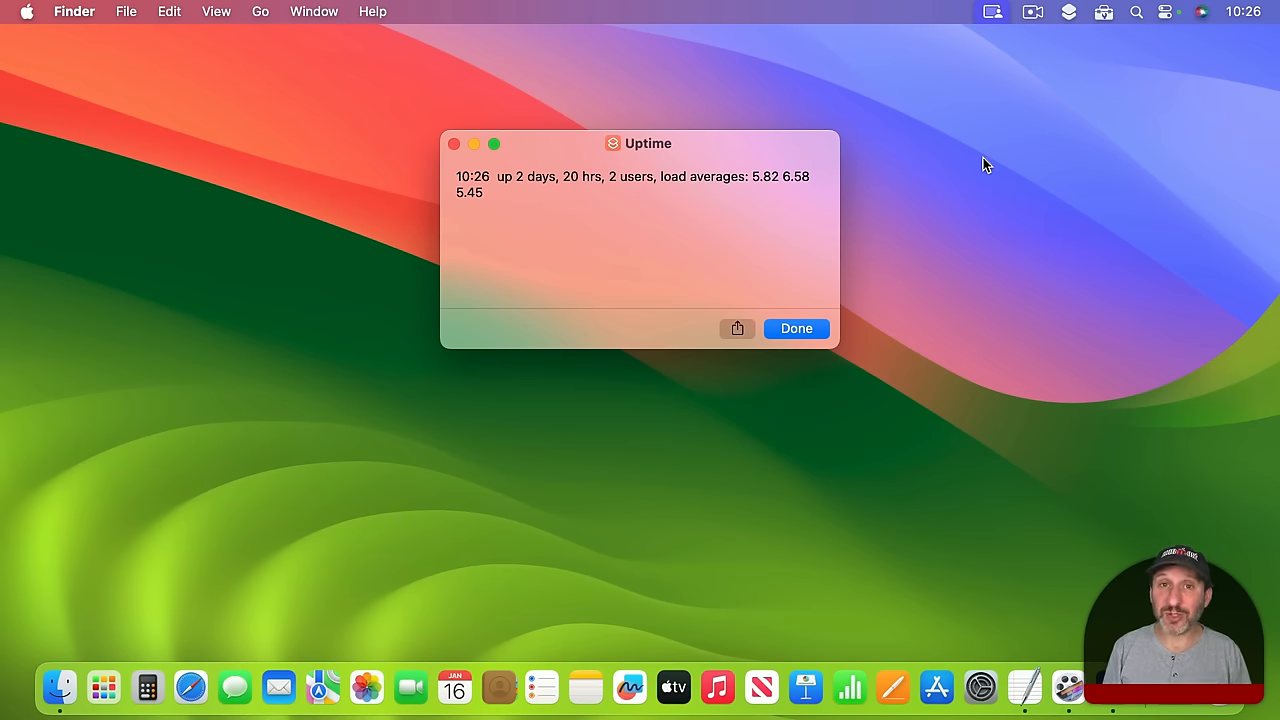
click(796, 328)
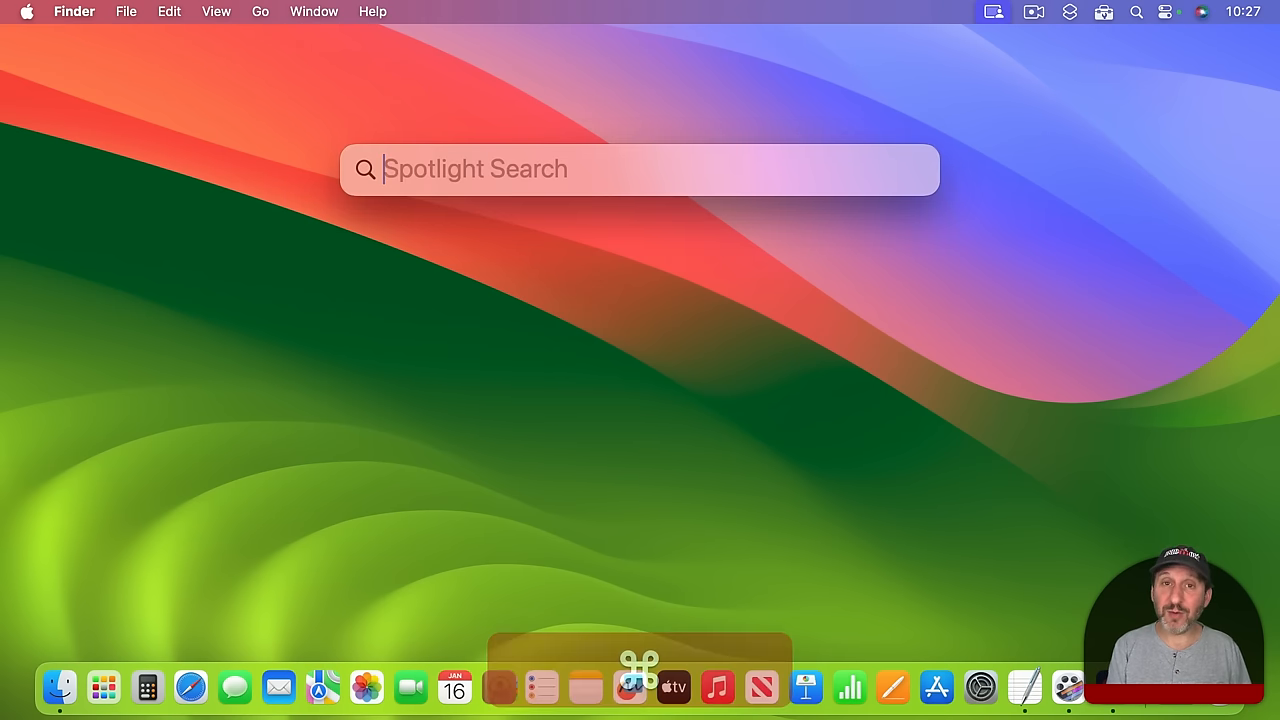
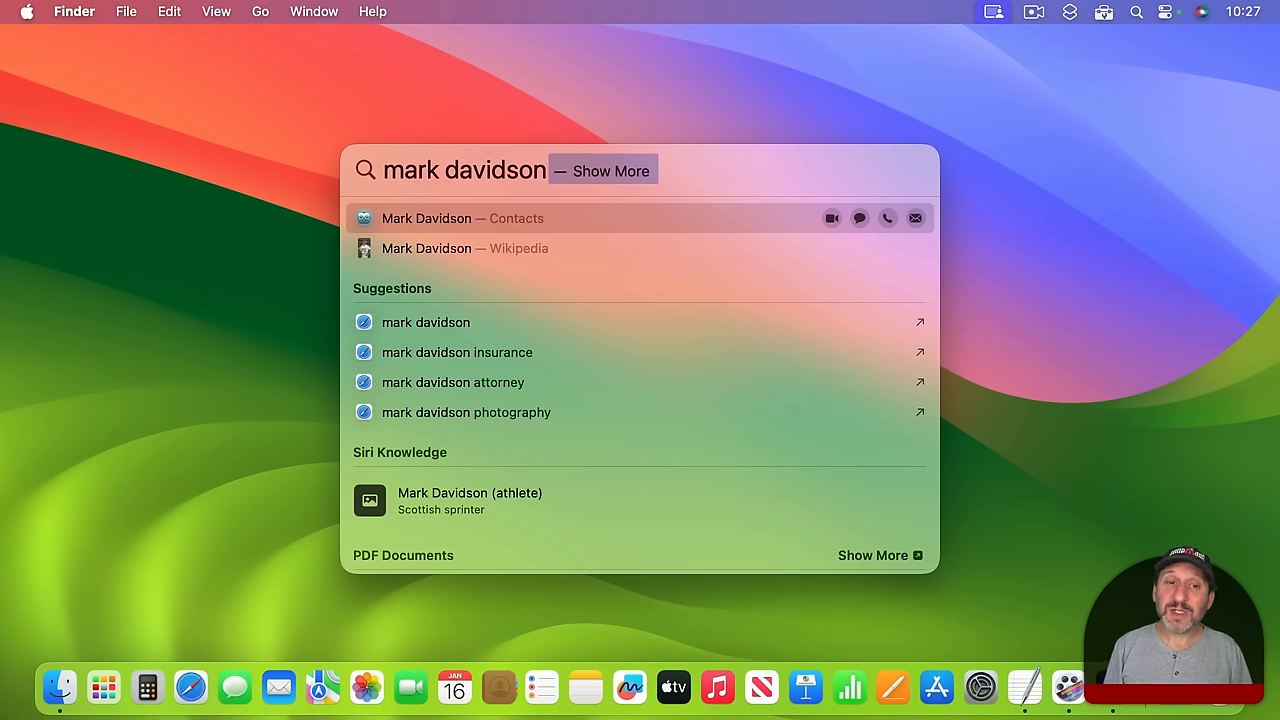
mouse_move(832, 224)
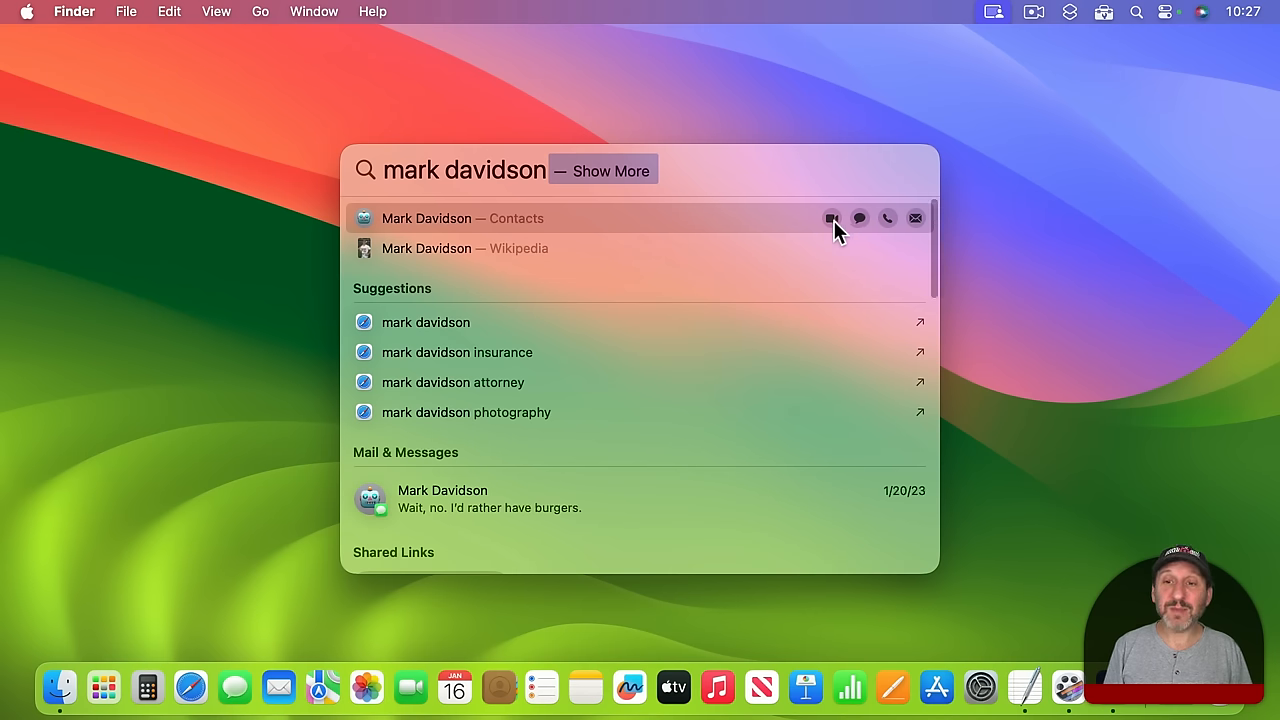
mouse_move(860, 230)
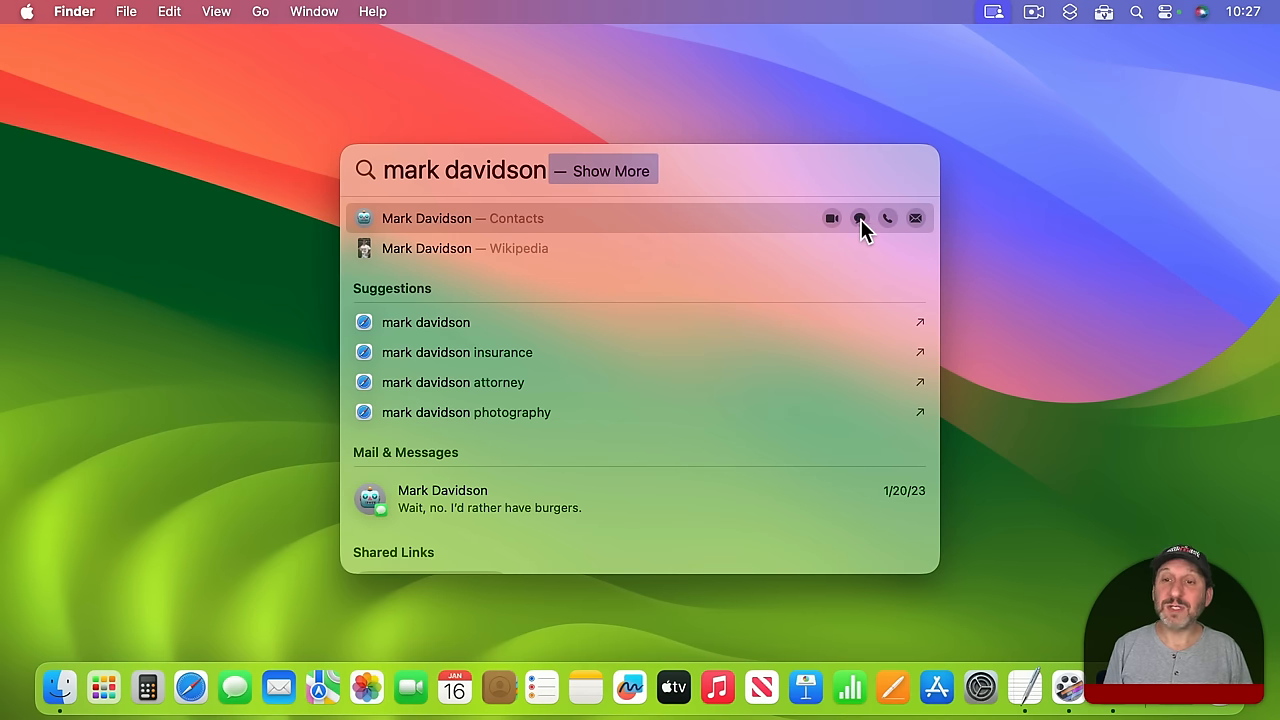
mouse_move(920, 230)
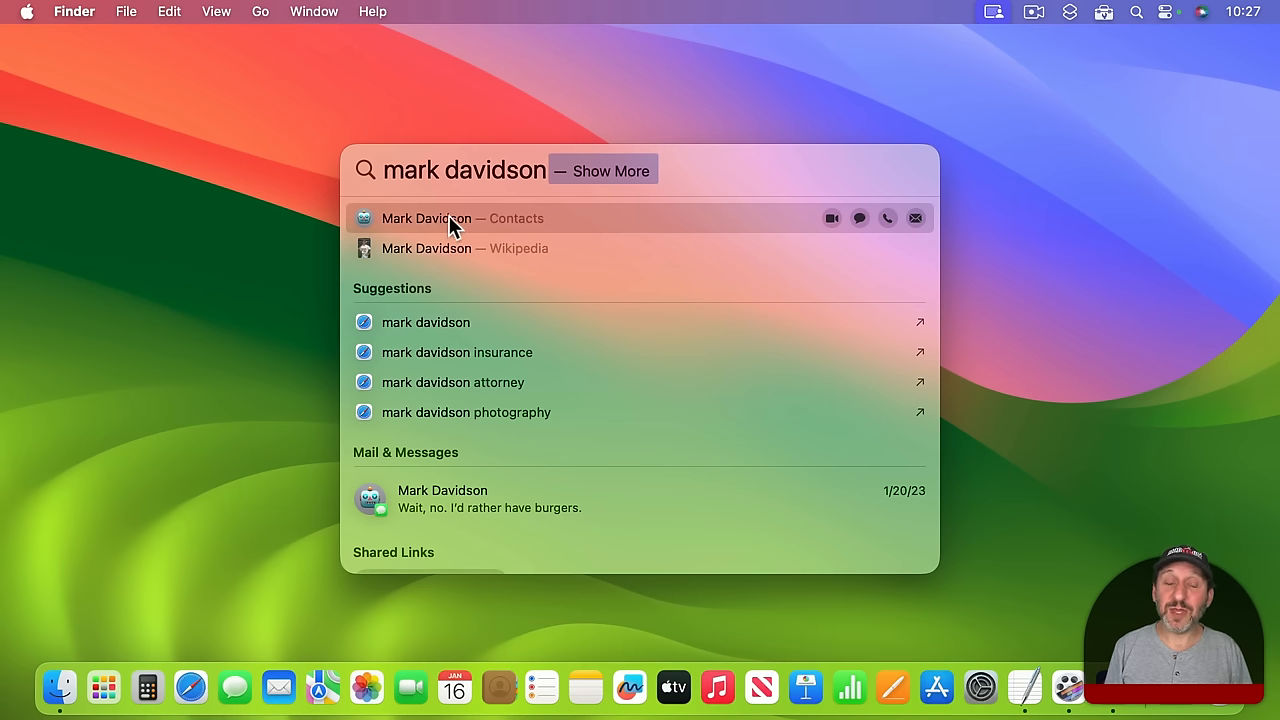
click(426, 218)
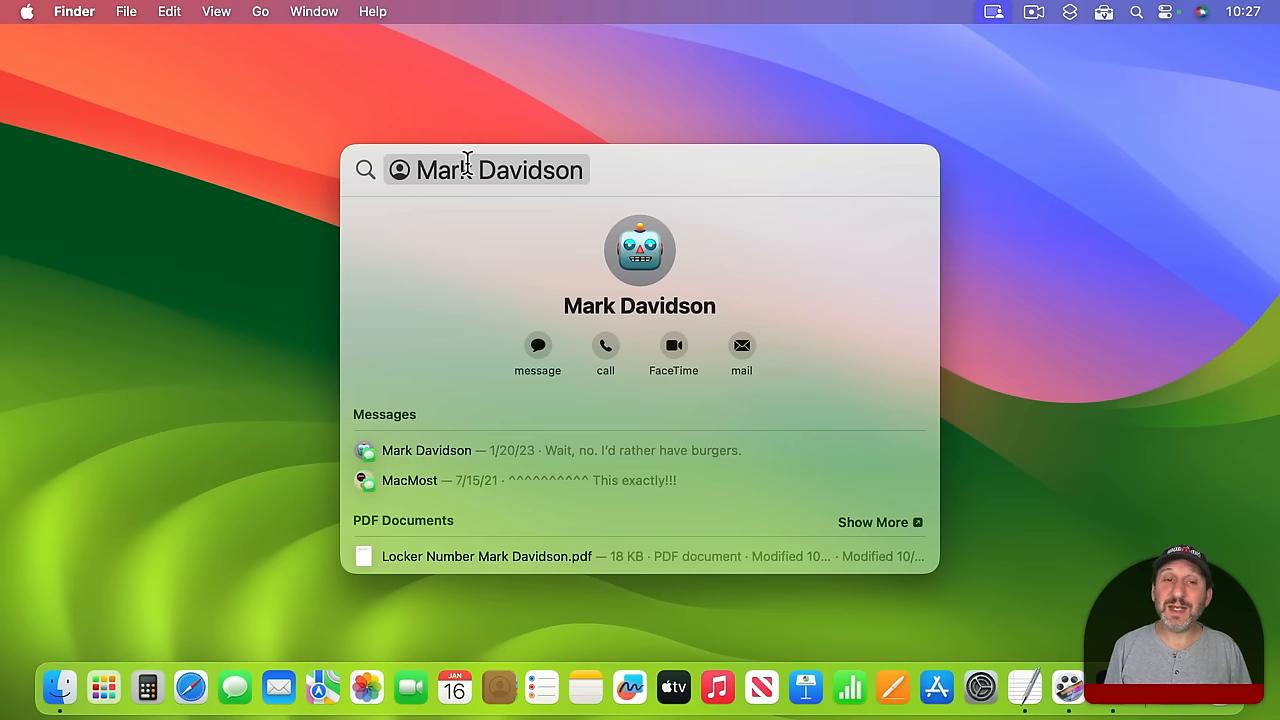
mouse_move(700, 330)
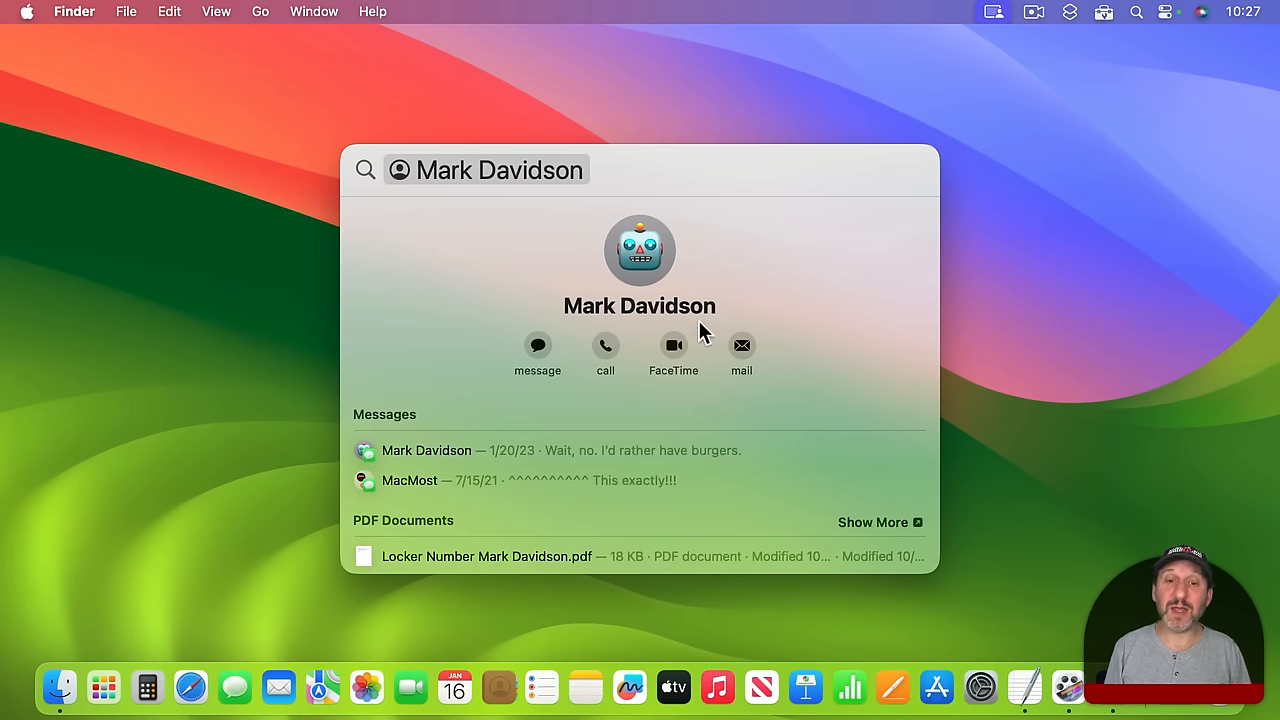
mouse_move(650, 378)
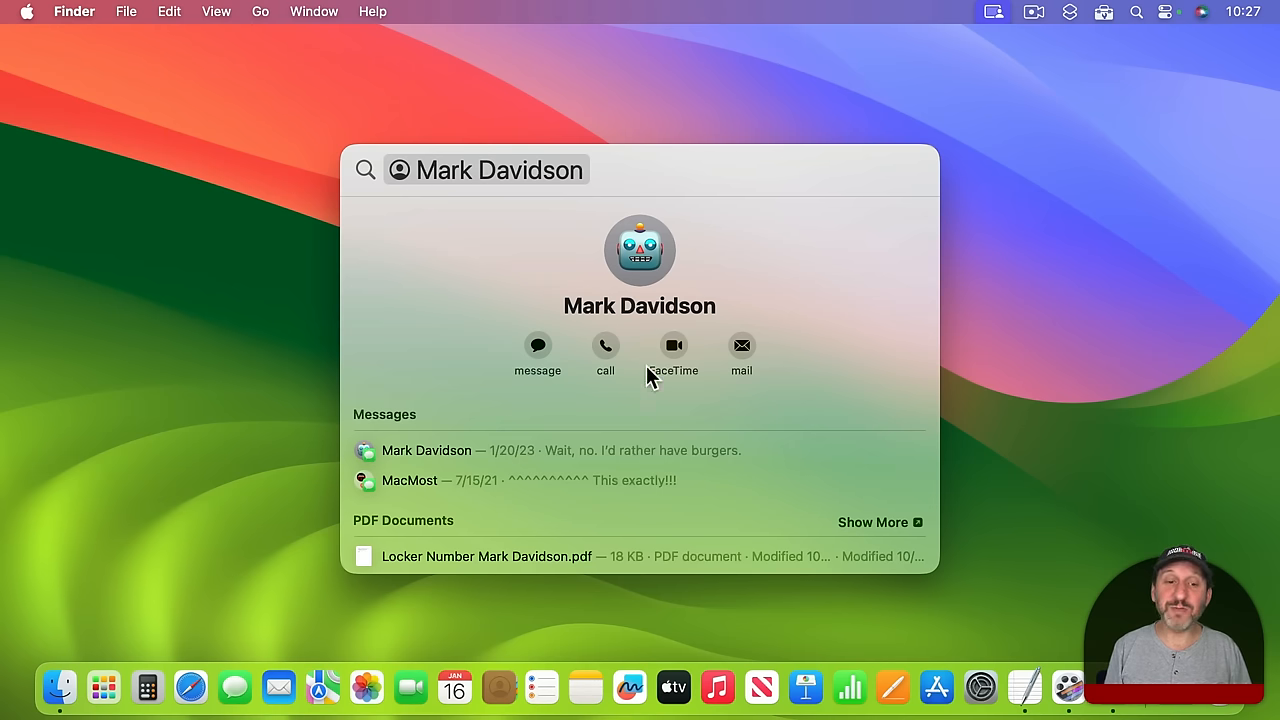
scroll(down, 3)
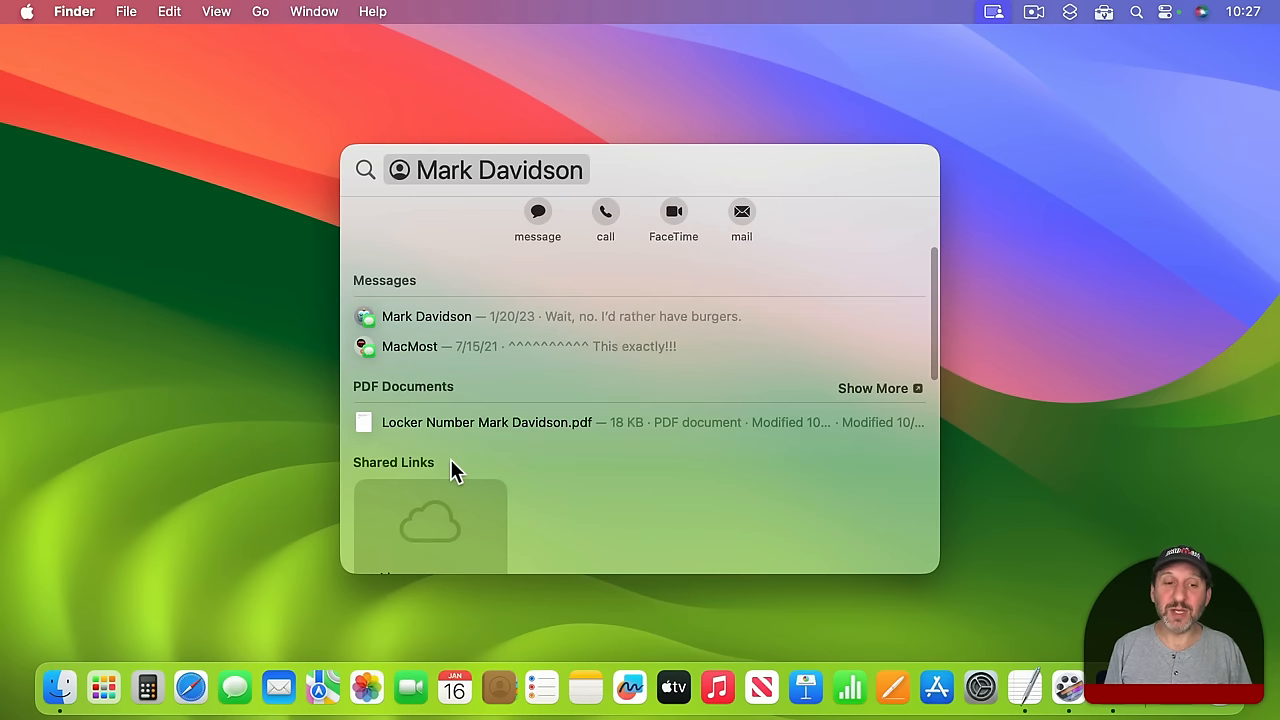
scroll(down, 3)
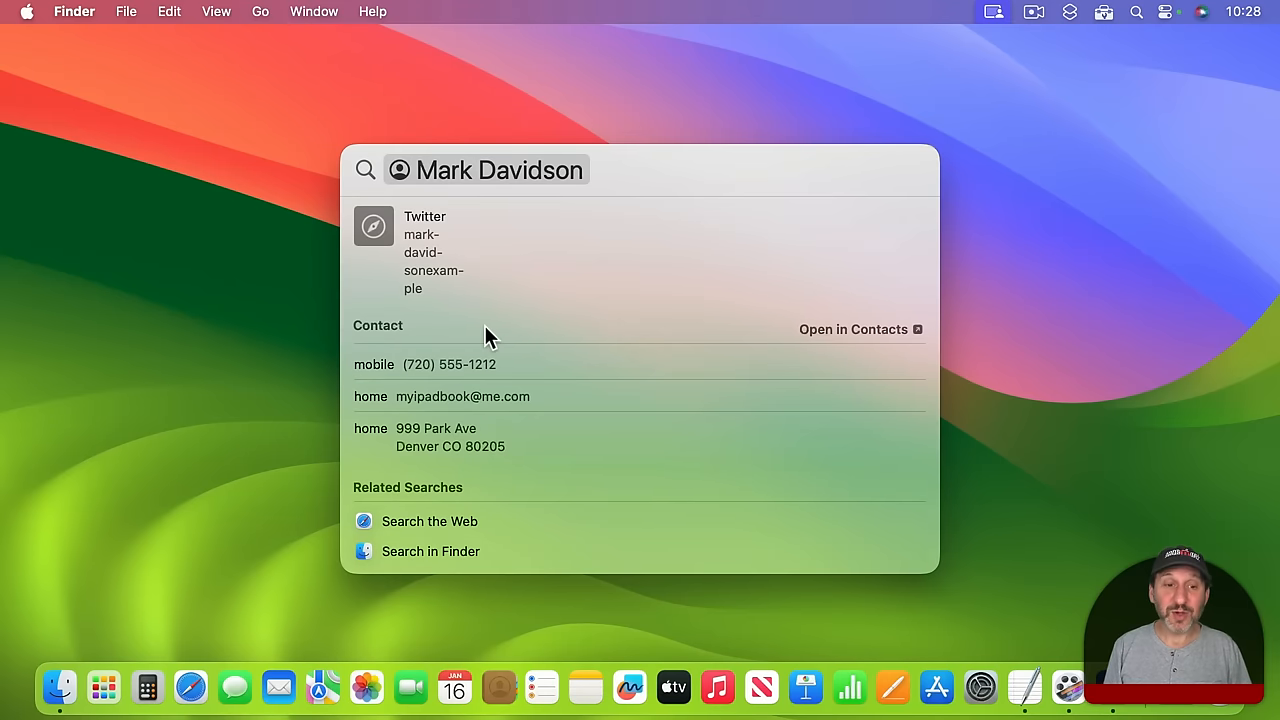
mouse_move(490, 300)
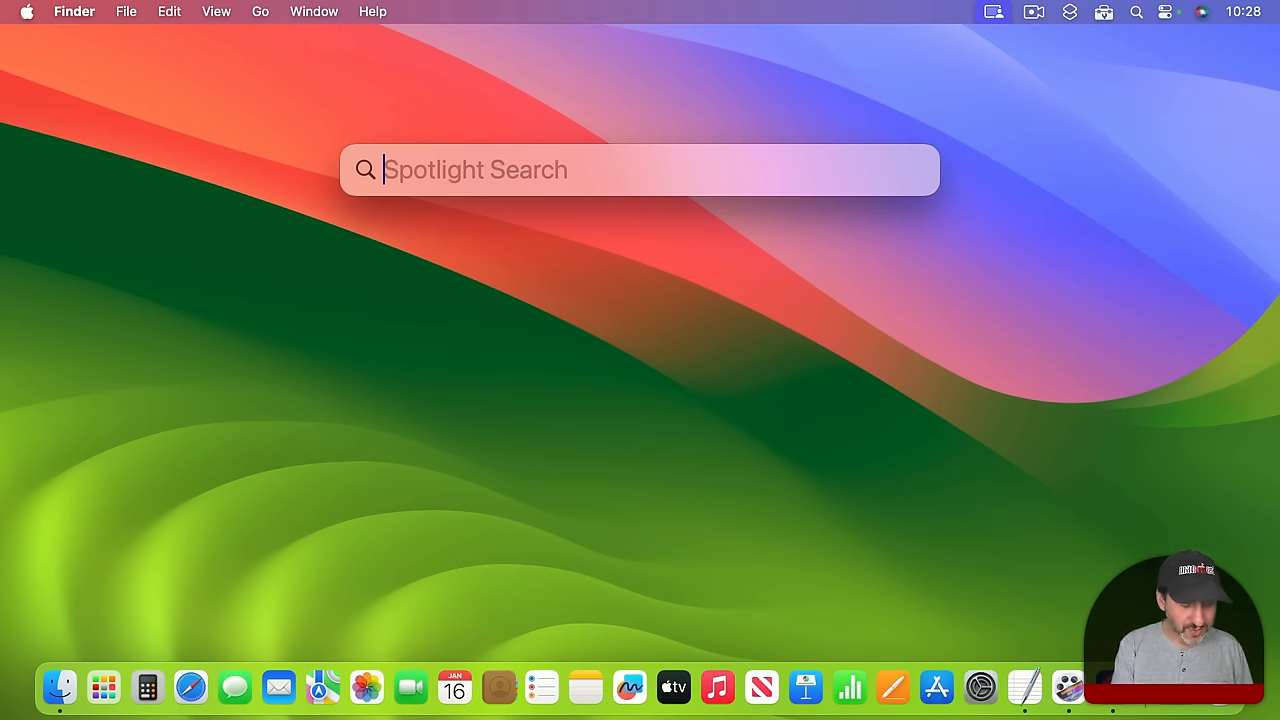
Search for the email address abc@exa… and show its FaceTime Audio, Send Message and FaceTime options
text(abc@example.com)
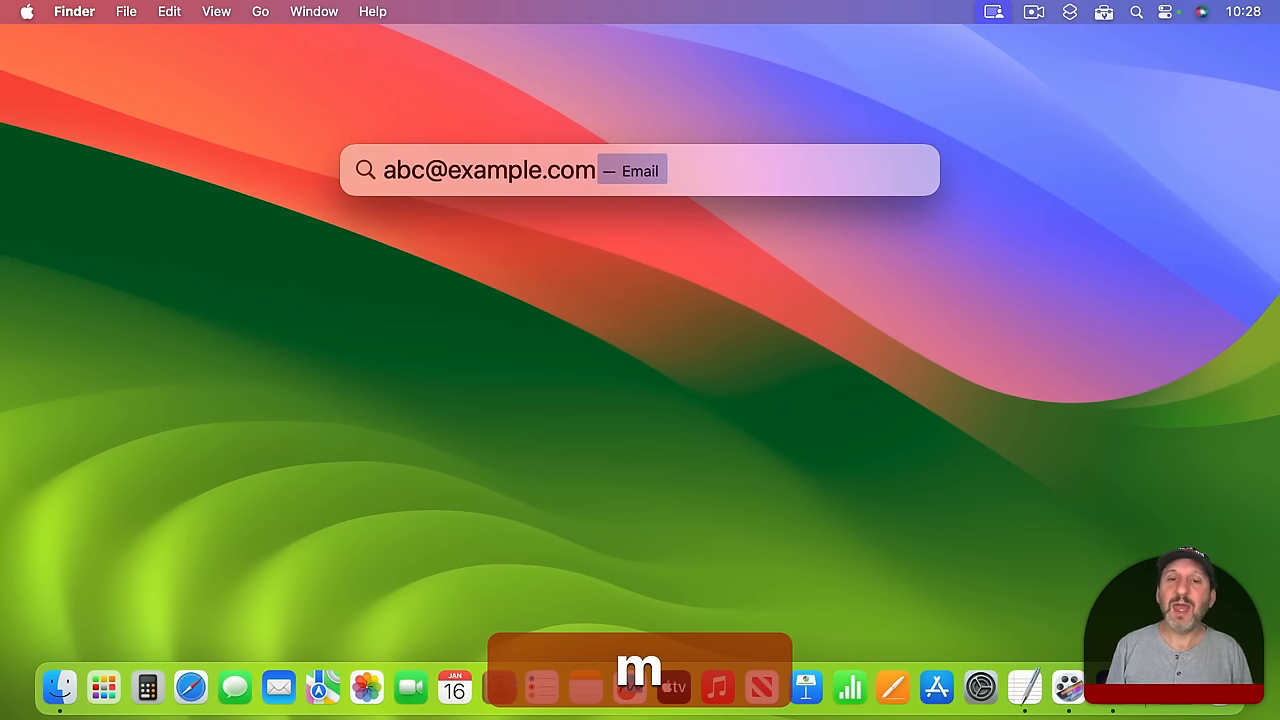
click(640, 170)
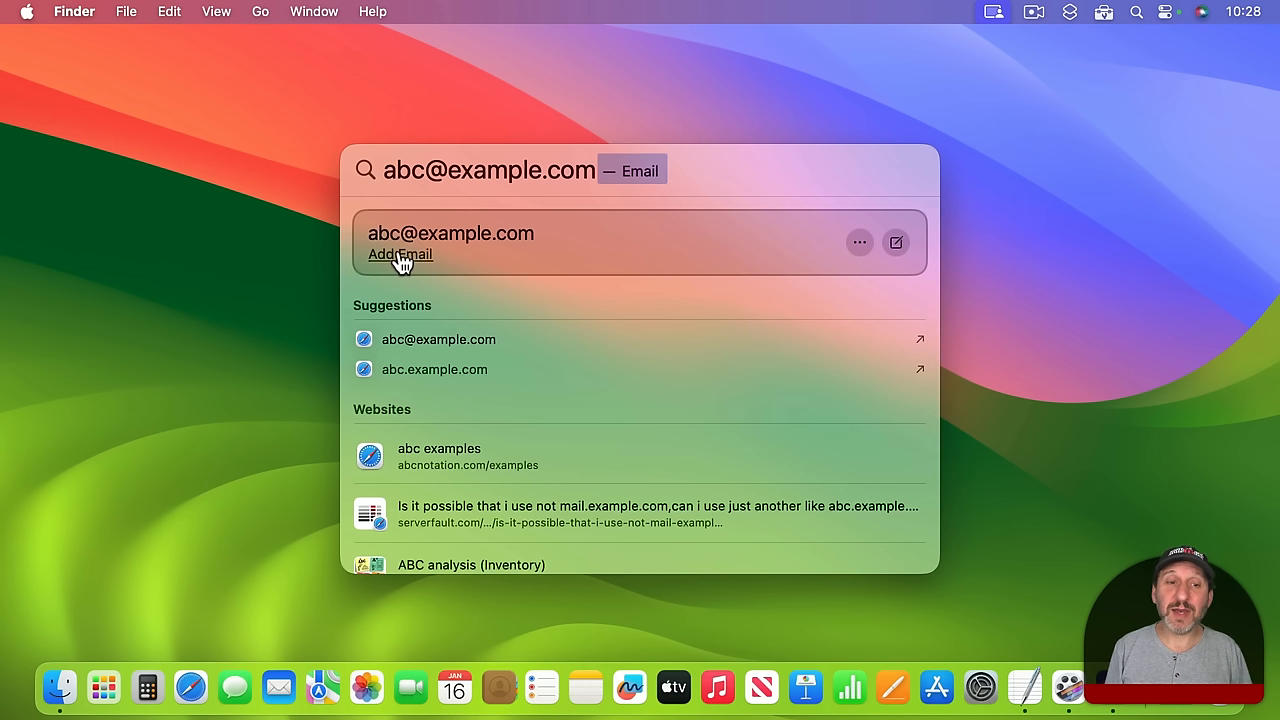
mouse_move(805, 245)
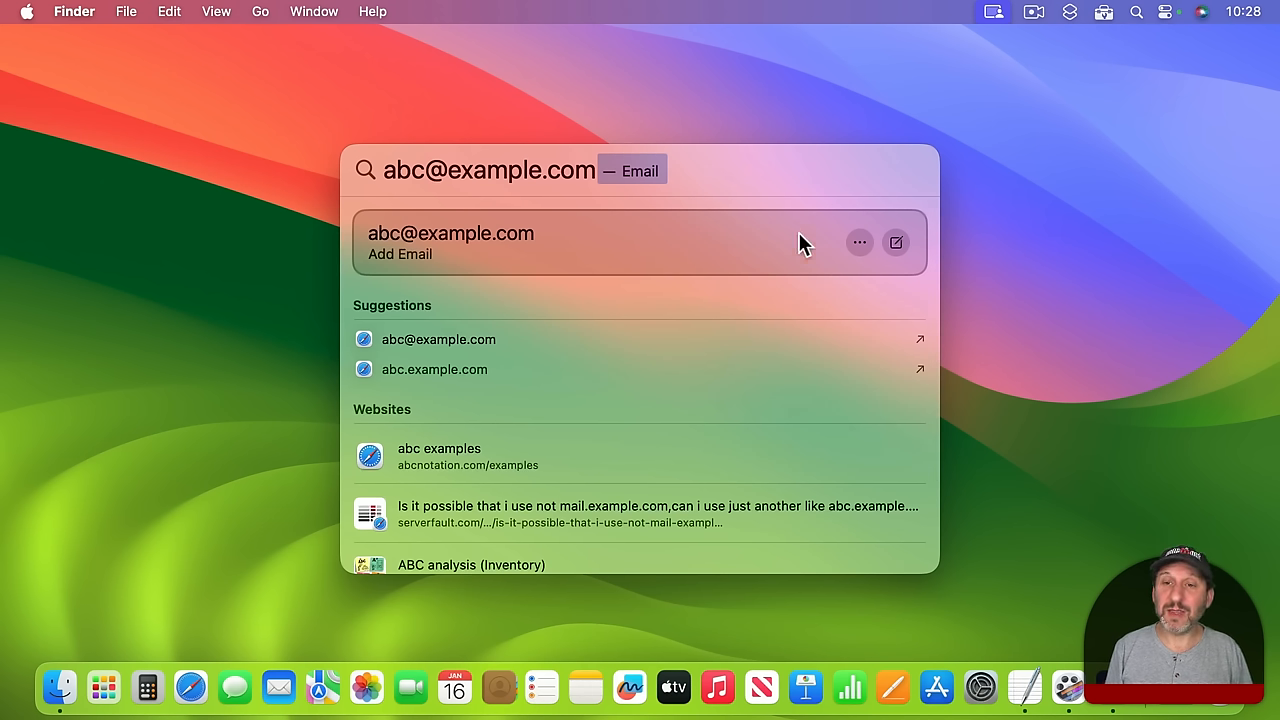
click(859, 242)
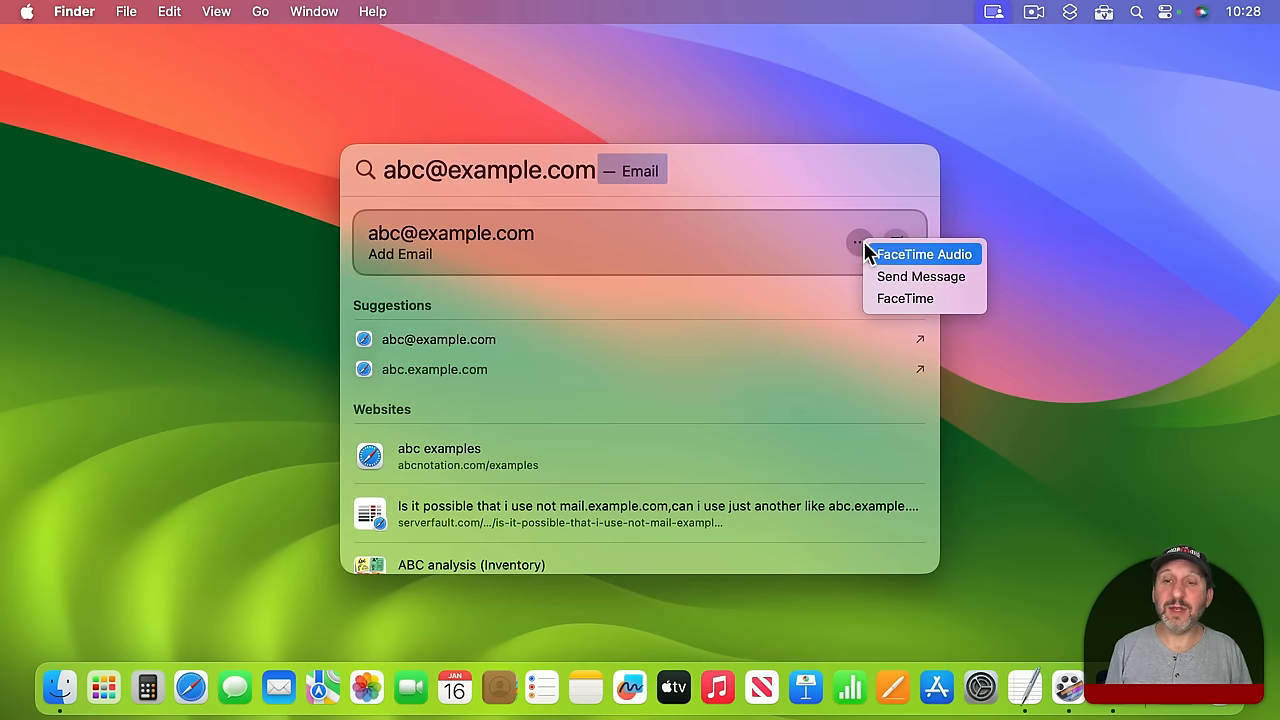
mouse_move(884, 275)
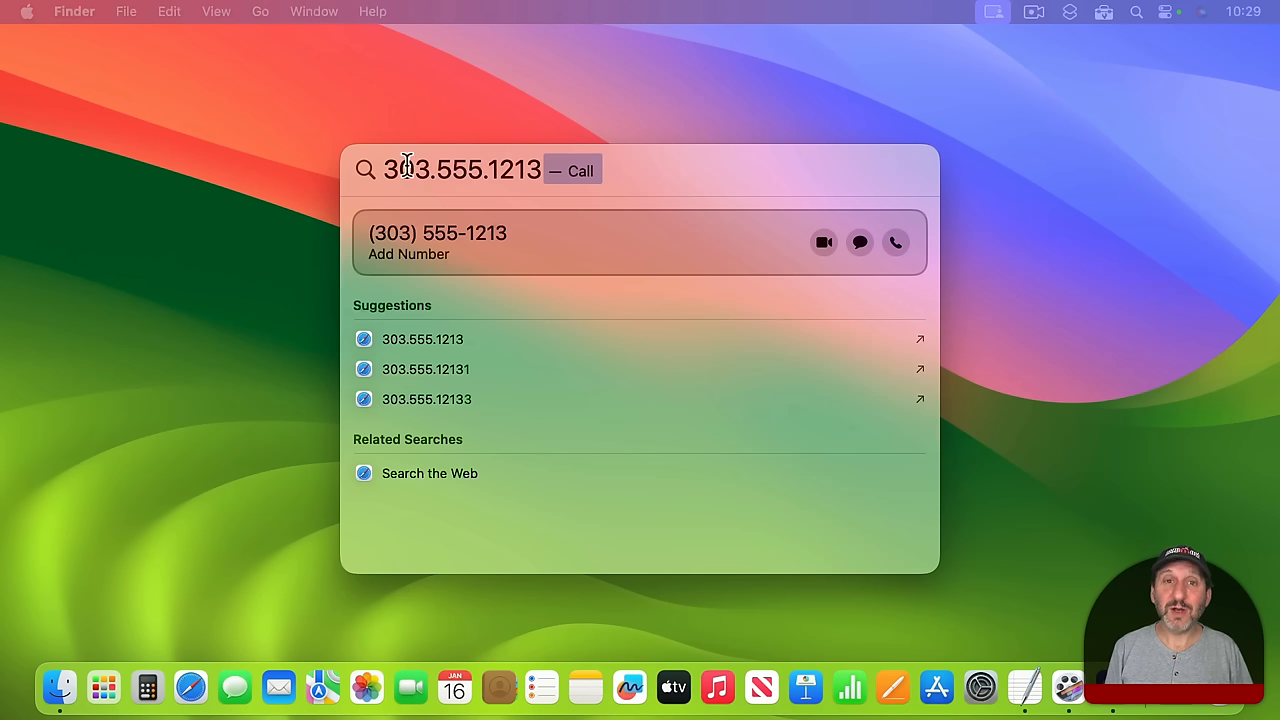
mouse_move(440, 180)
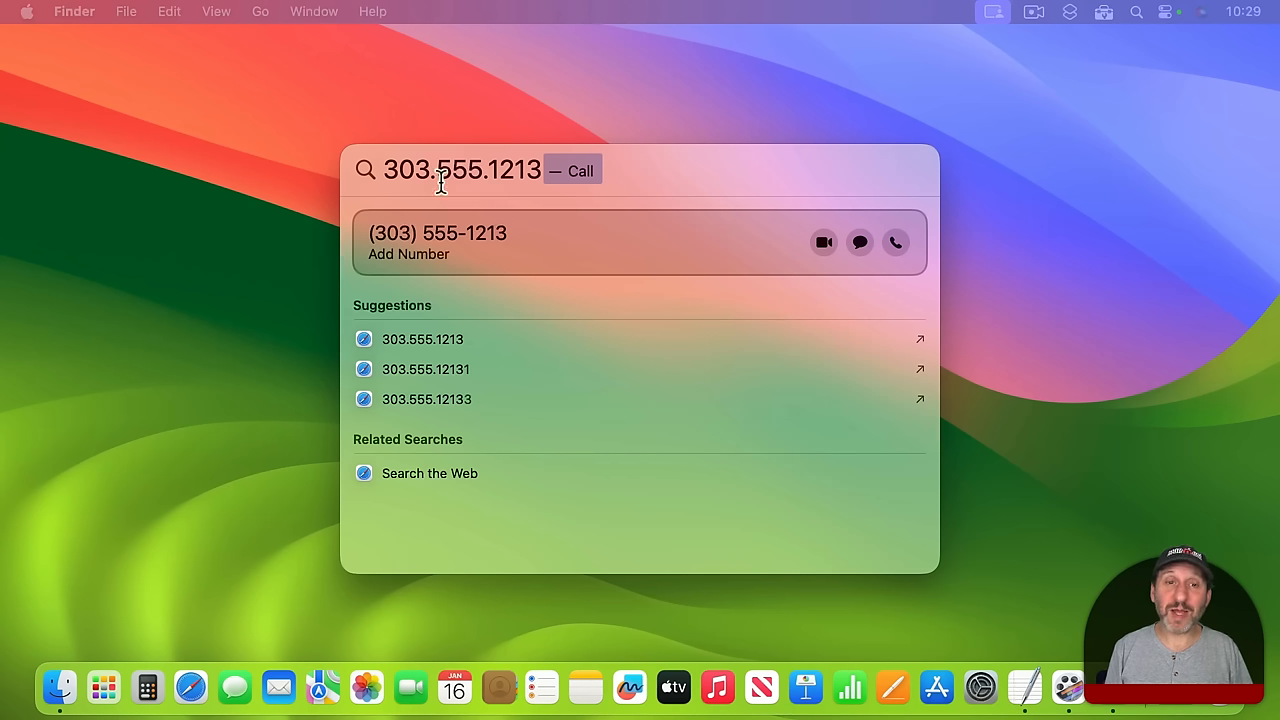
mouse_move(525, 175)
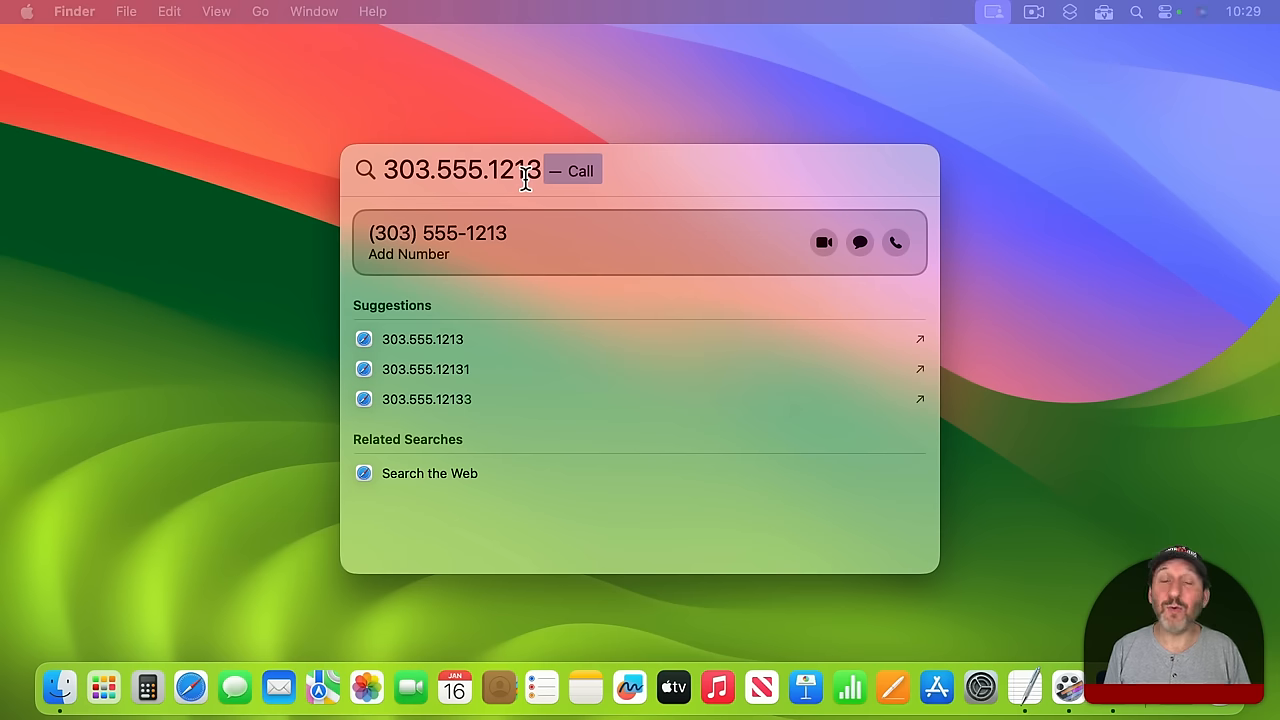
mouse_move(409, 254)
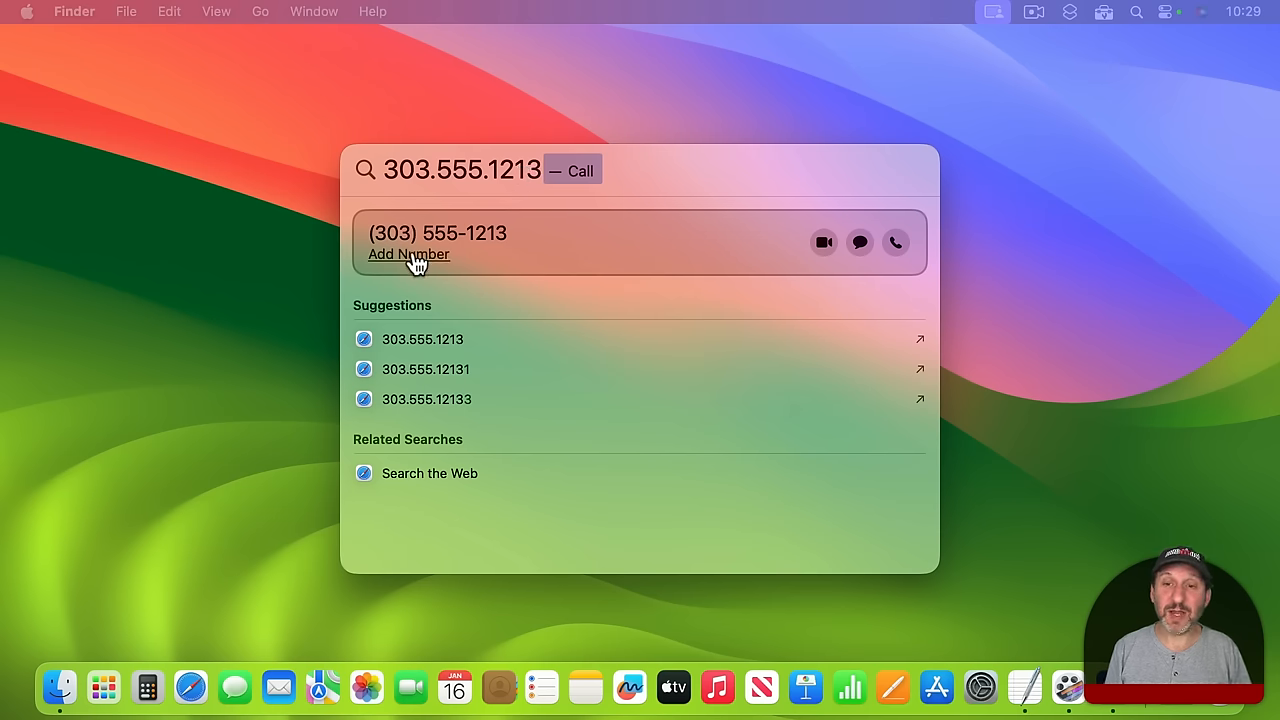
click(408, 254)
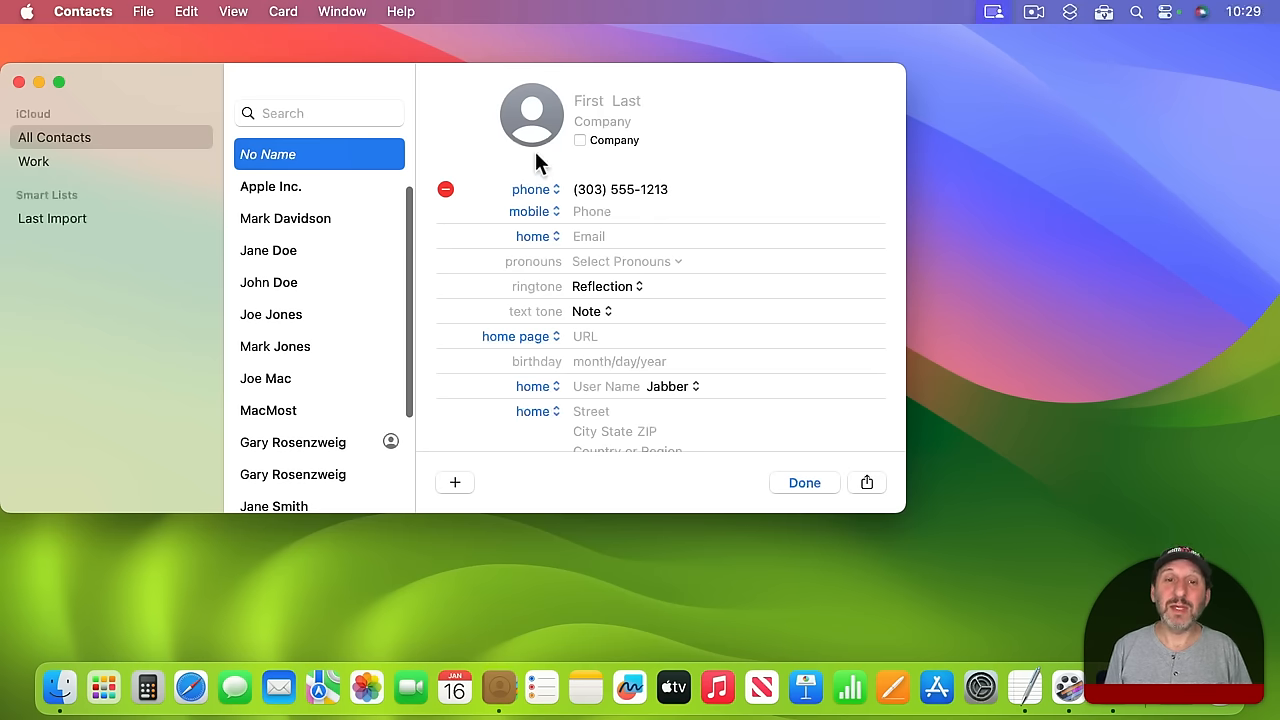
mouse_move(708, 195)
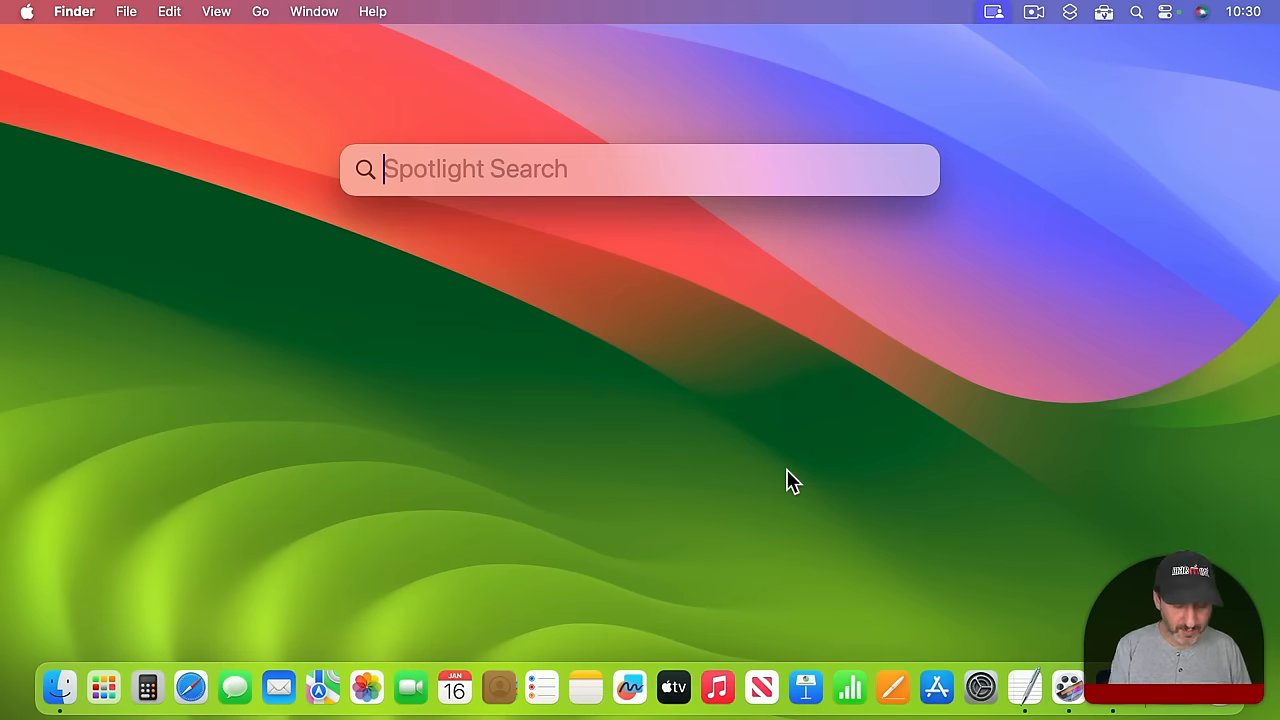
Enter '9am' and 'meeting' in Spotlight to get a new 9–10 AM event for January 20
text(9am)
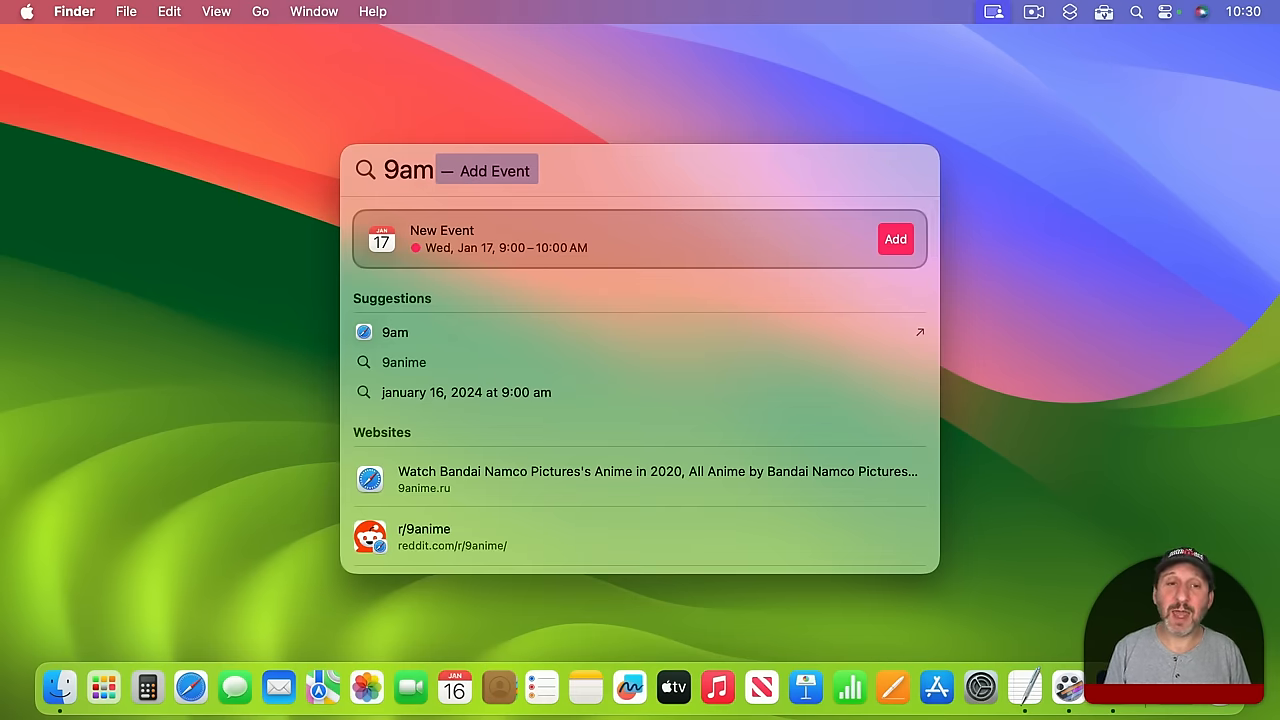
mouse_move(605, 252)
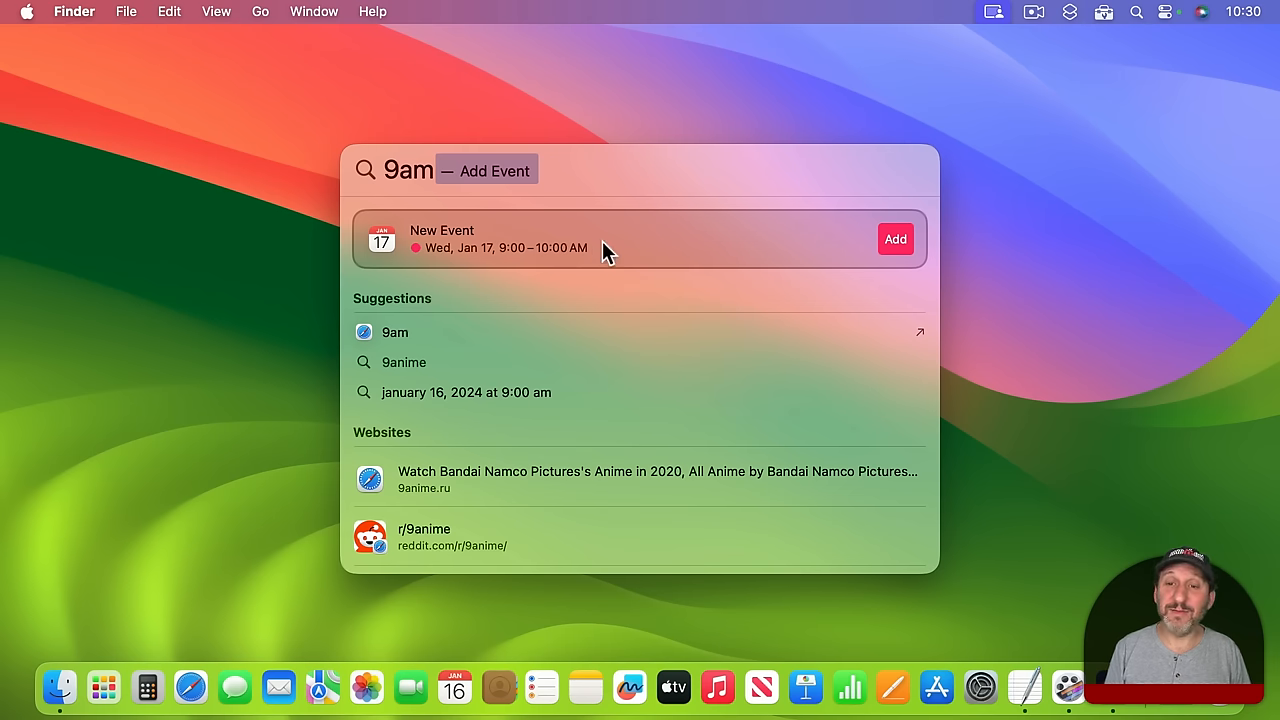
mouse_move(611, 175)
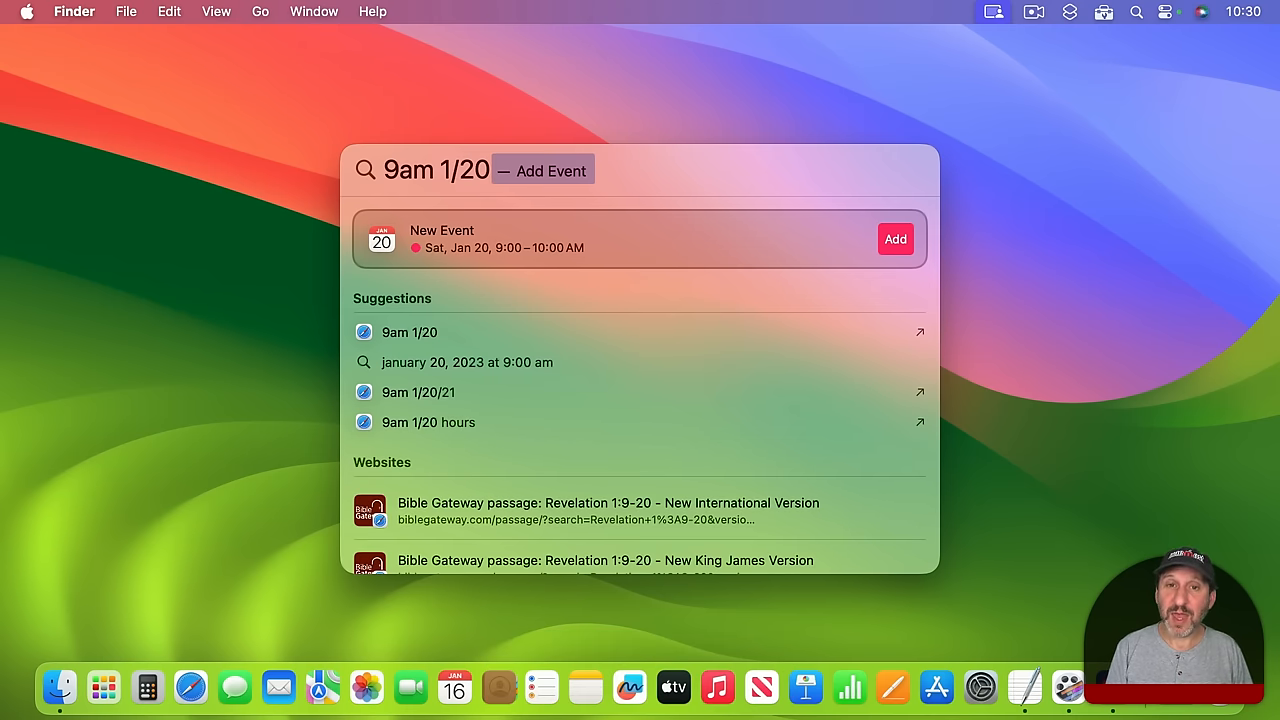
text(meeting)
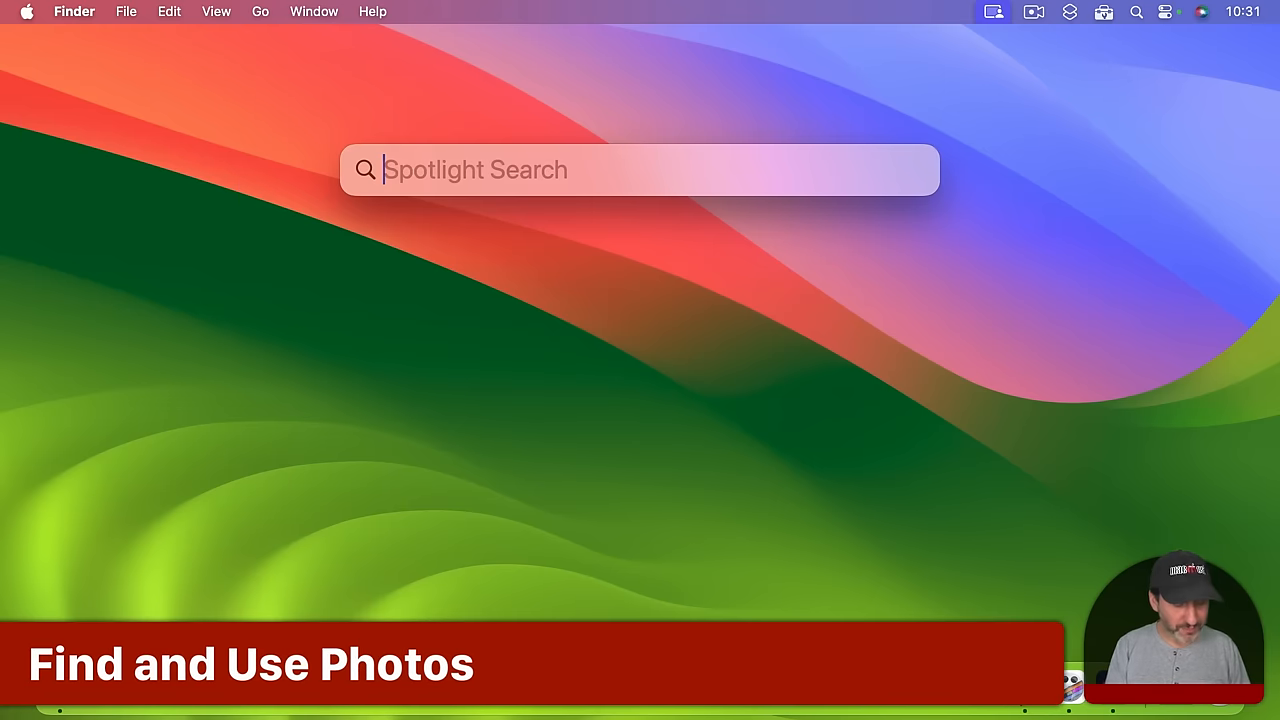
Search 'waterfall' and drag a waterfall photo onto Mail to start a new message with it
text(waterfall)
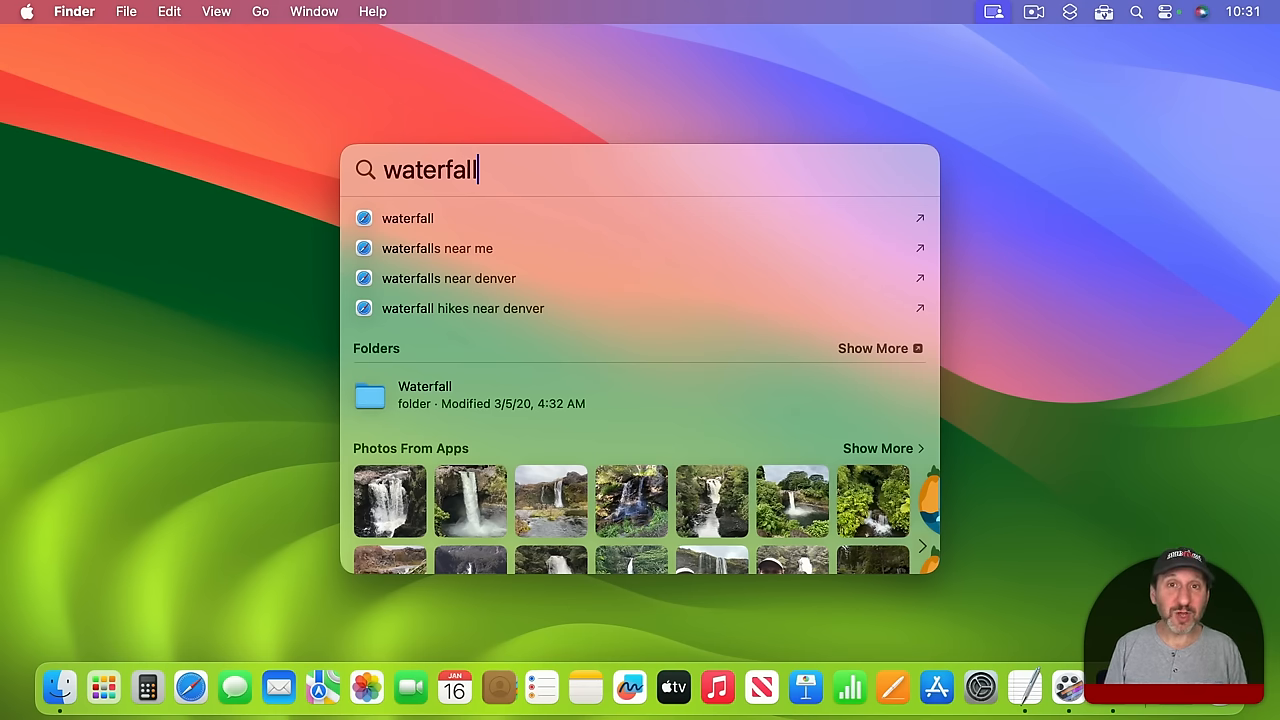
mouse_move(1007, 367)
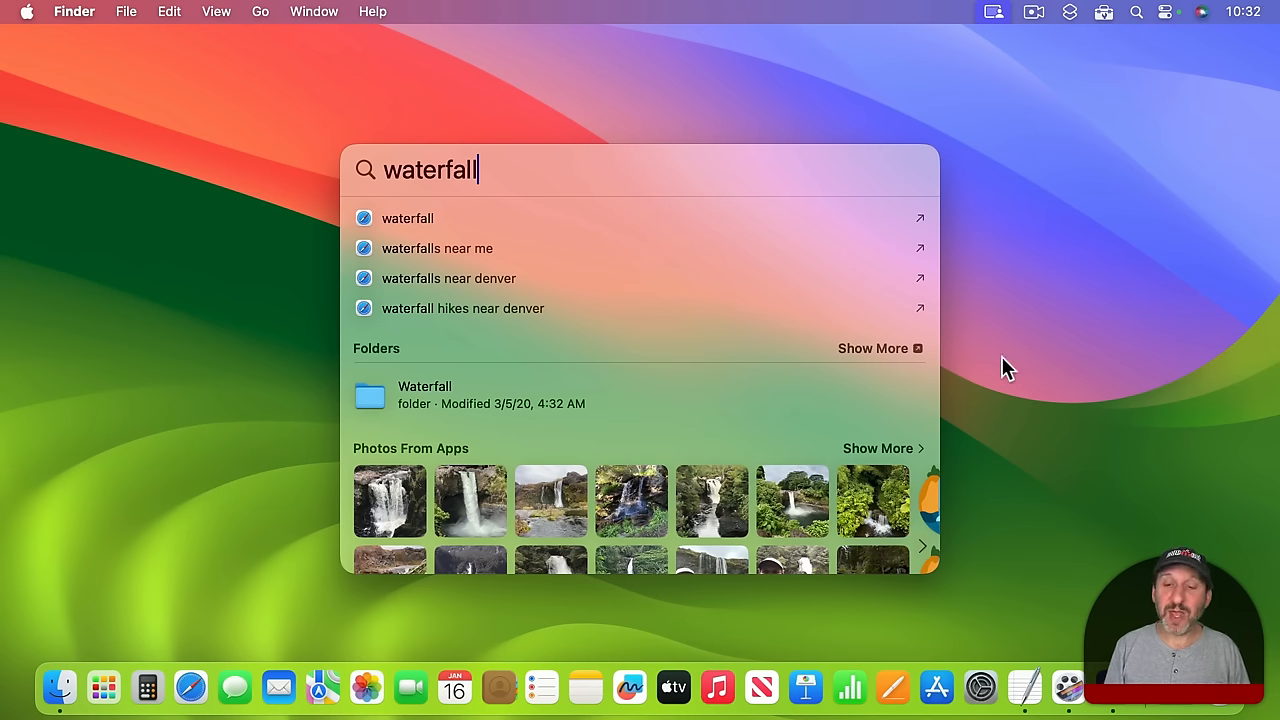
mouse_move(720, 513)
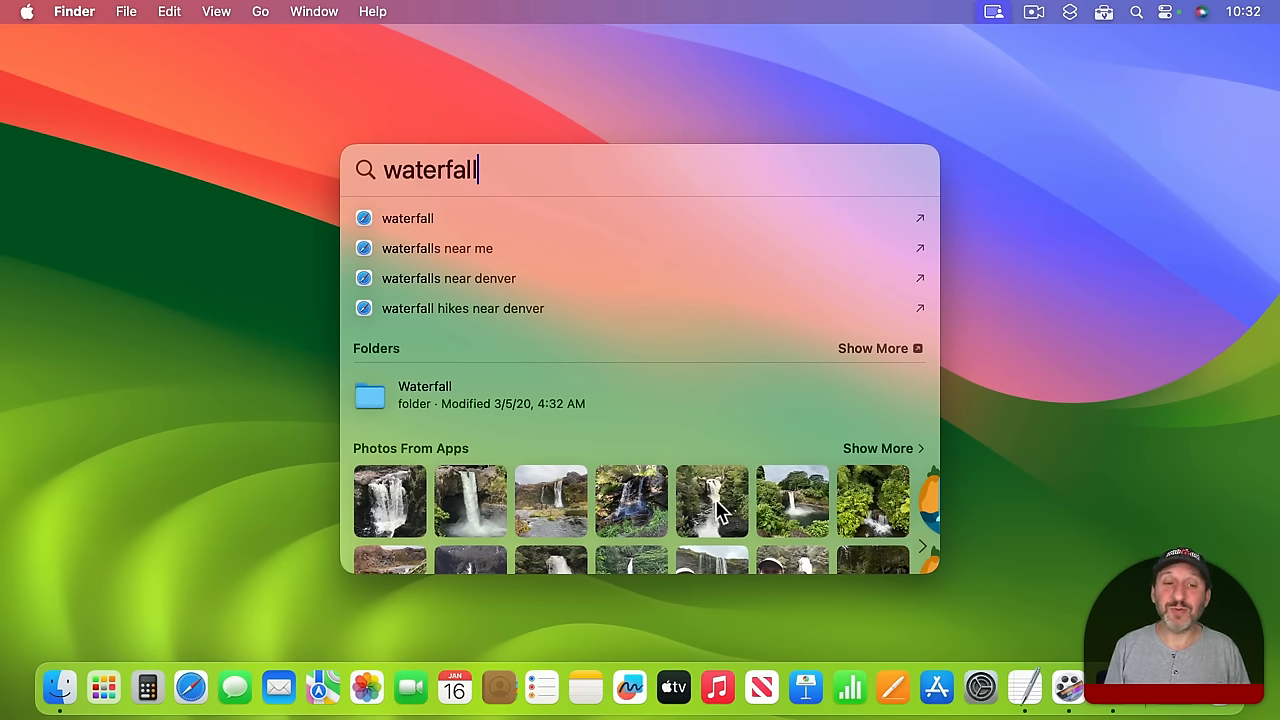
scroll(down, 3)
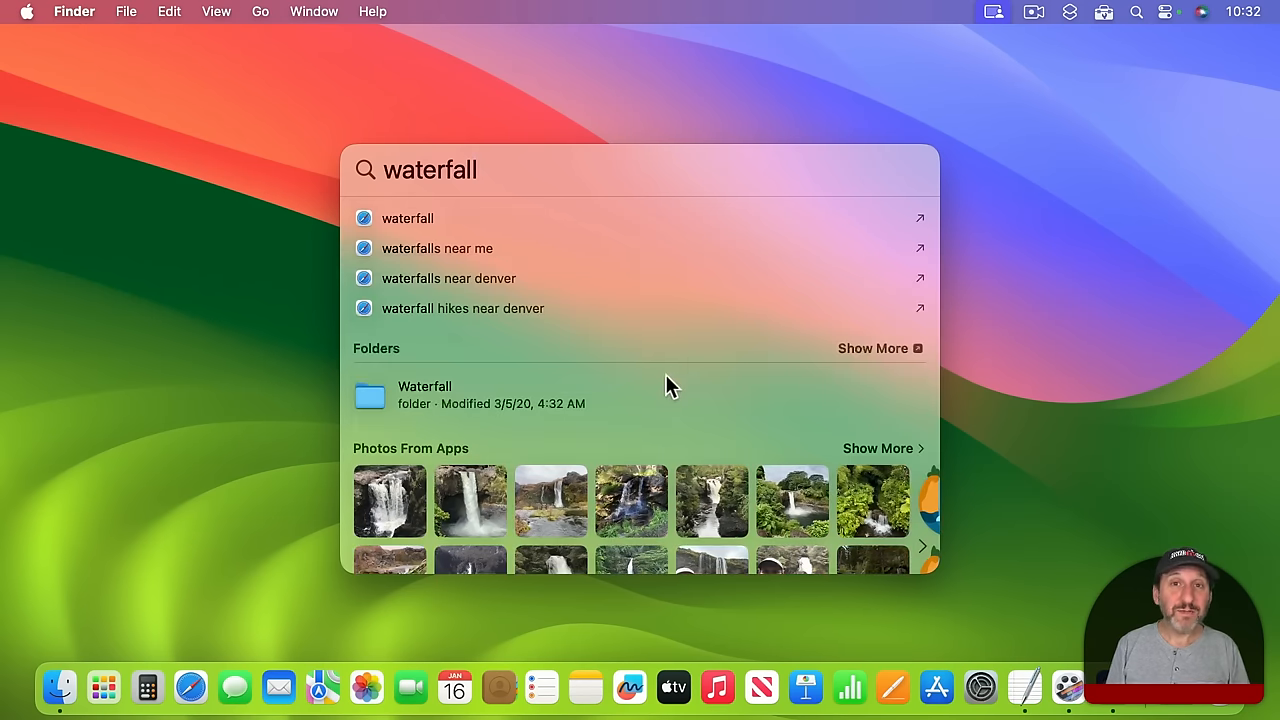
mouse_move(585, 485)
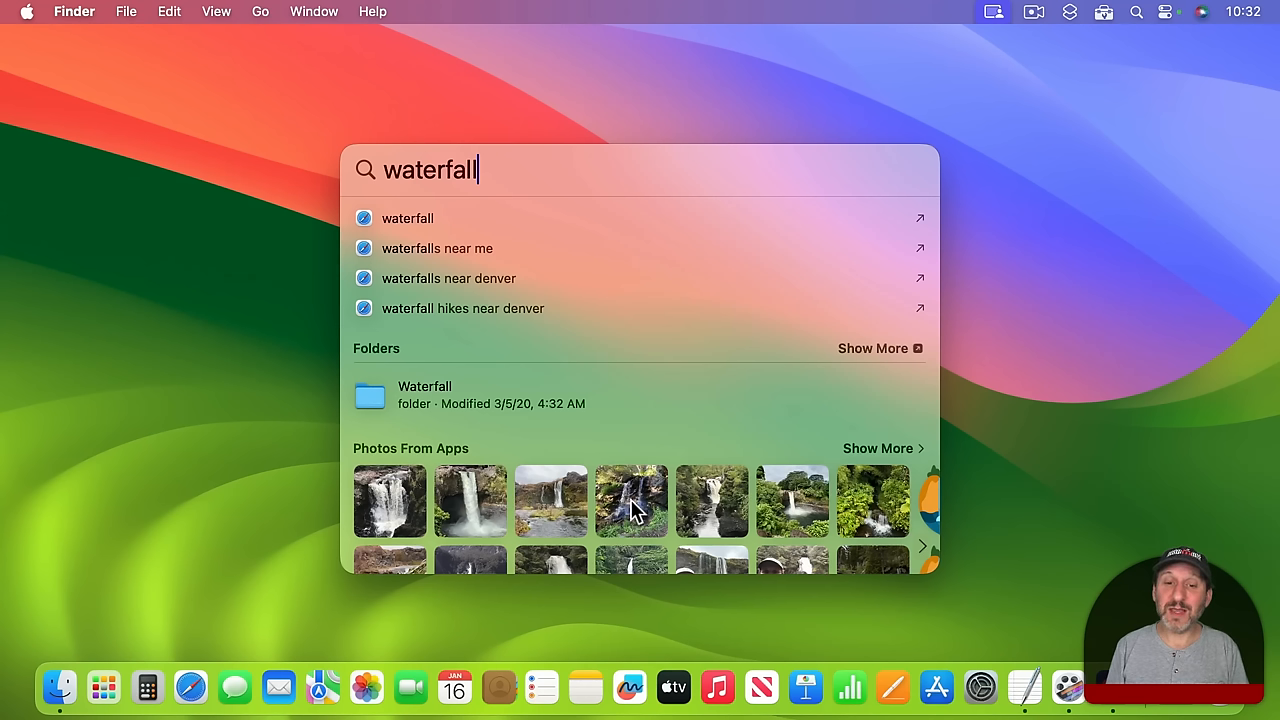
mouse_move(645, 497)
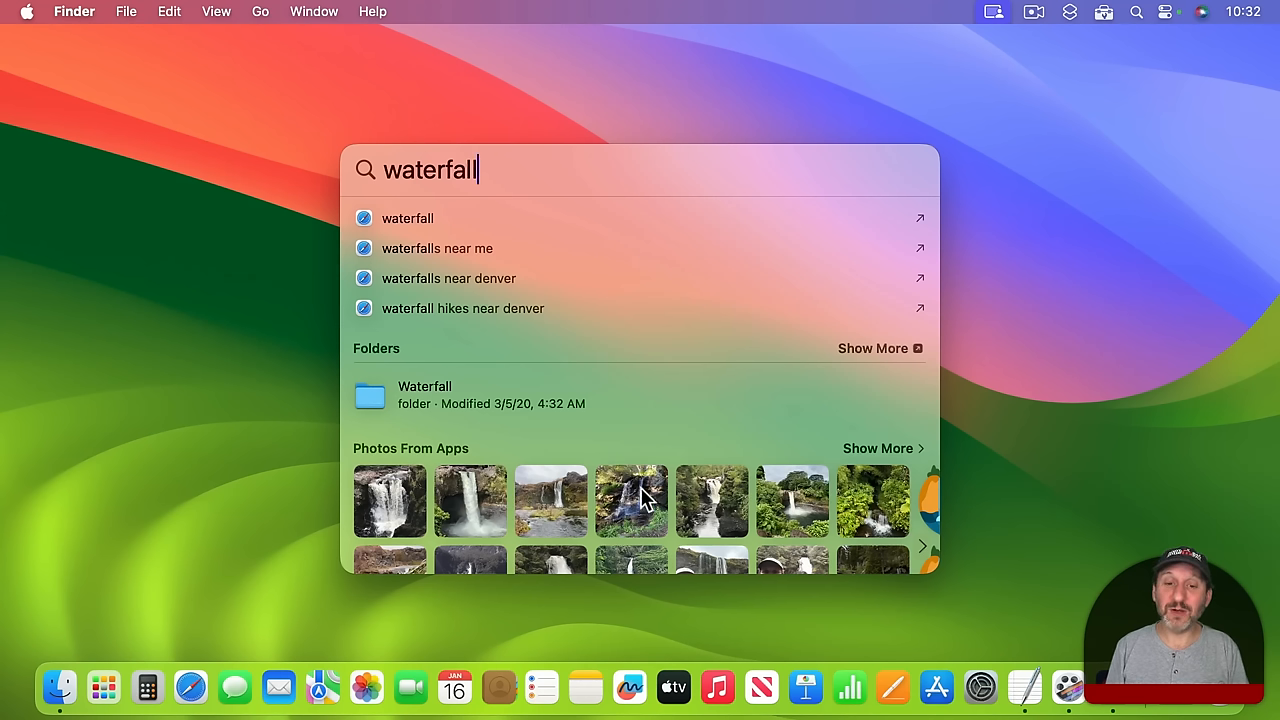
drag(631, 501, 1192, 110)
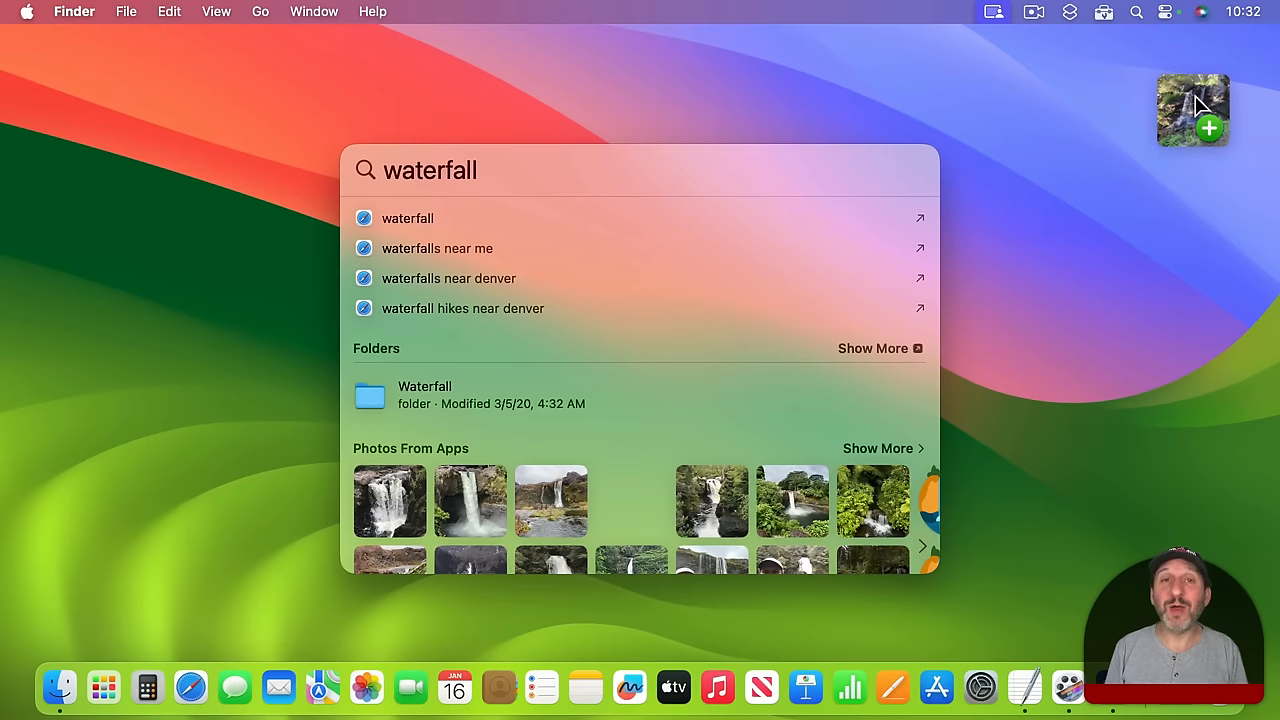
click(631, 500)
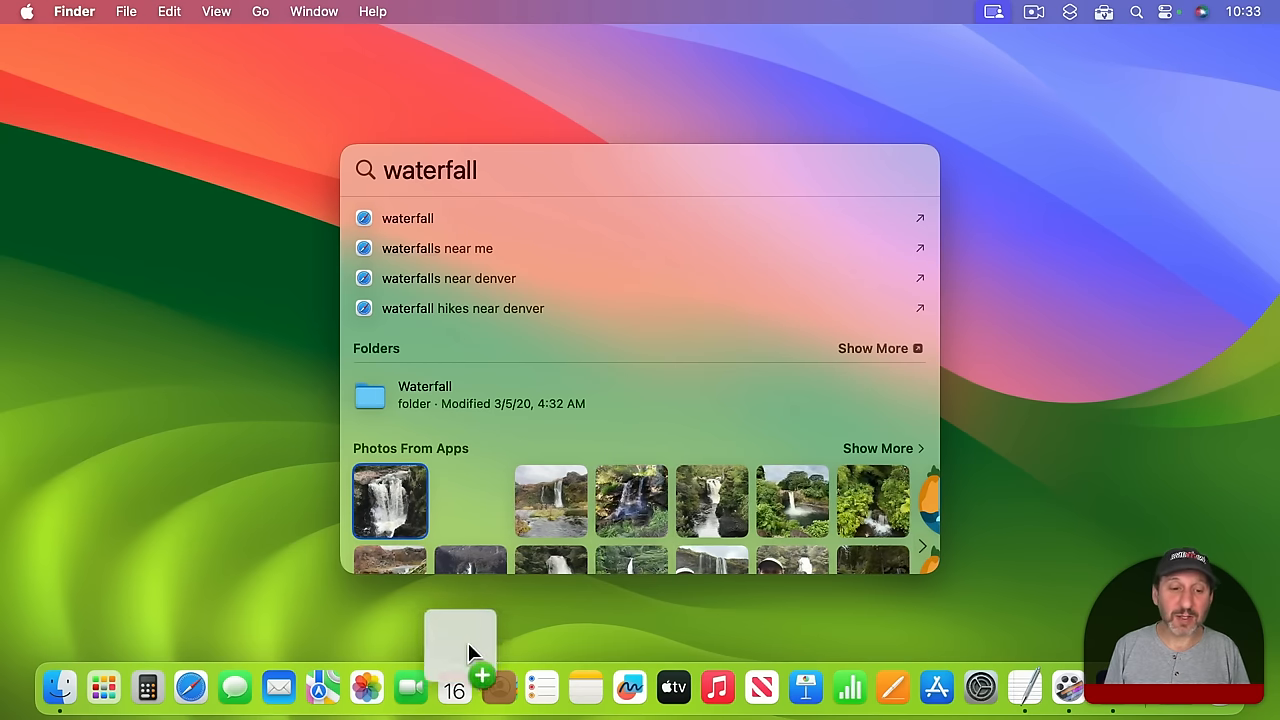
click(278, 687)
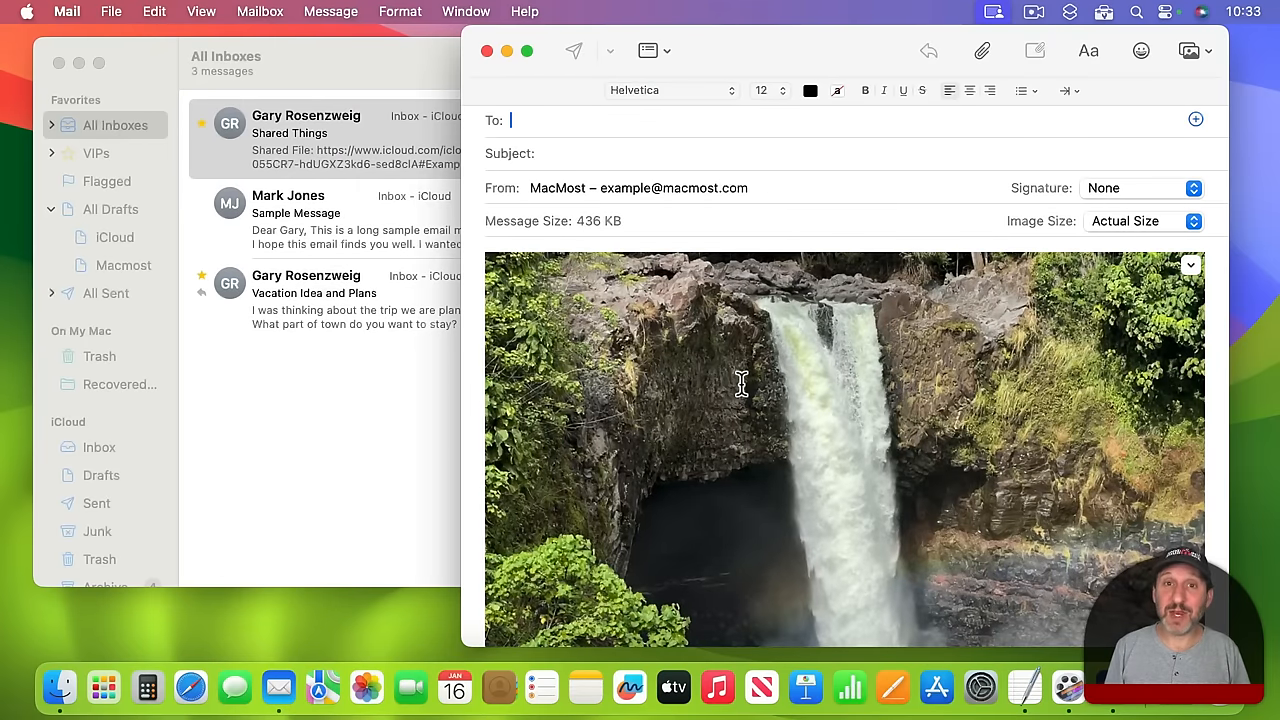
mouse_move(766, 415)
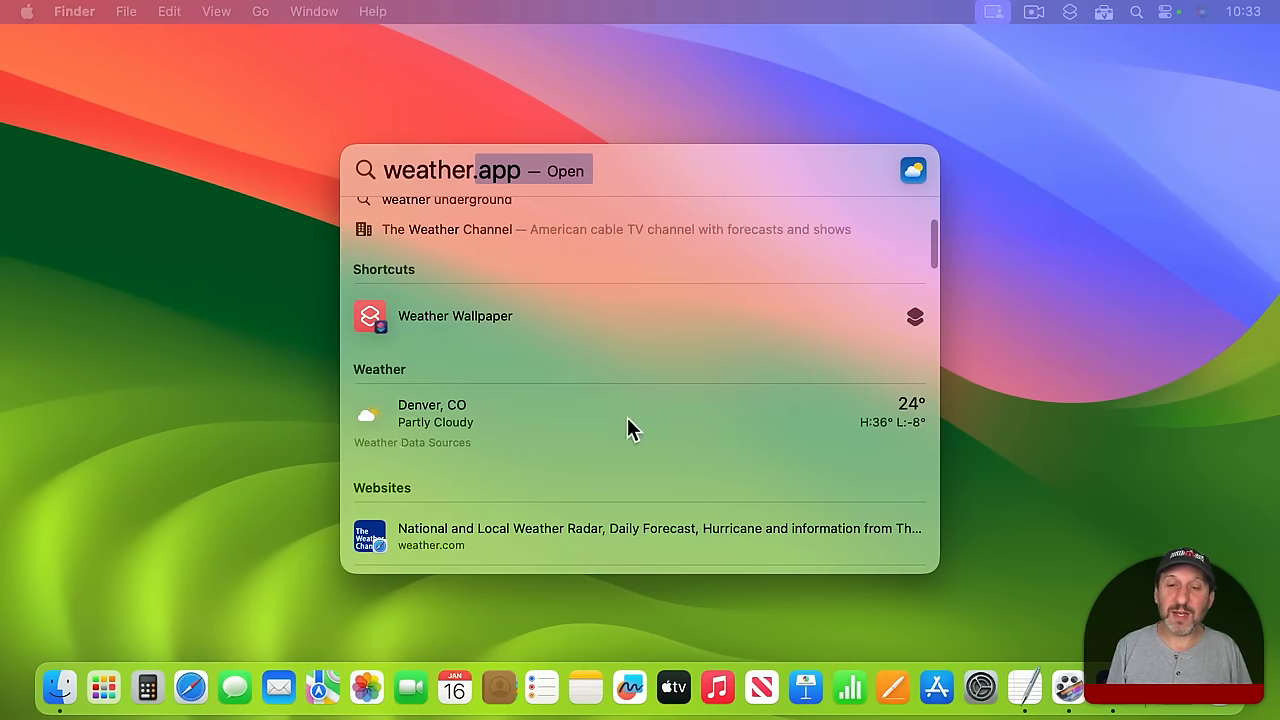
mouse_move(517, 445)
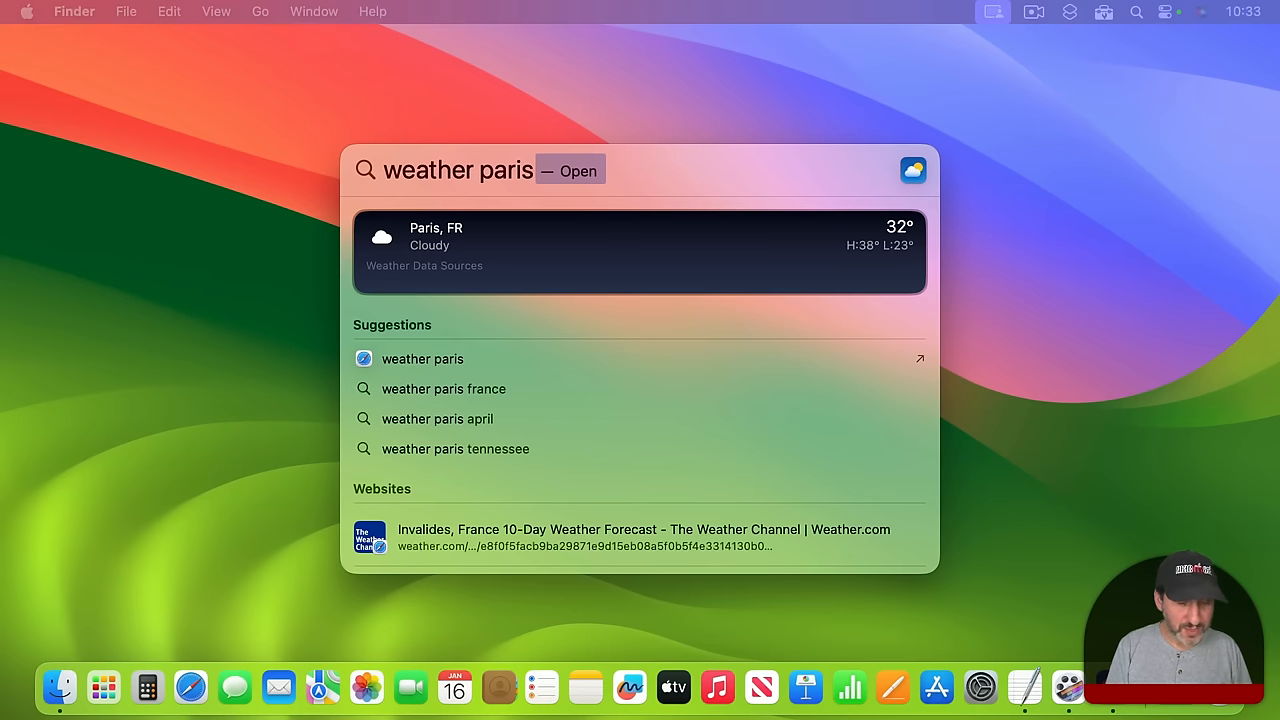
Type 'tomorrow' into the Spotlight weather query
text(tomorrow)
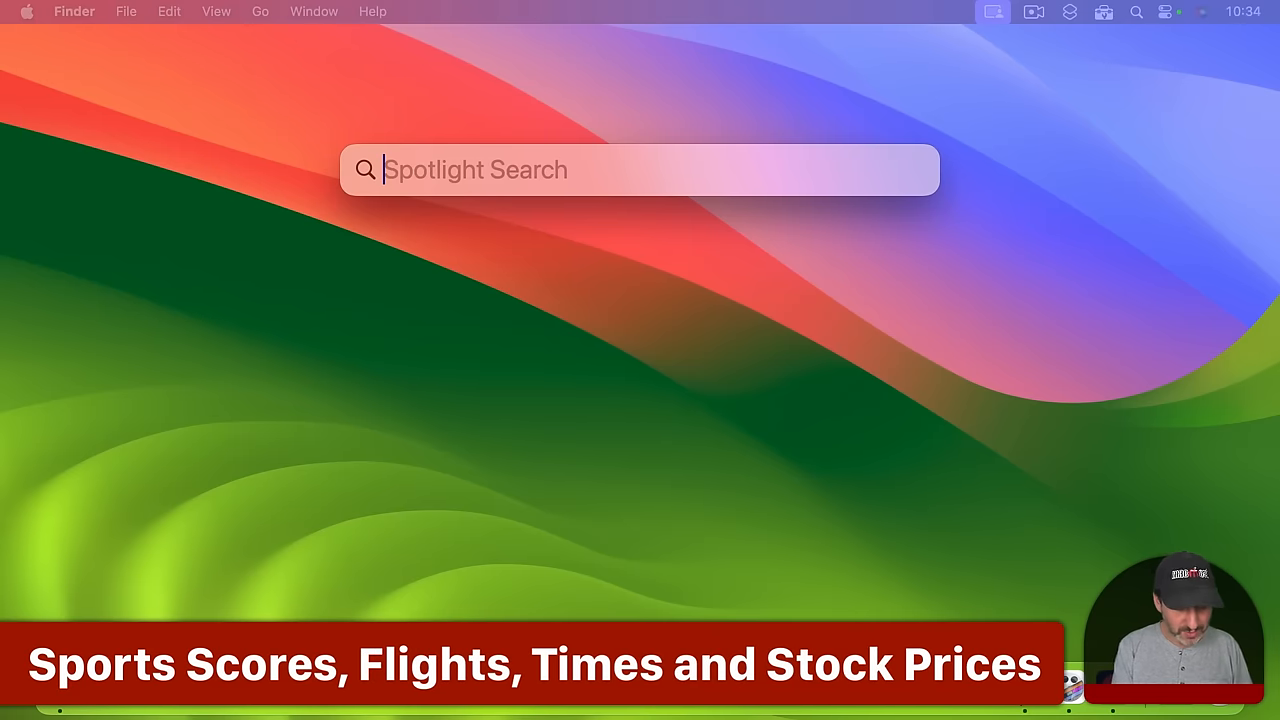
Search 'nuggets score' for the 117–109 Pacers final, then try 'DA' and 'aapl' queries
text(nuggets)
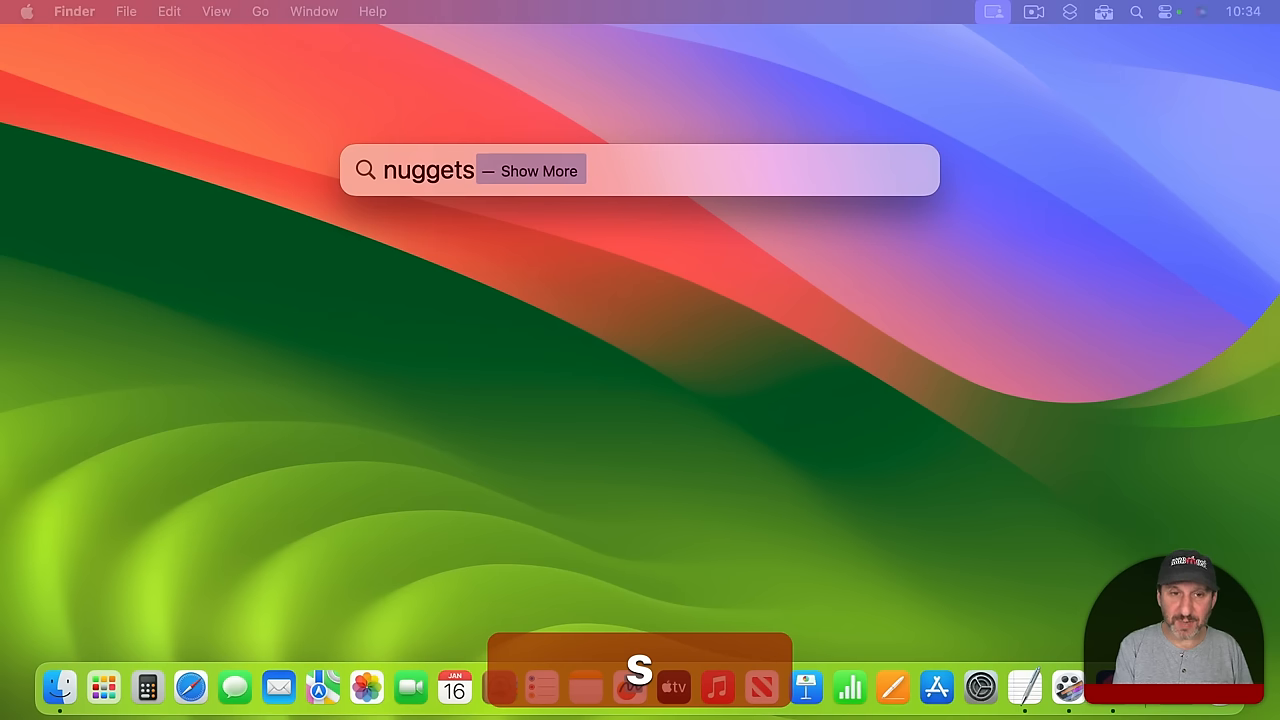
text(score)
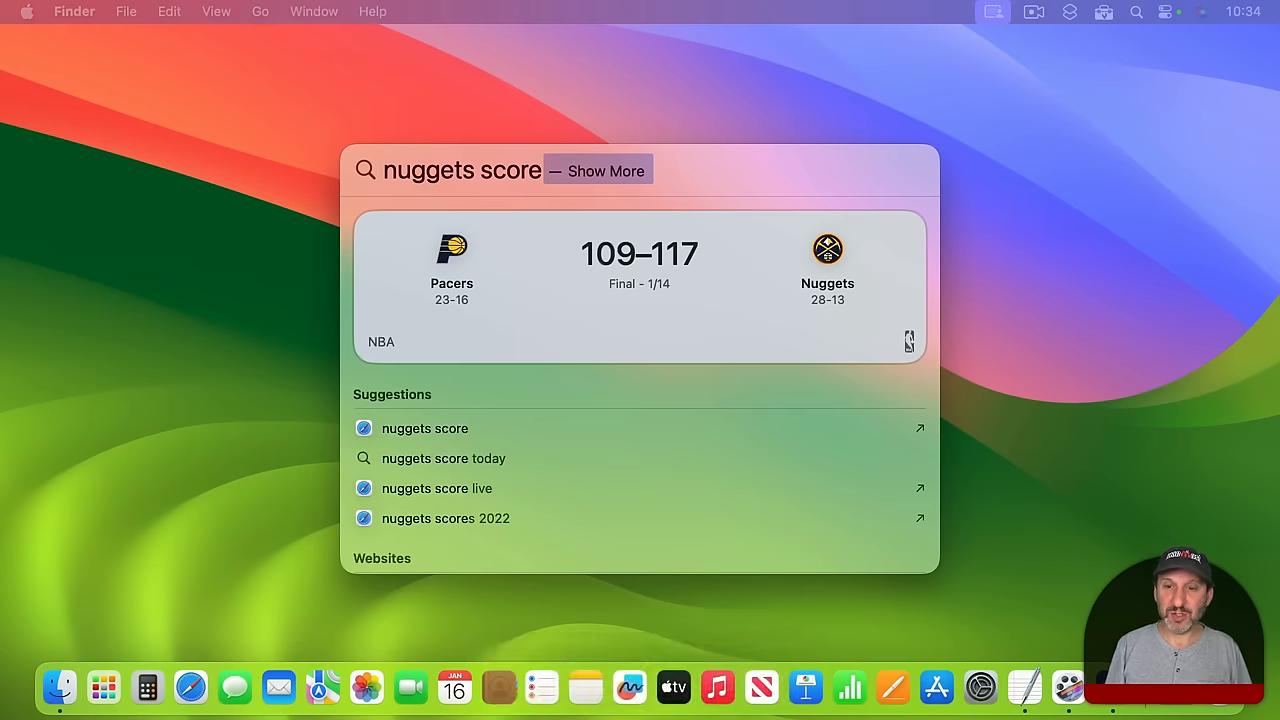
mouse_move(715, 317)
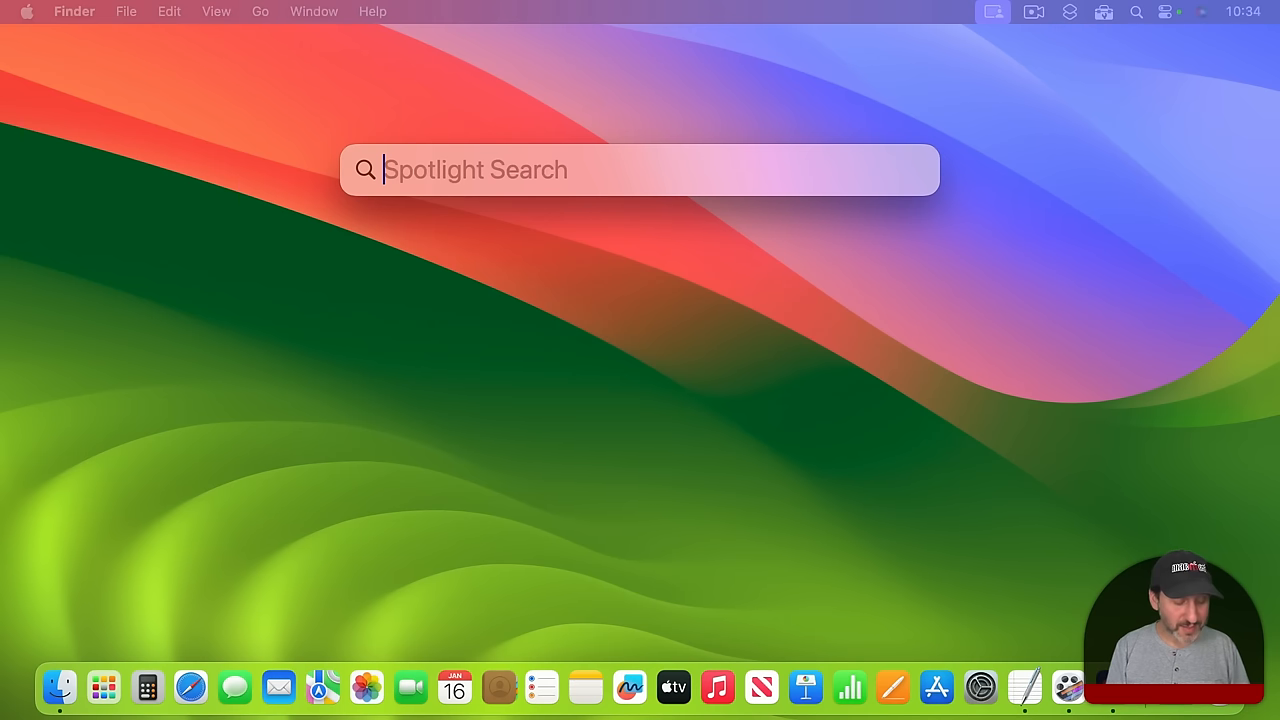
text(DA)
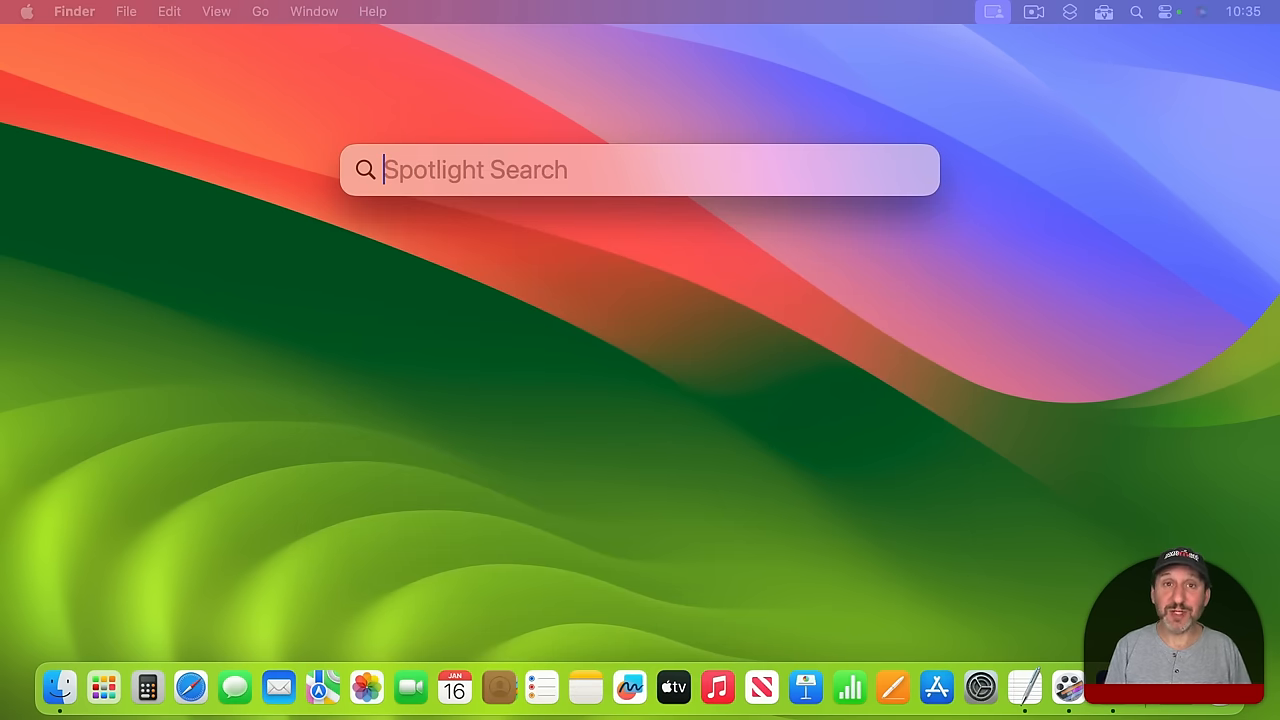
text(aapl)
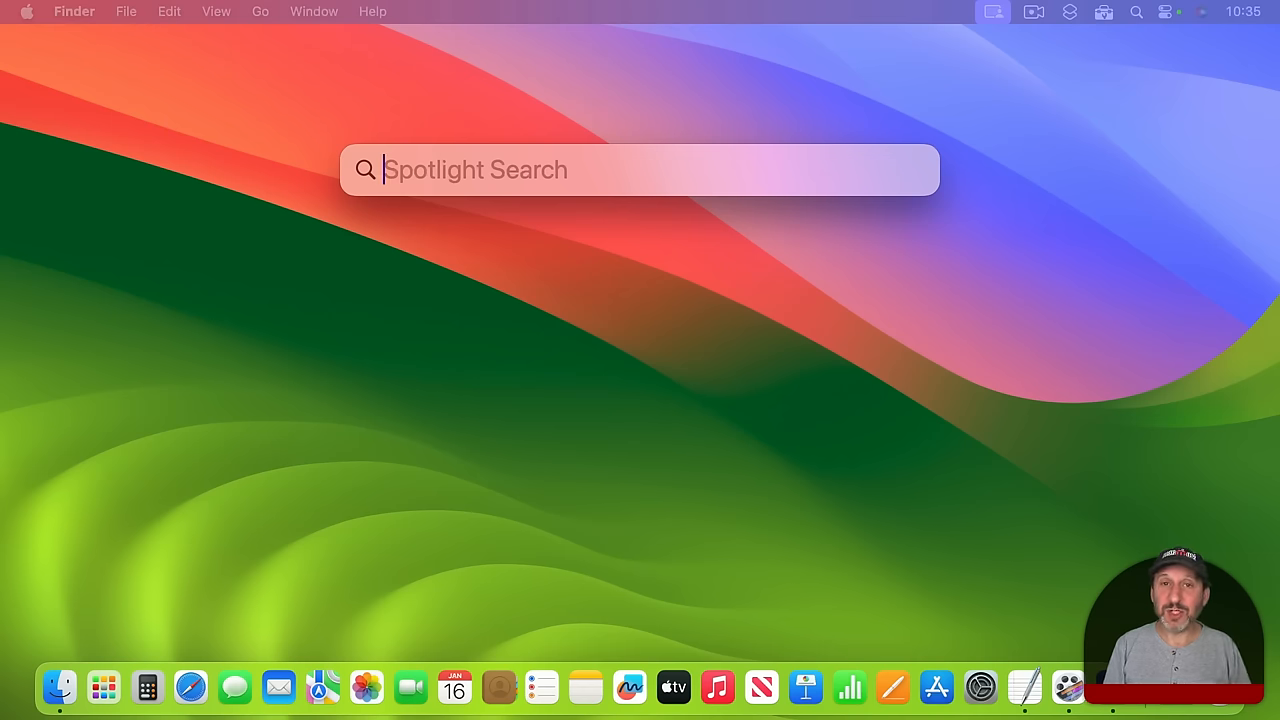
Calculate 2+3, then replace the query to convert 2 gallons into 7.57 litres and enter 40
text(2)
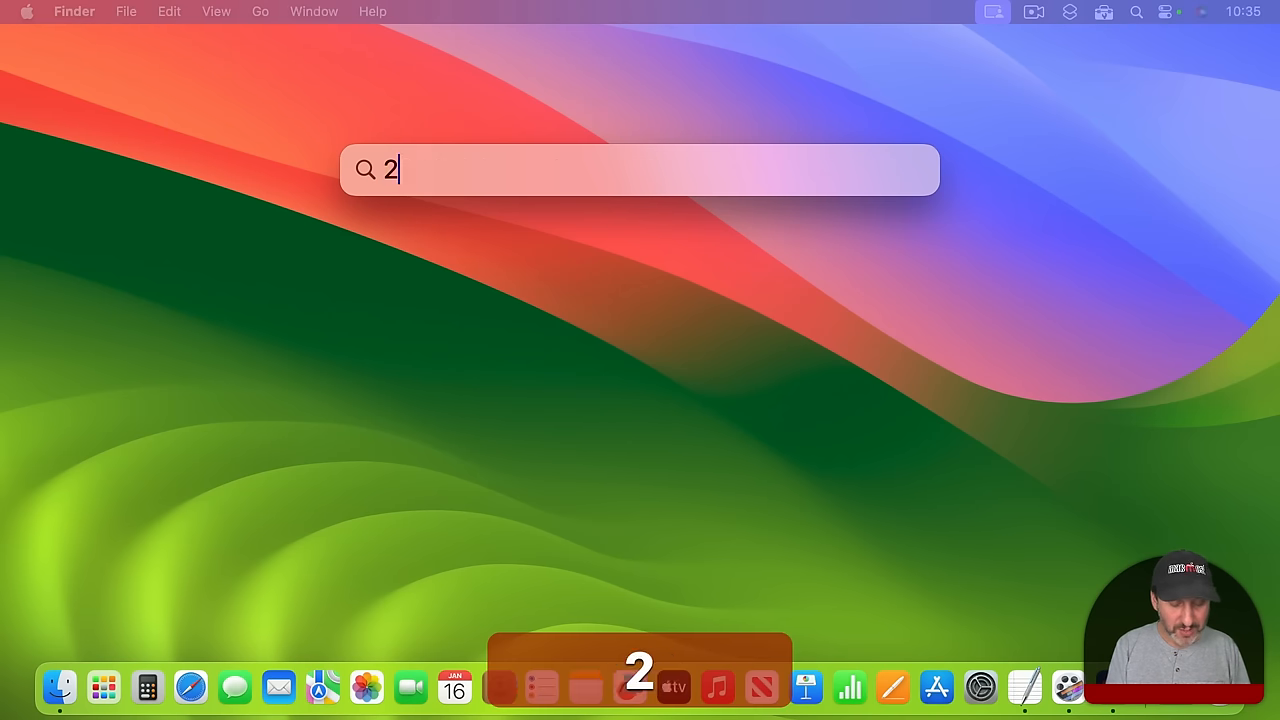
text(+3)
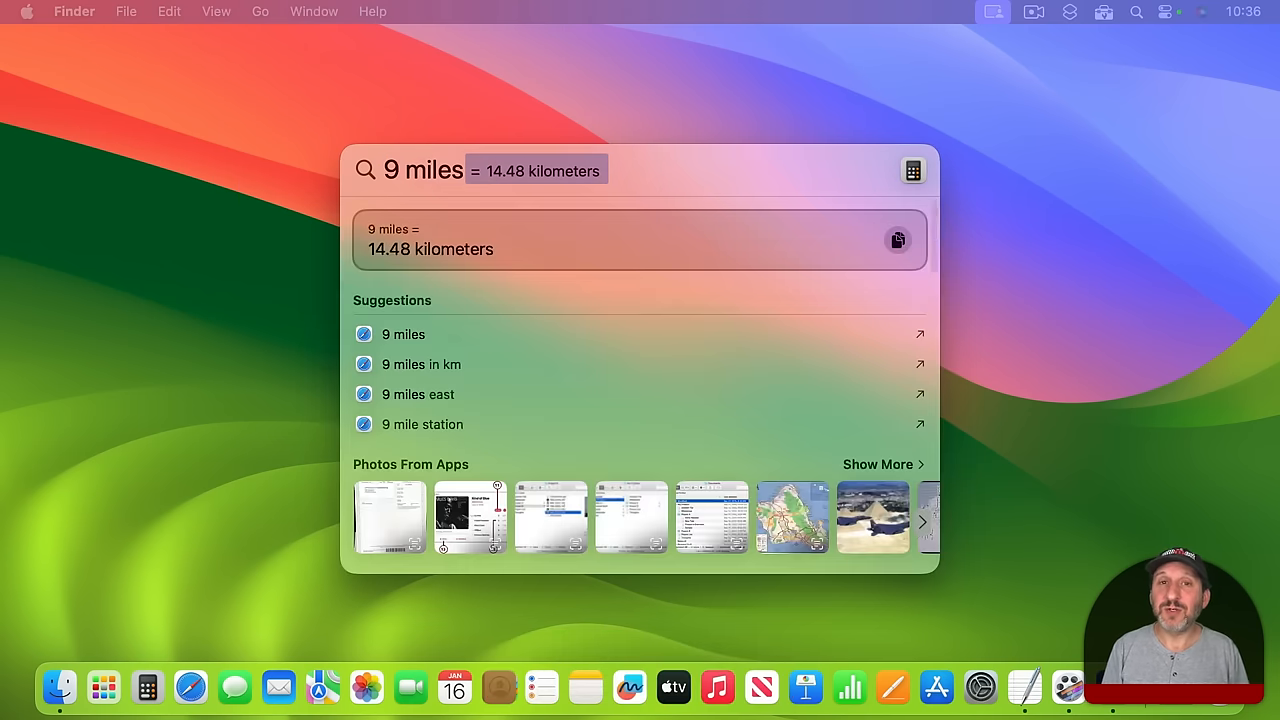
key(cmd+a)
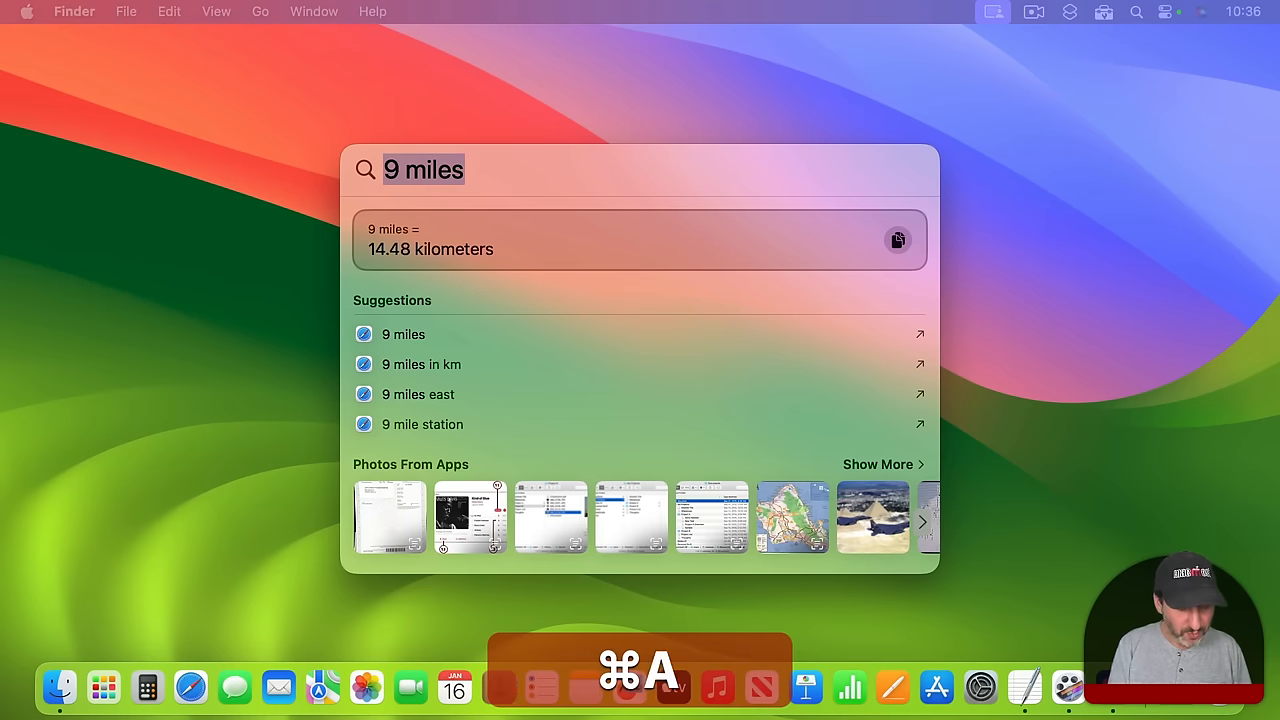
text(2 gallons)
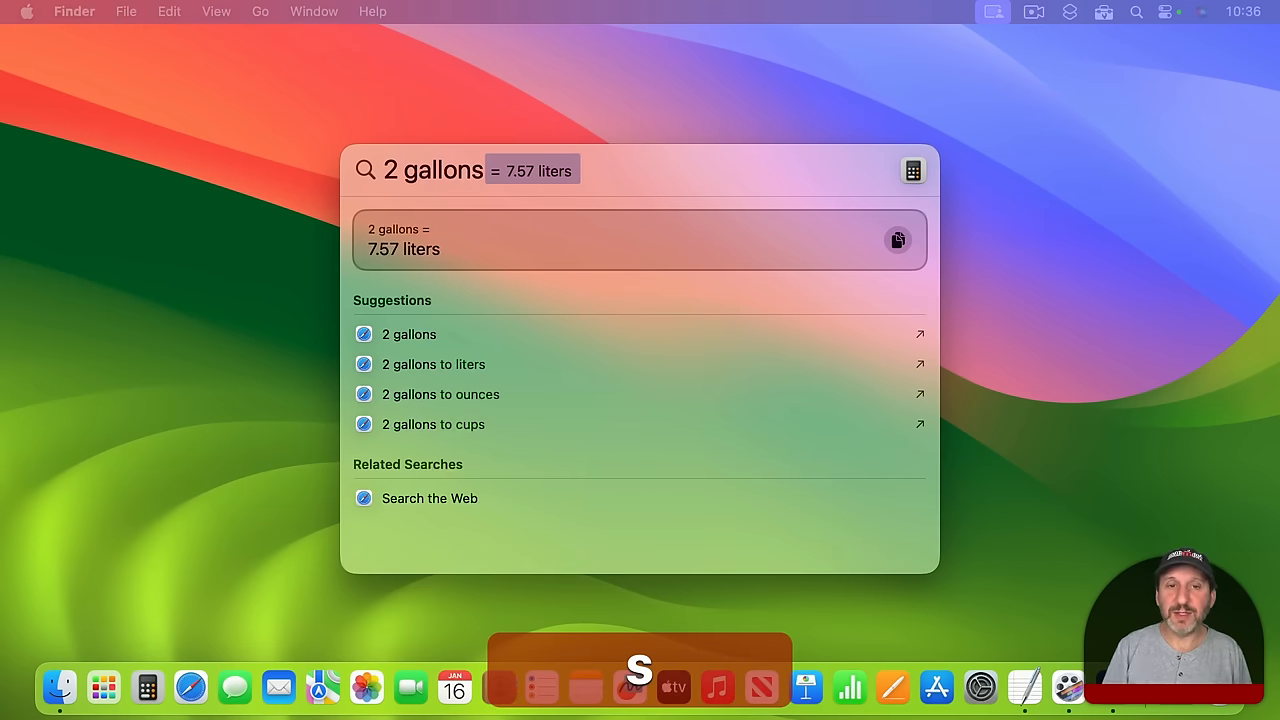
text(40)
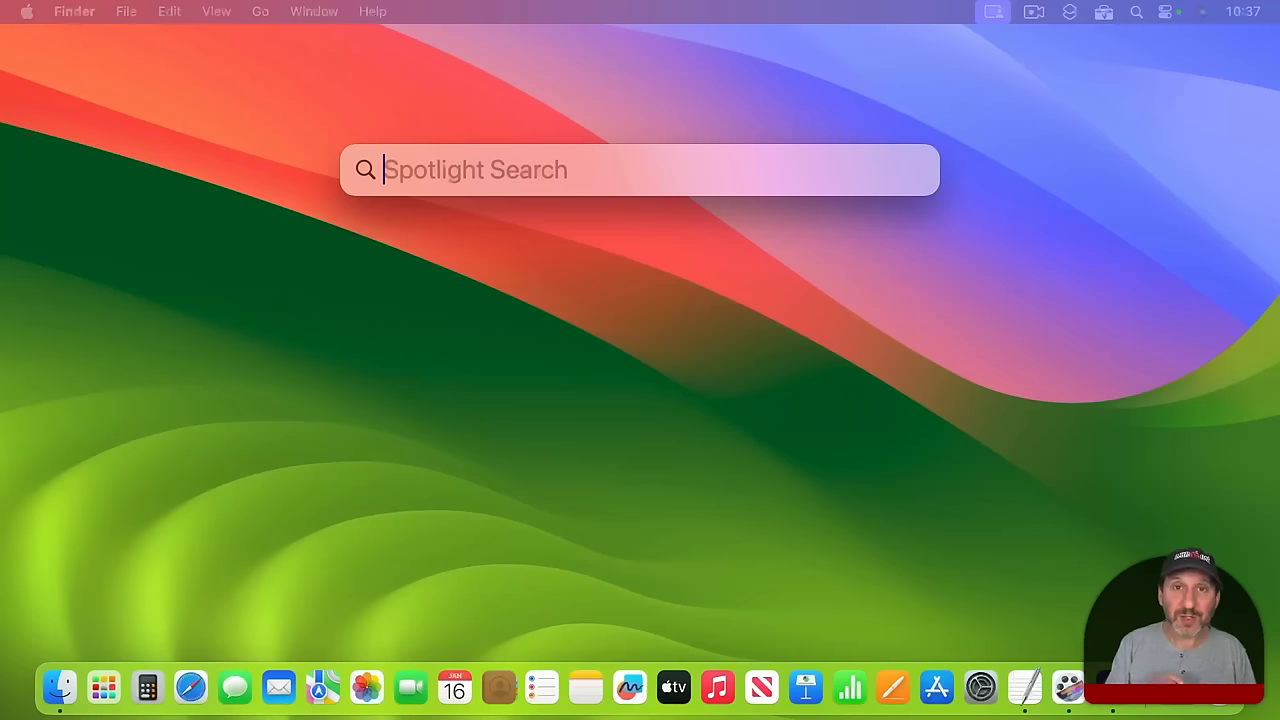
Search 'example', scroll the results, and drag Example.numbers onto the desktop
text(e)
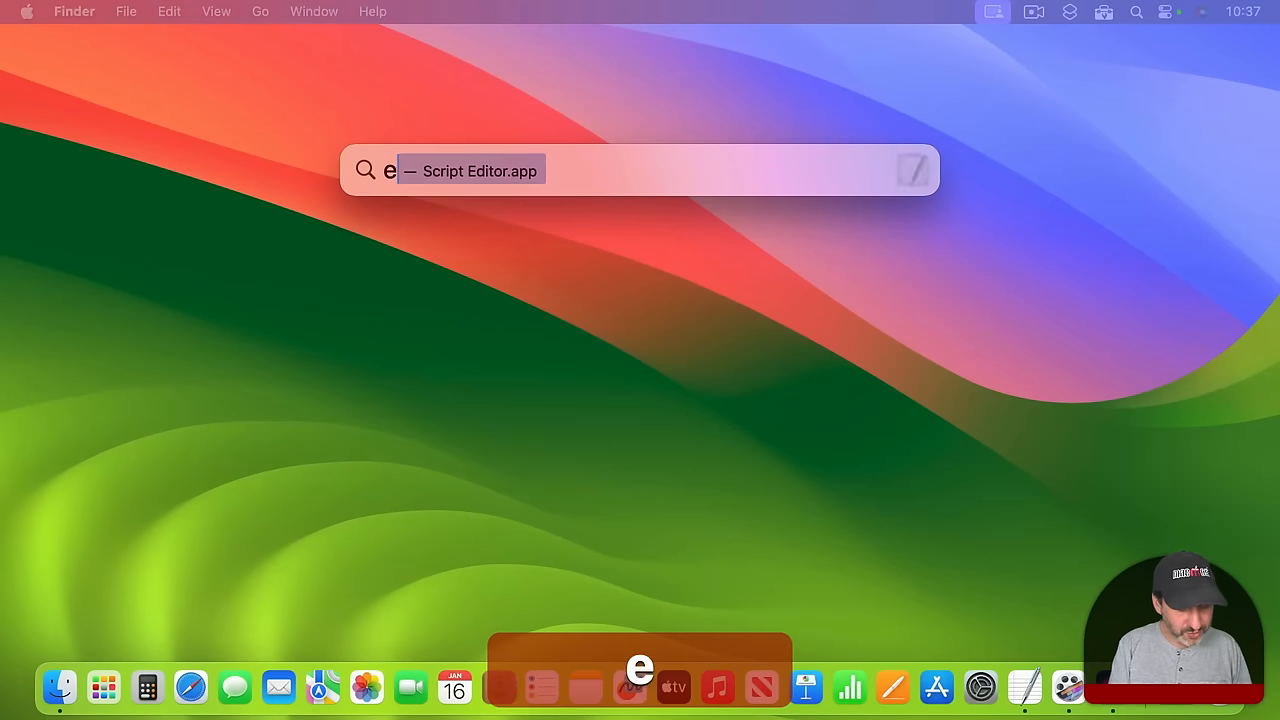
text(xample)
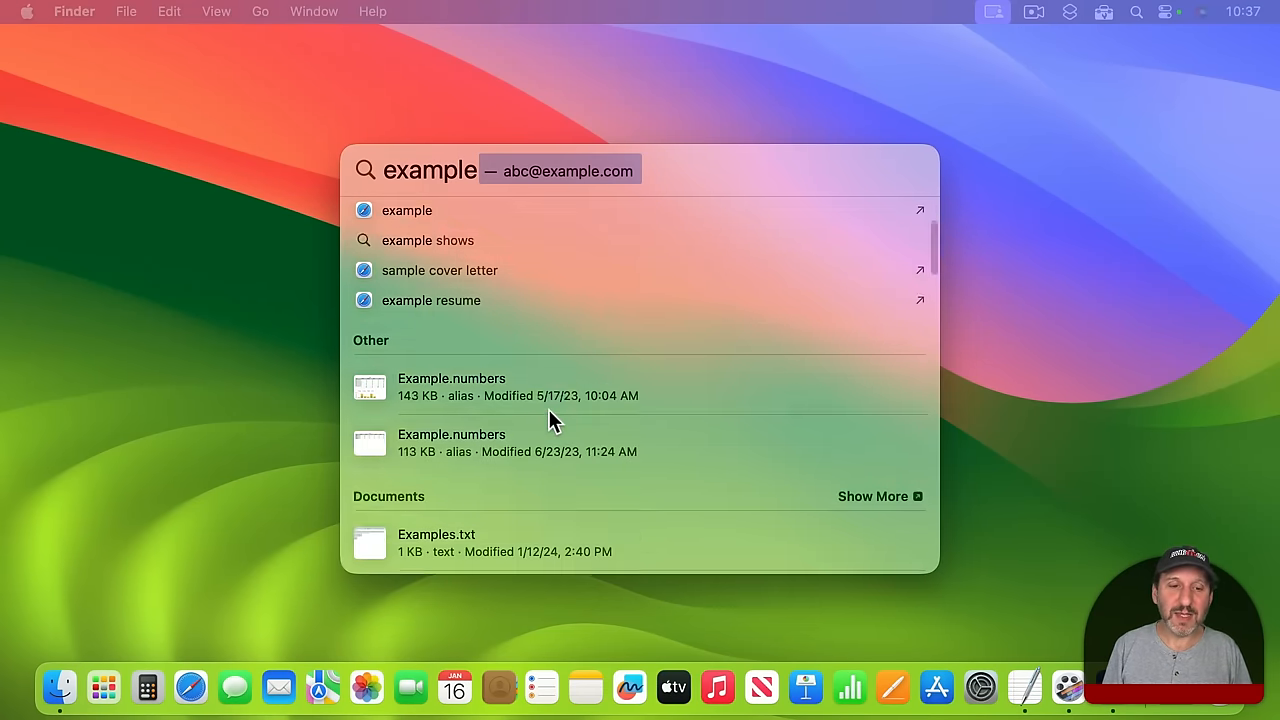
scroll(down, 3)
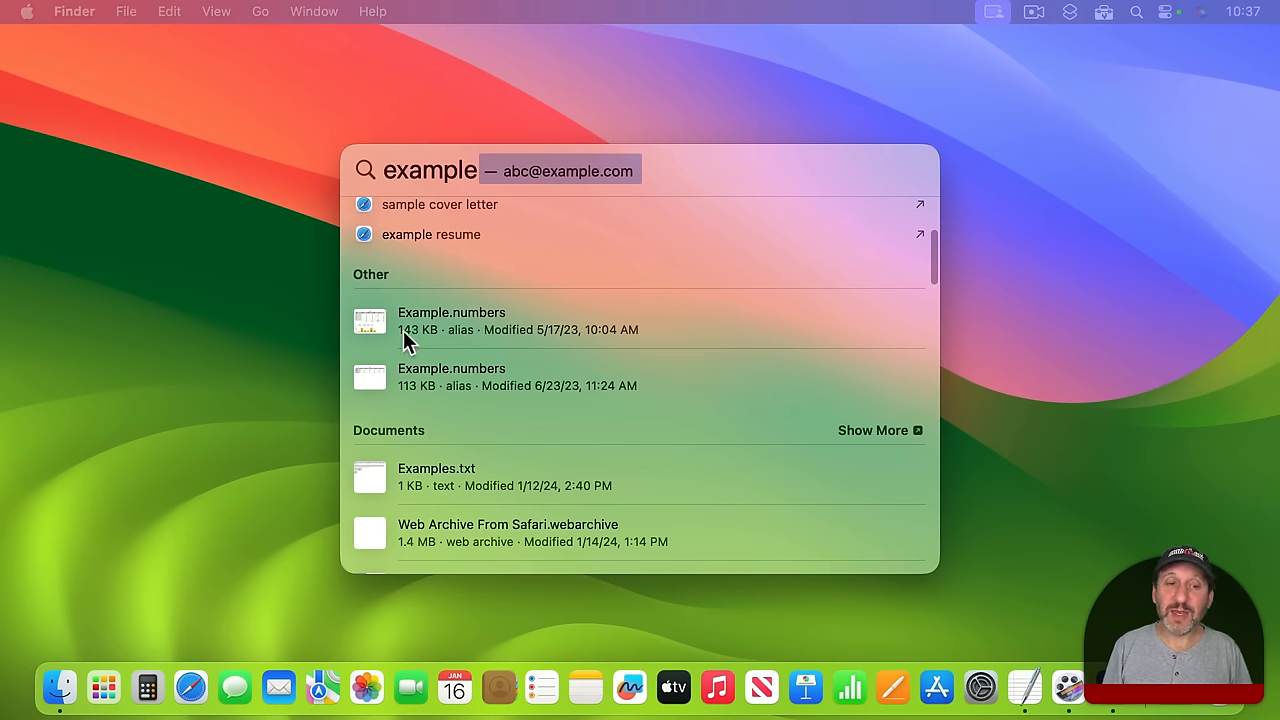
mouse_move(385, 330)
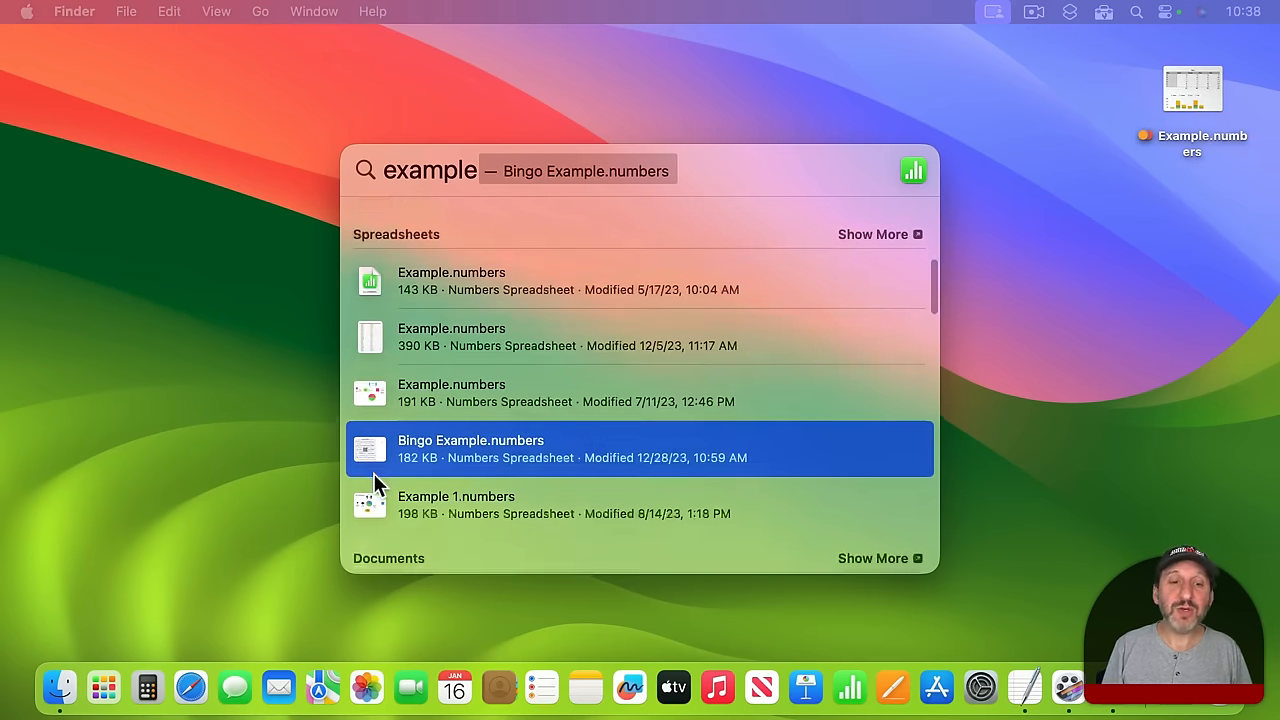
drag(470, 448, 527, 670)
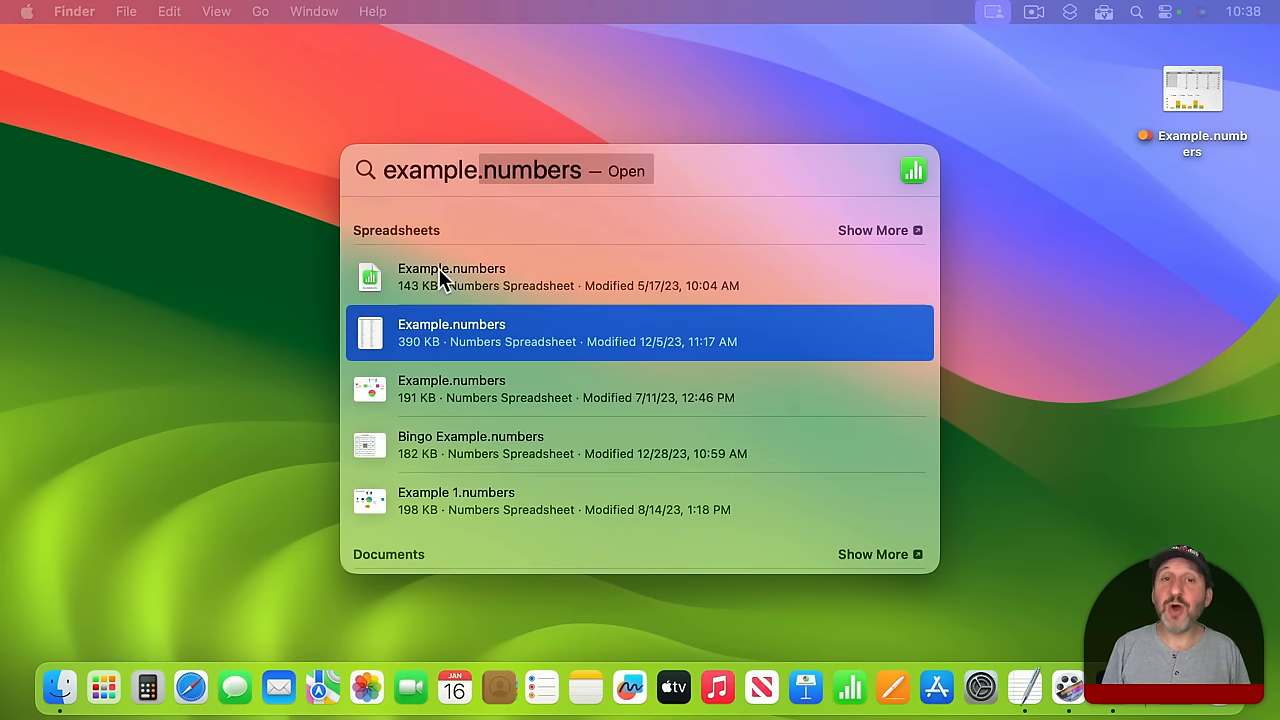
mouse_move(495, 320)
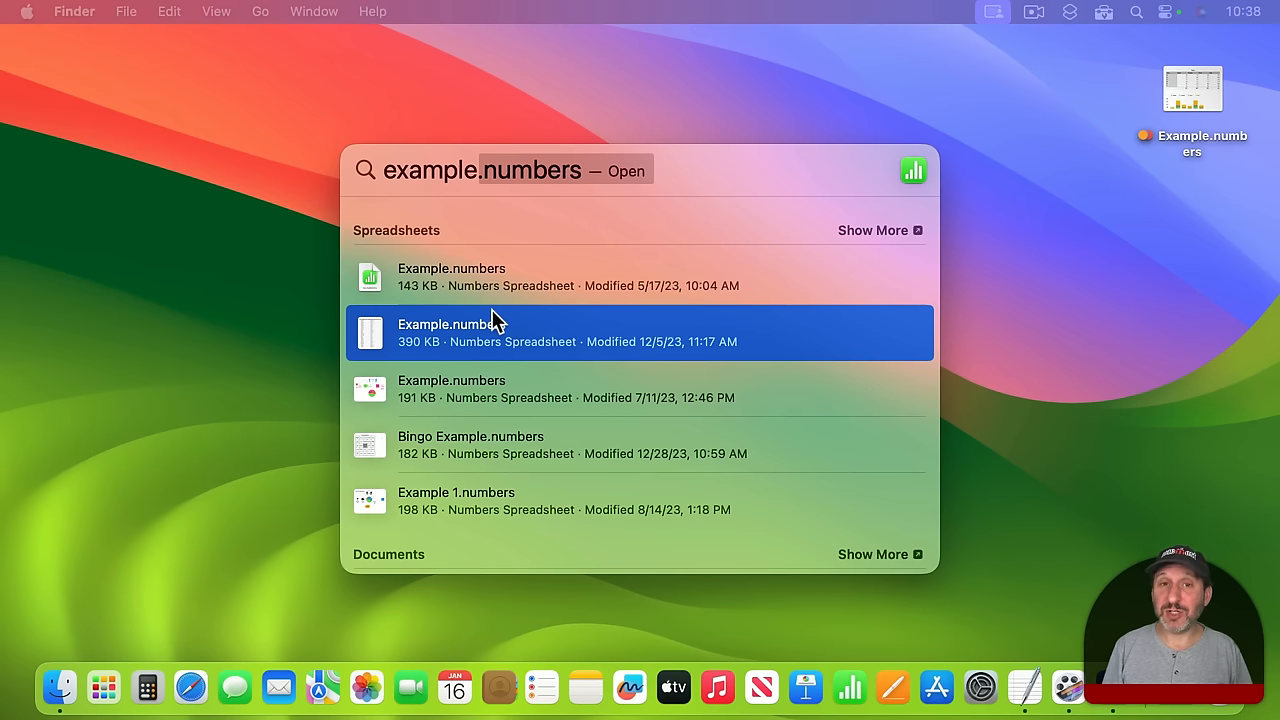
mouse_move(370, 345)
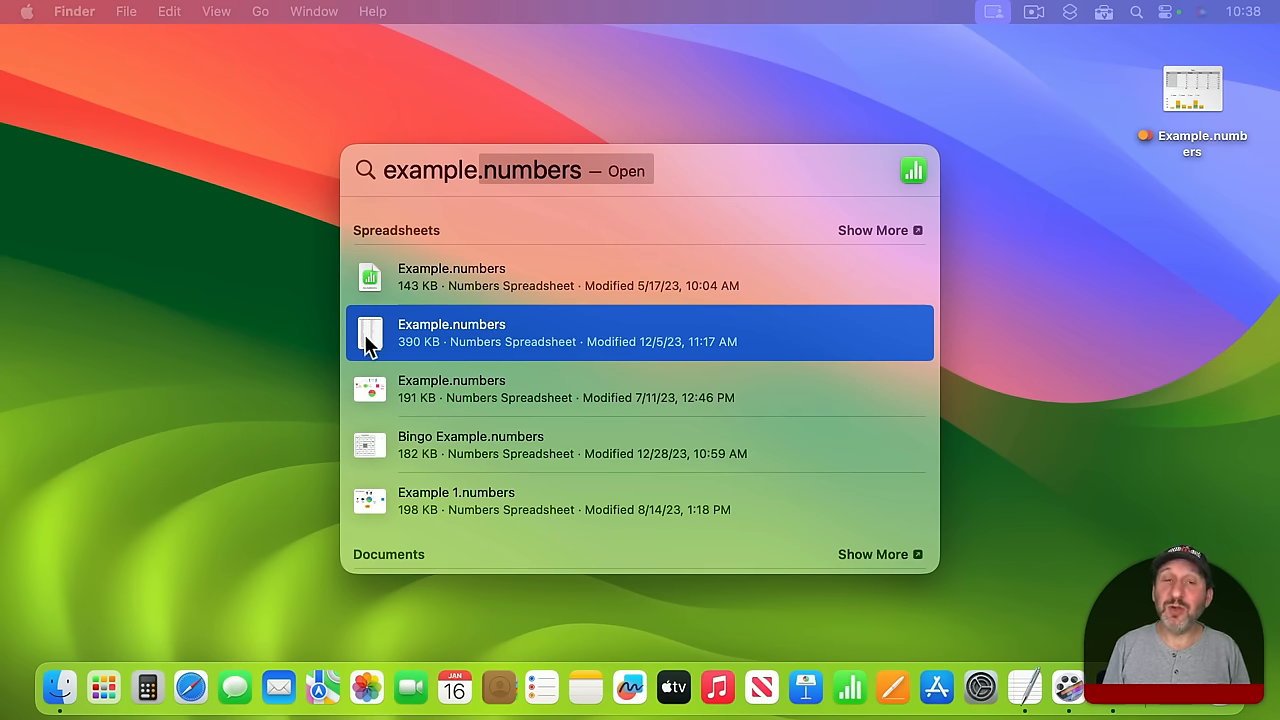
mouse_move(447, 335)
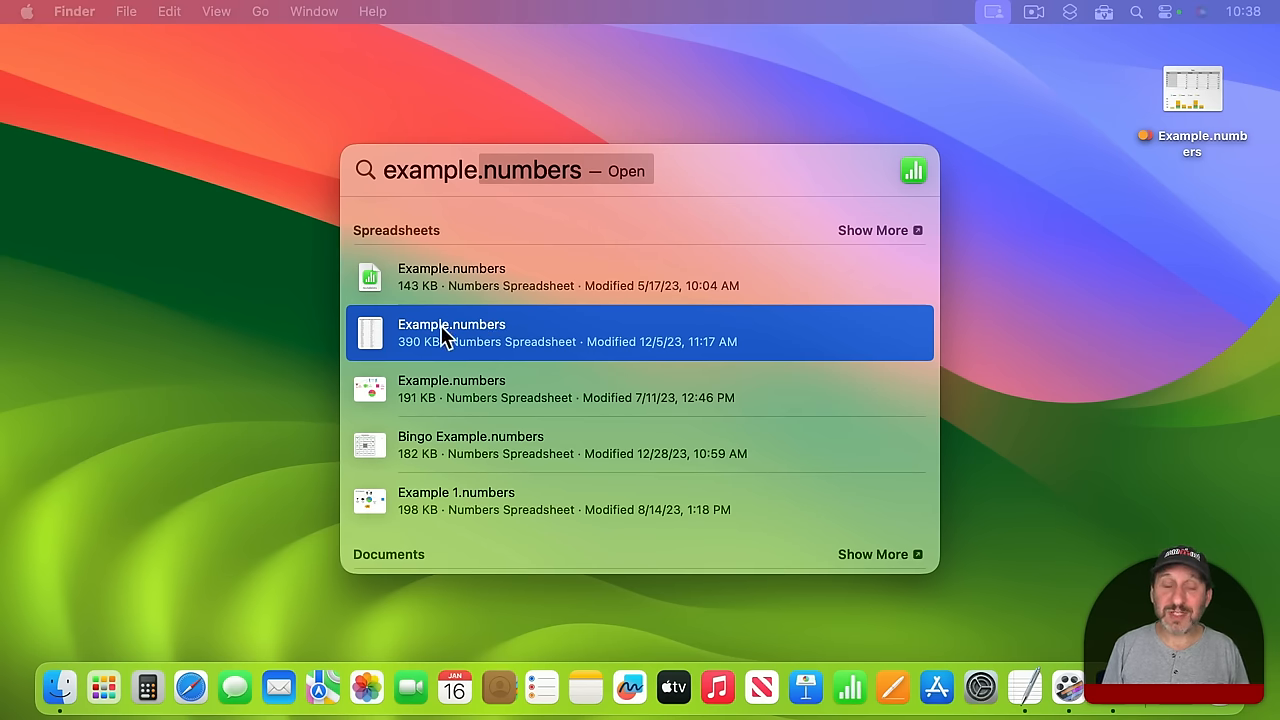
Reveal the 390 KB Example.numbers in its 3070NumbersExpenses folder in Finder
click(451, 332)
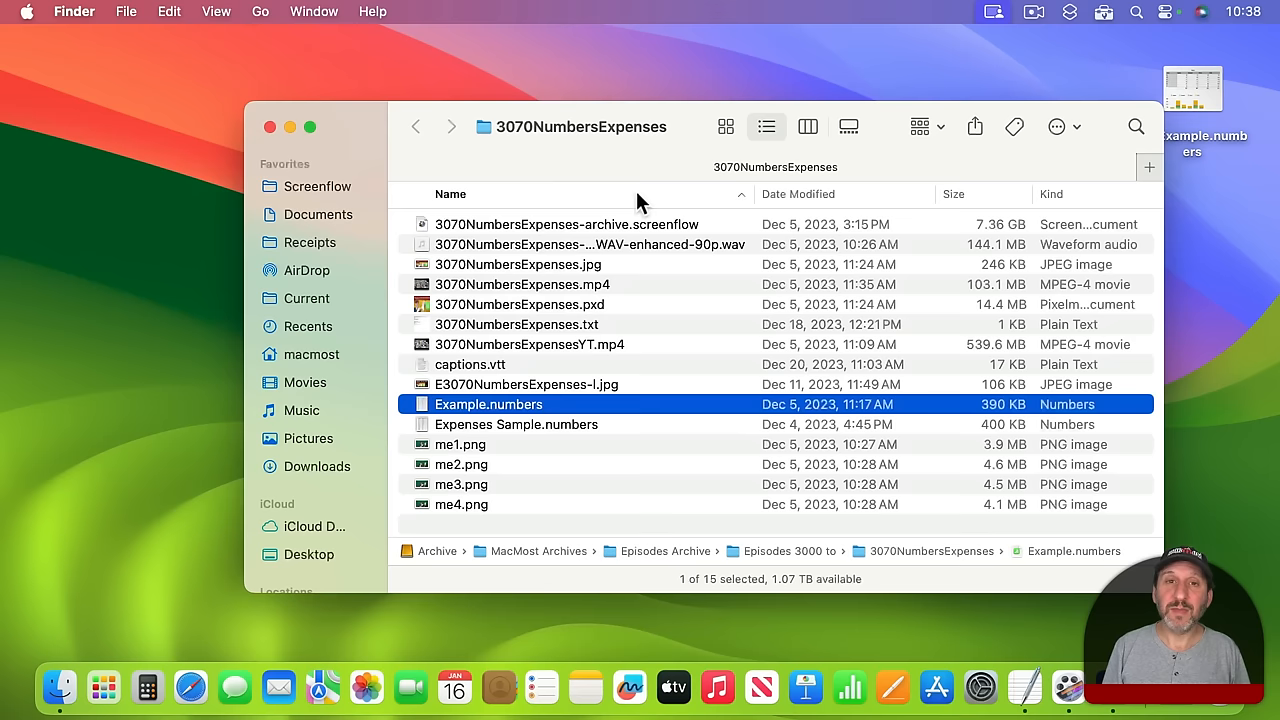
mouse_move(318, 165)
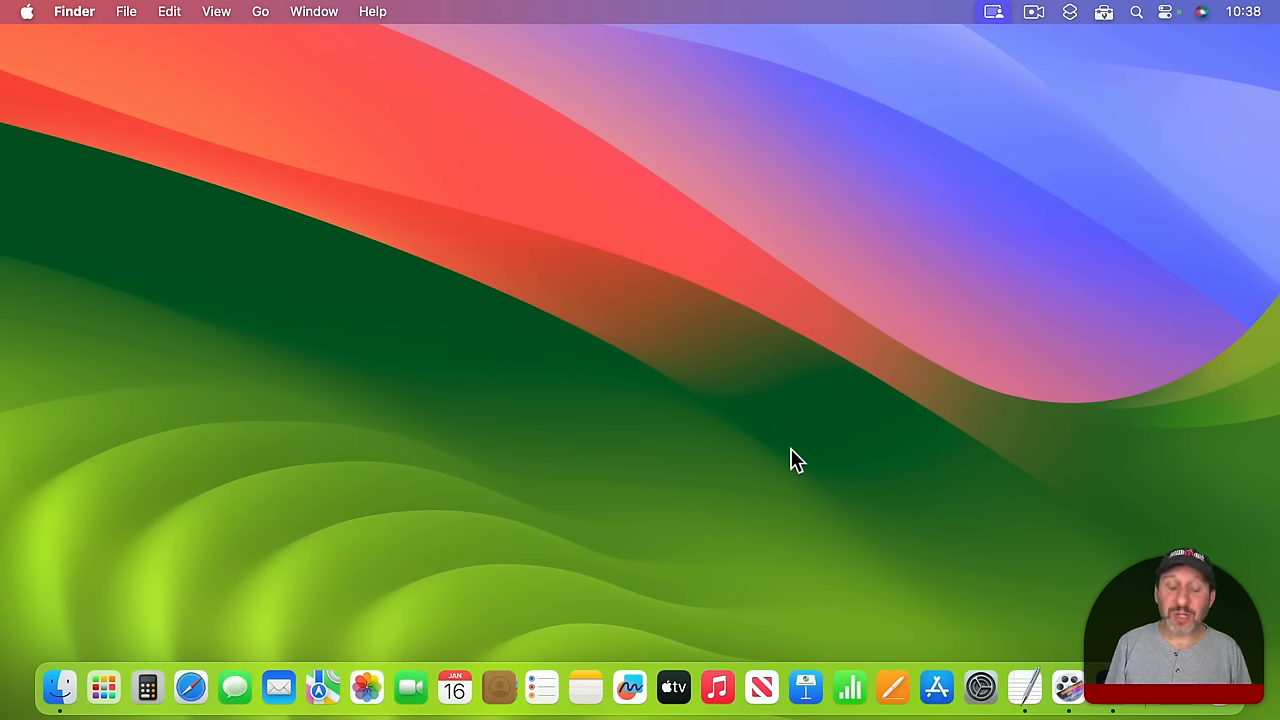
click(58, 687)
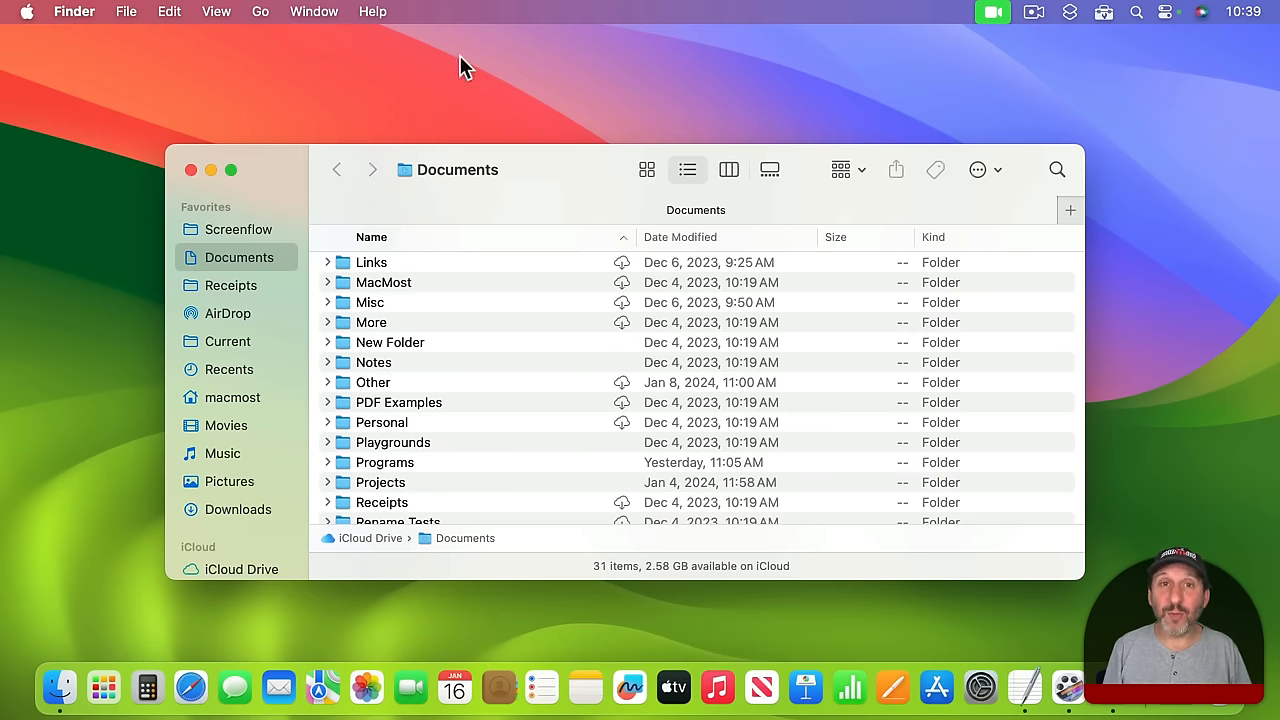
mouse_move(447, 428)
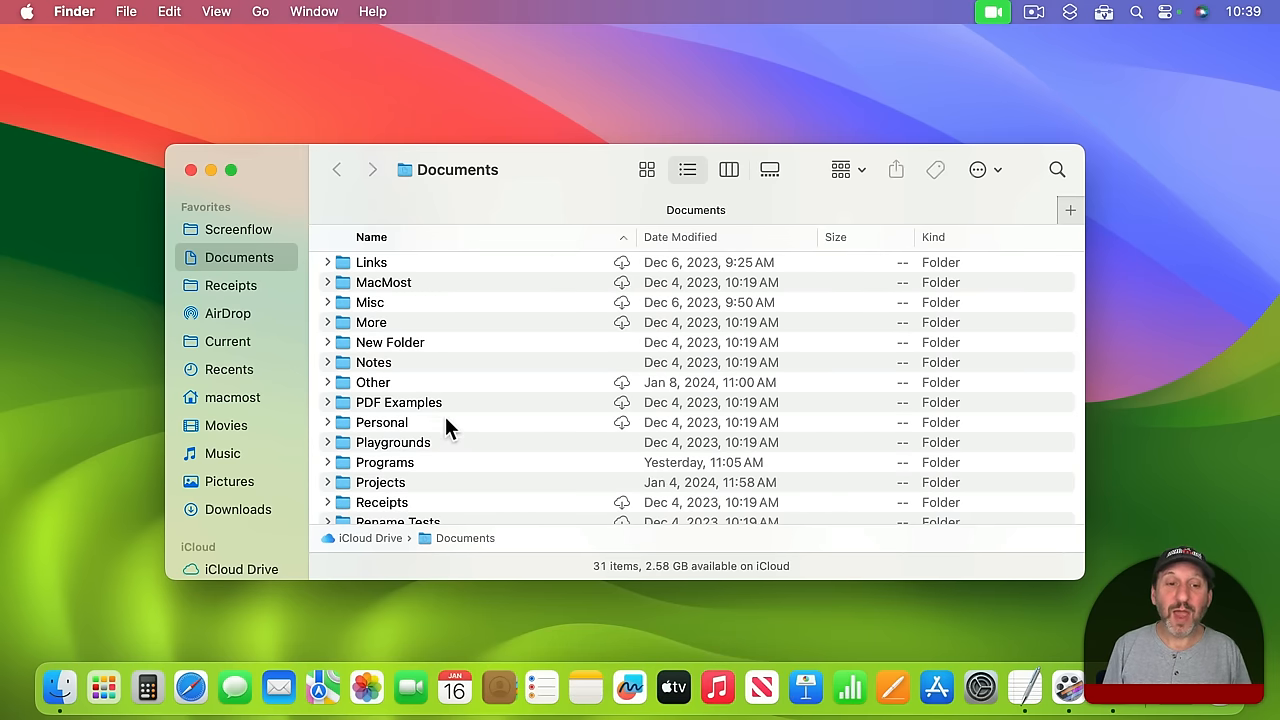
double_click(381, 482)
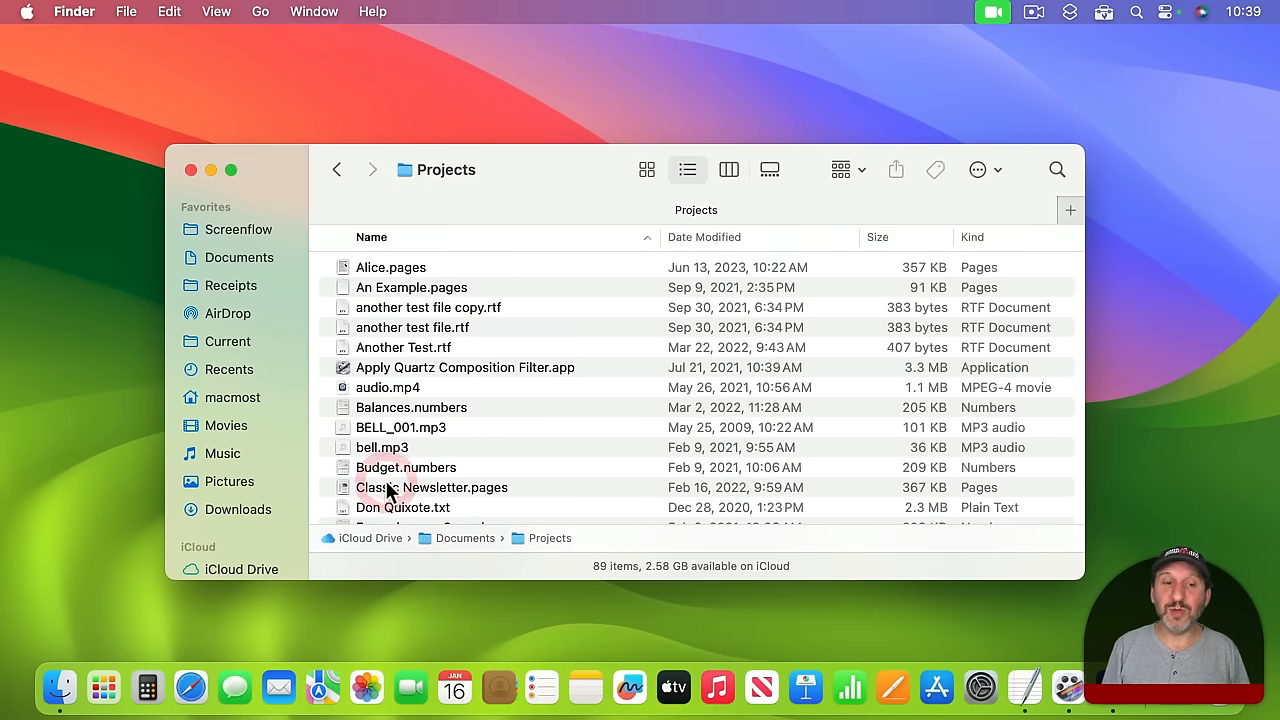
scroll(down, 3)
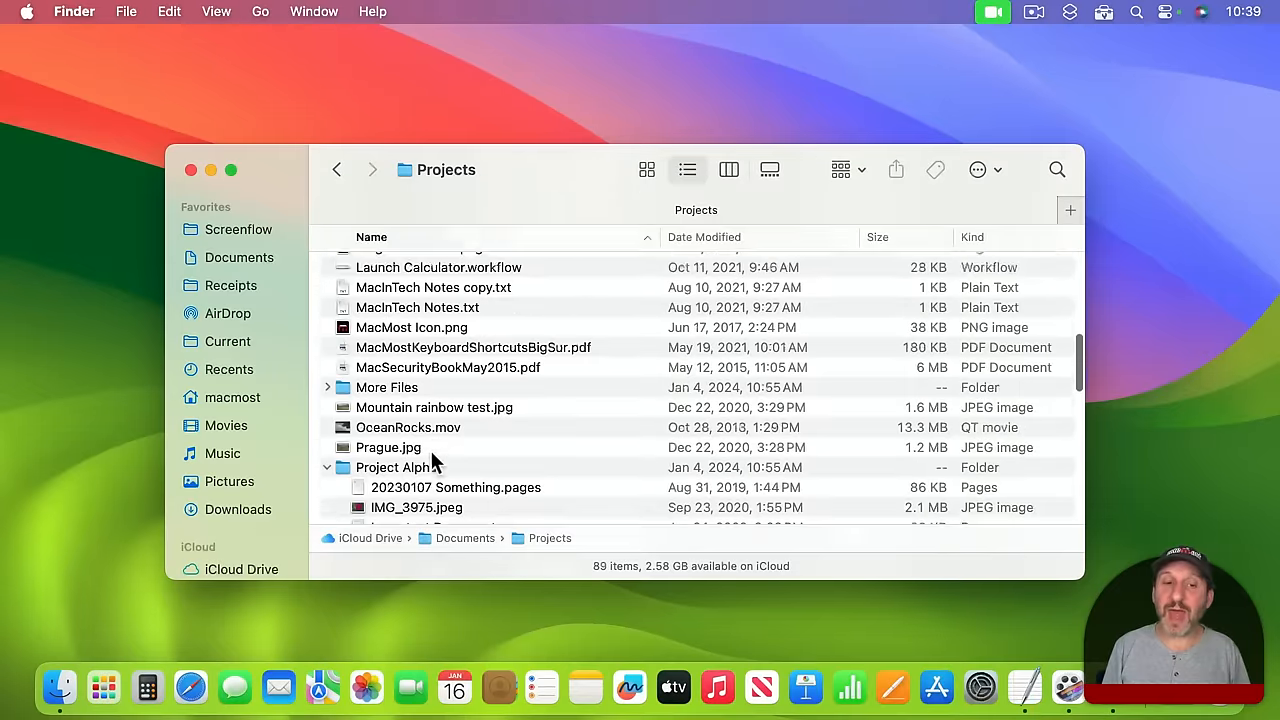
double_click(387, 387)
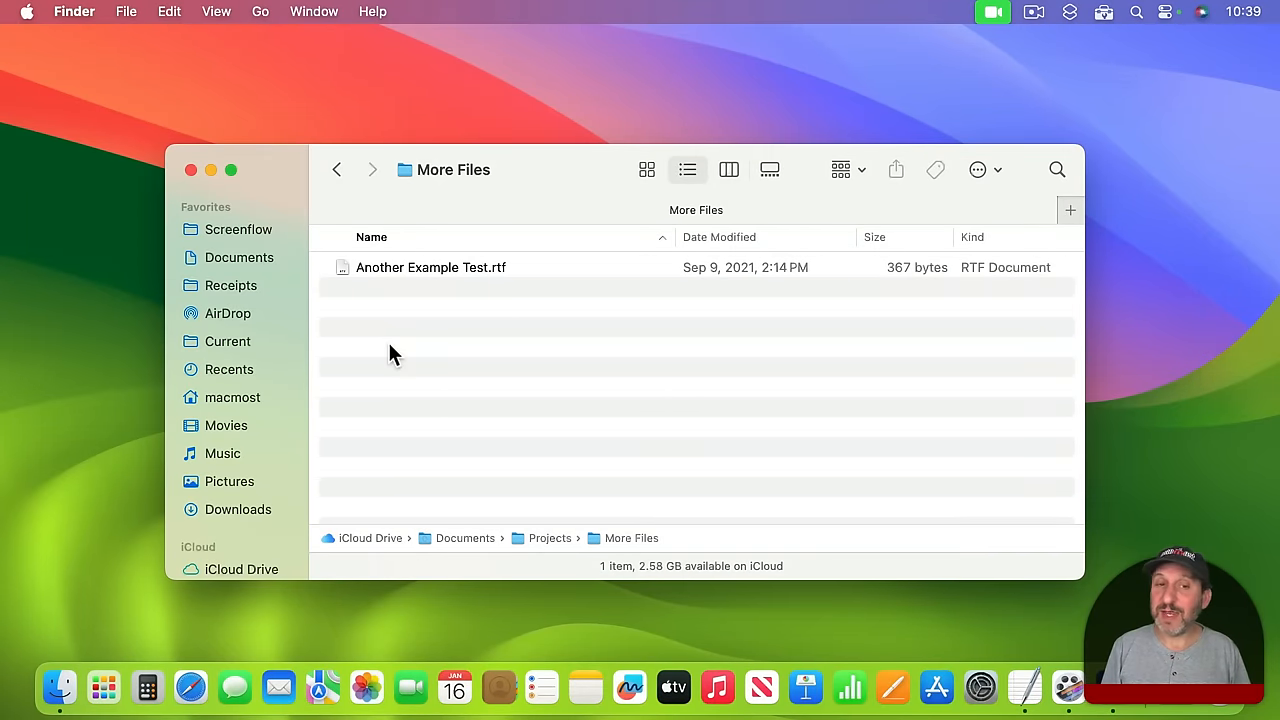
mouse_move(505, 172)
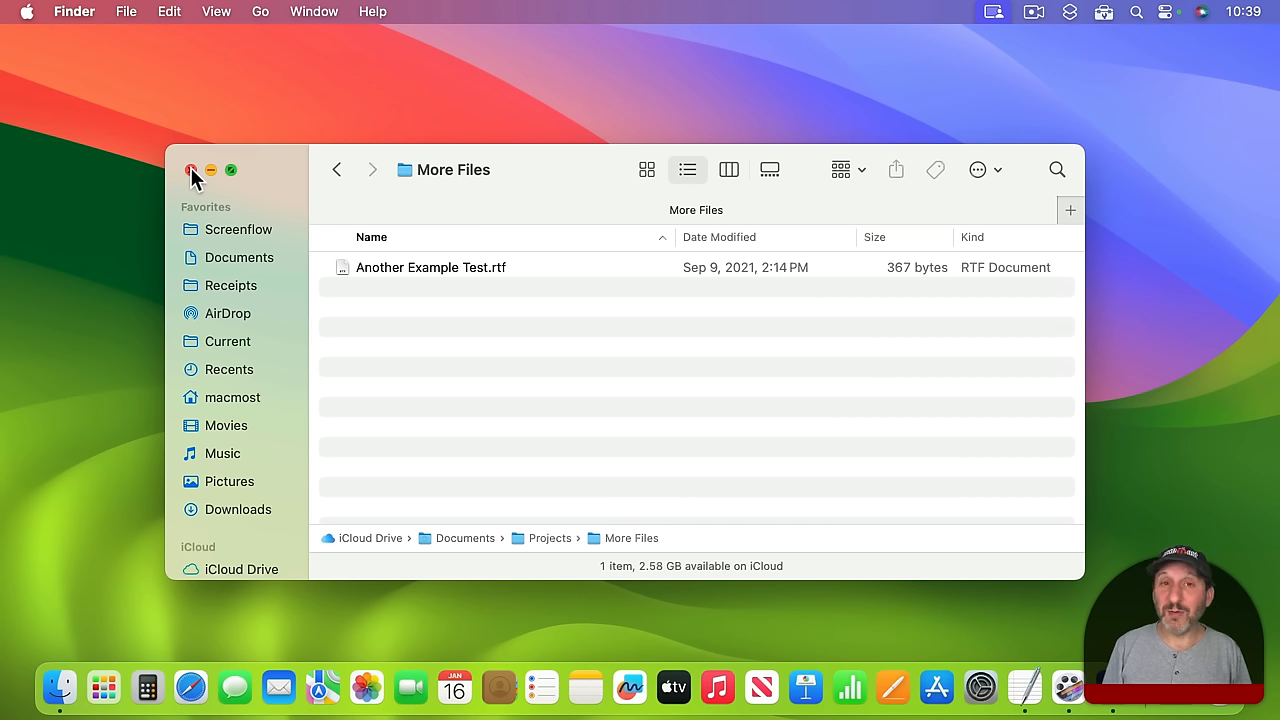
mouse_move(490, 184)
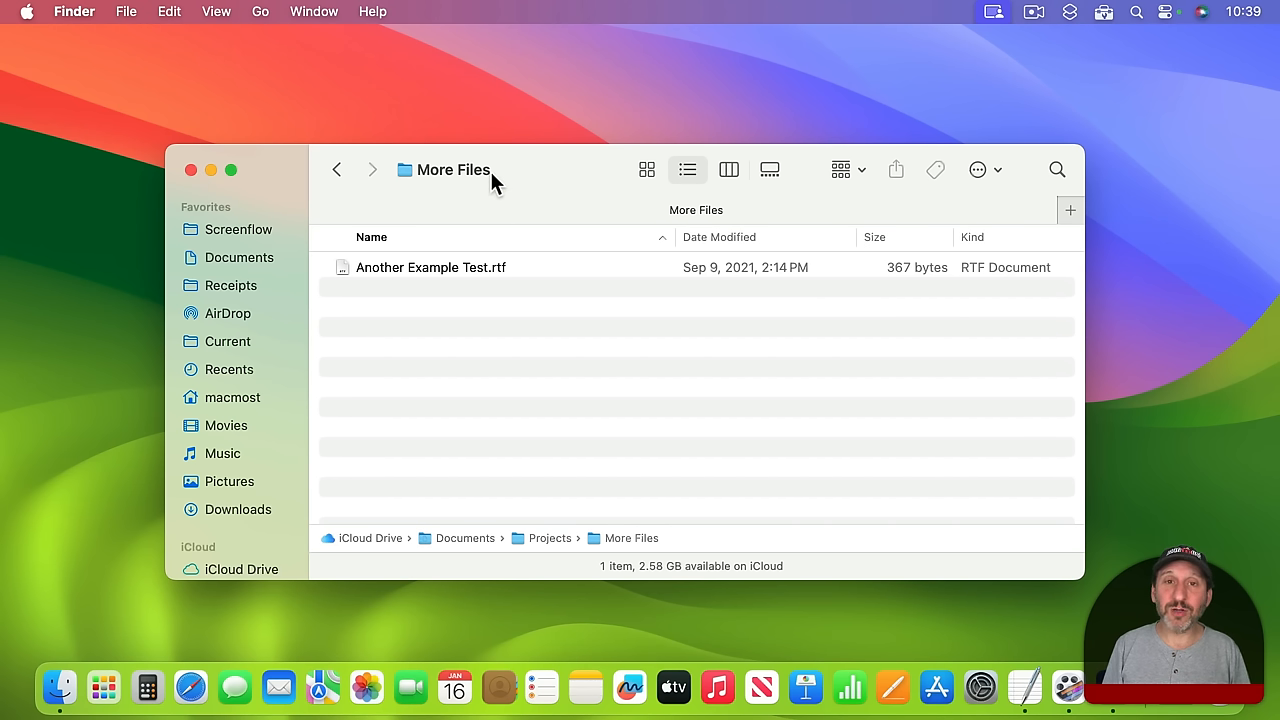
mouse_move(305, 214)
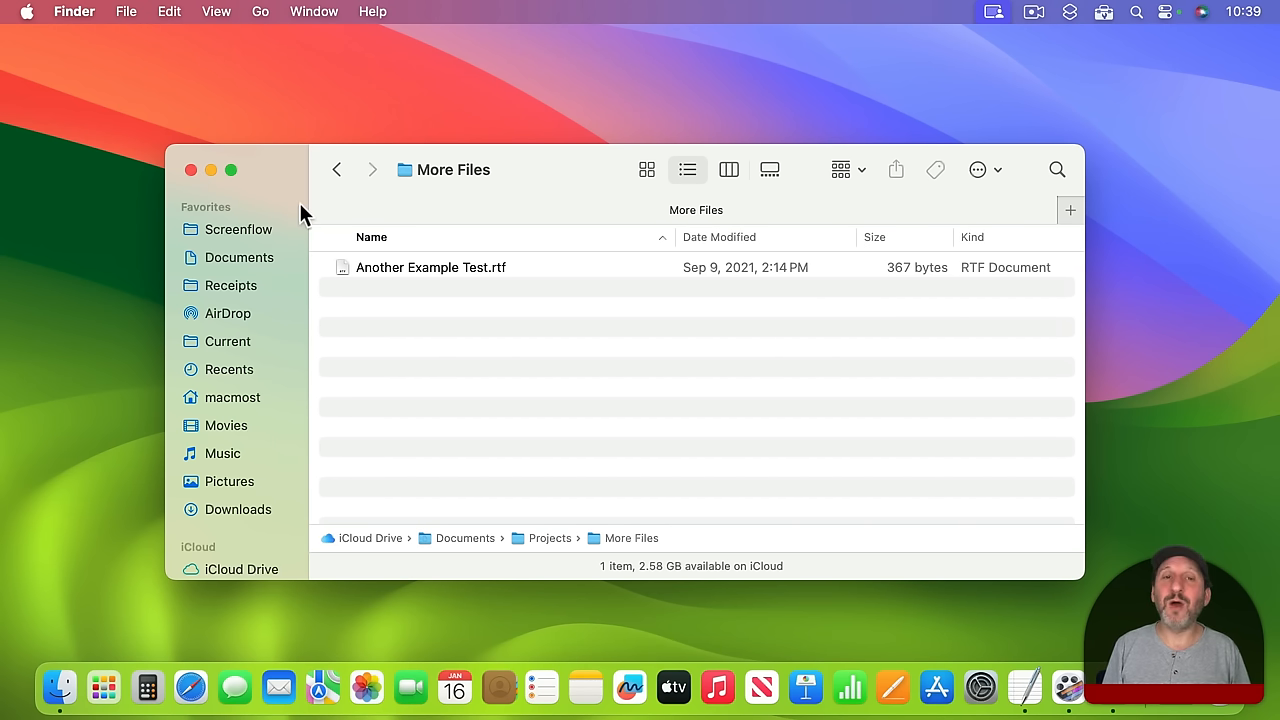
click(211, 169)
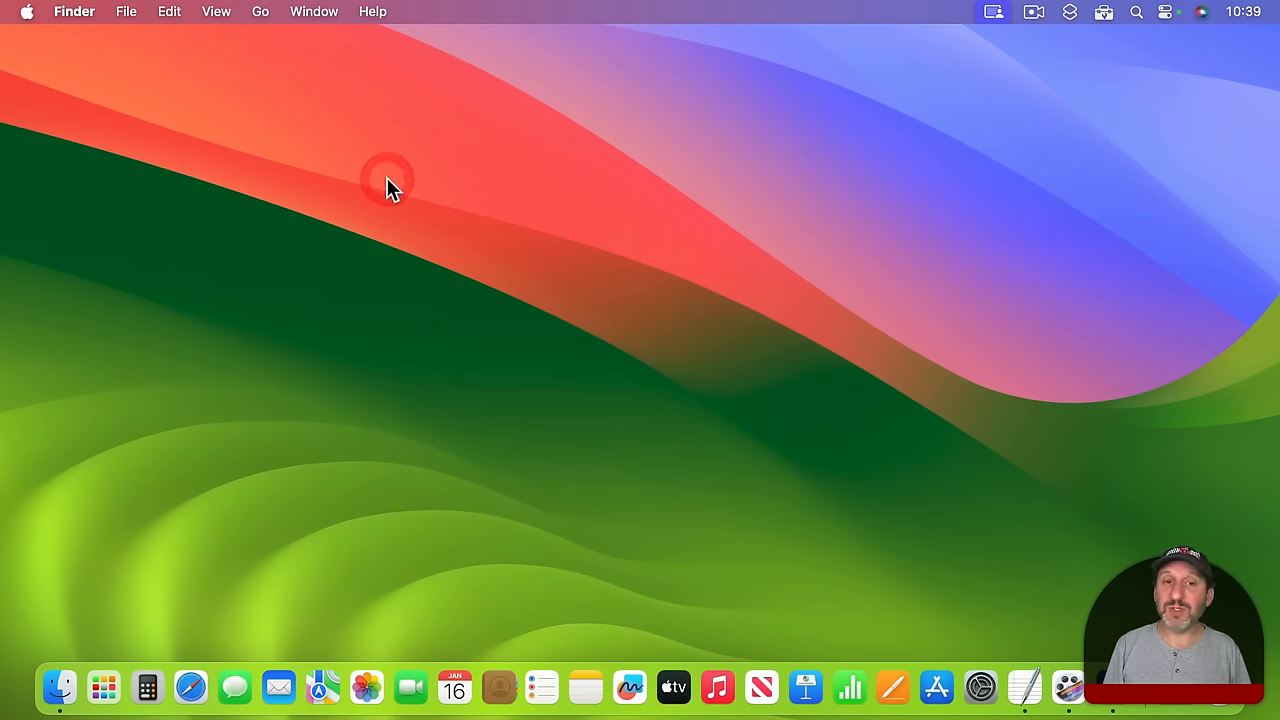
Bring up Spotlight with Cmd-Space and search 'more files' to open that folder in Finder
key(cmd+space)
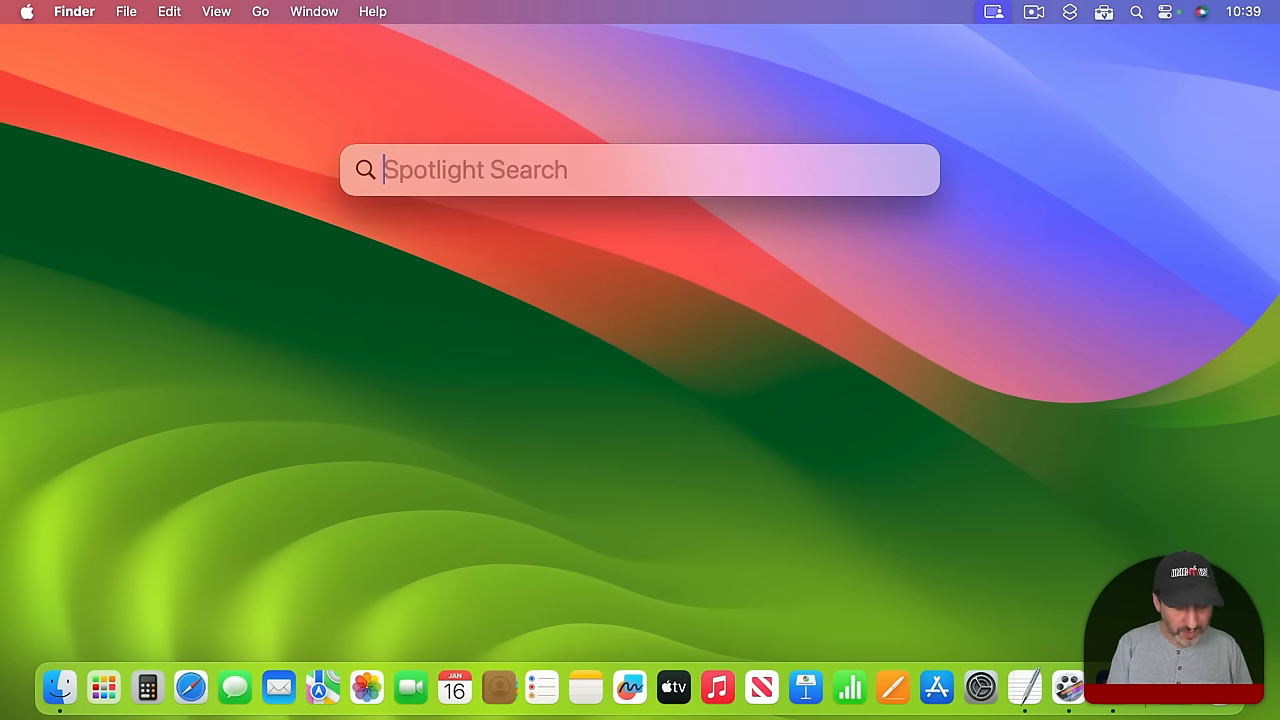
text(more files)
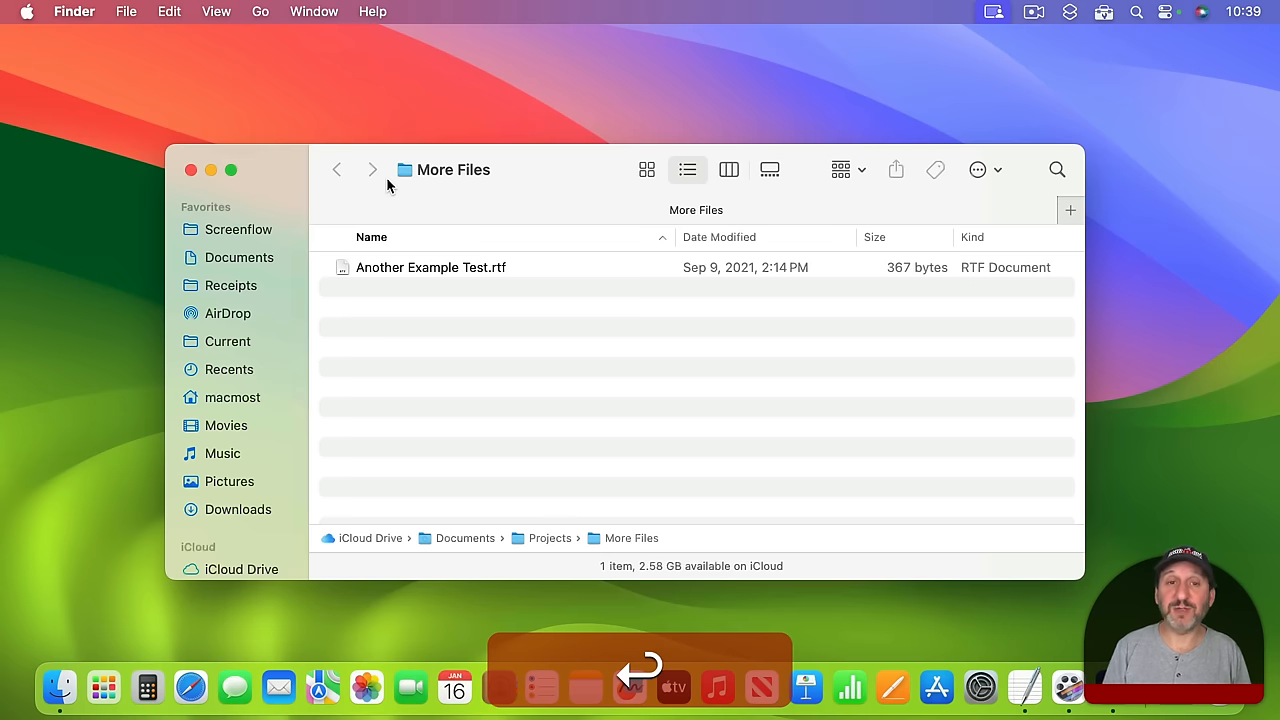
mouse_move(372, 169)
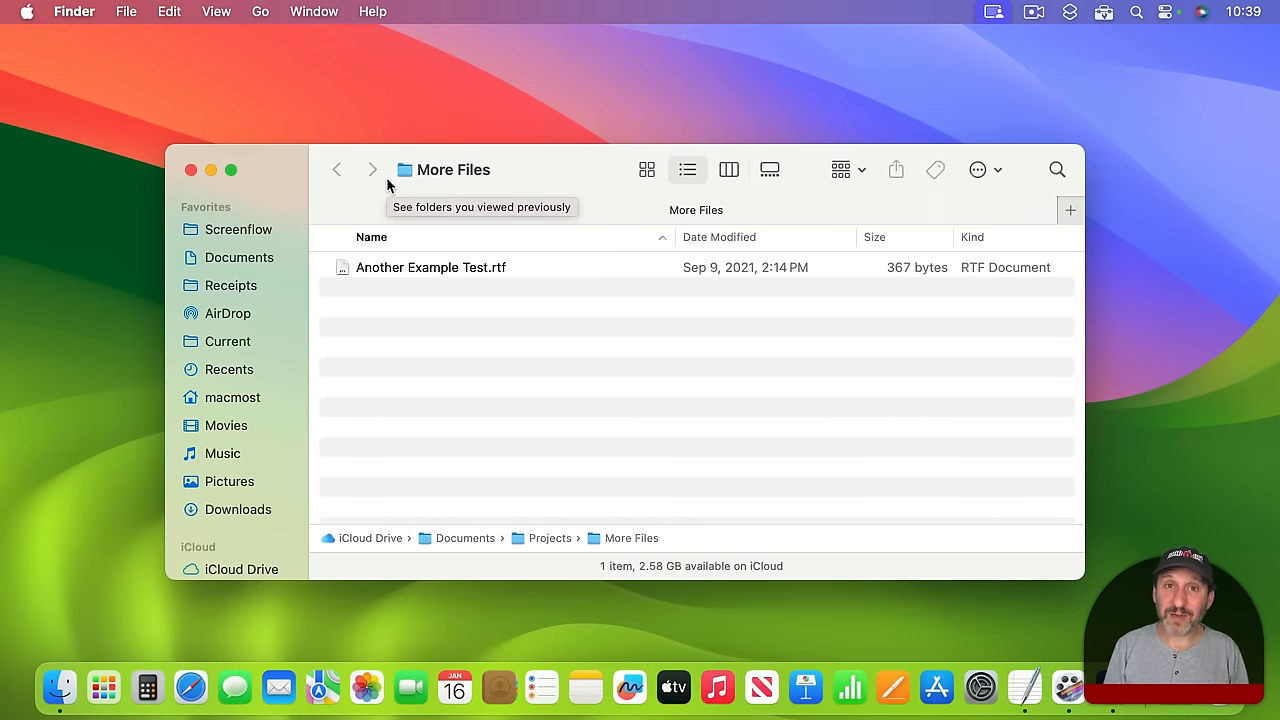